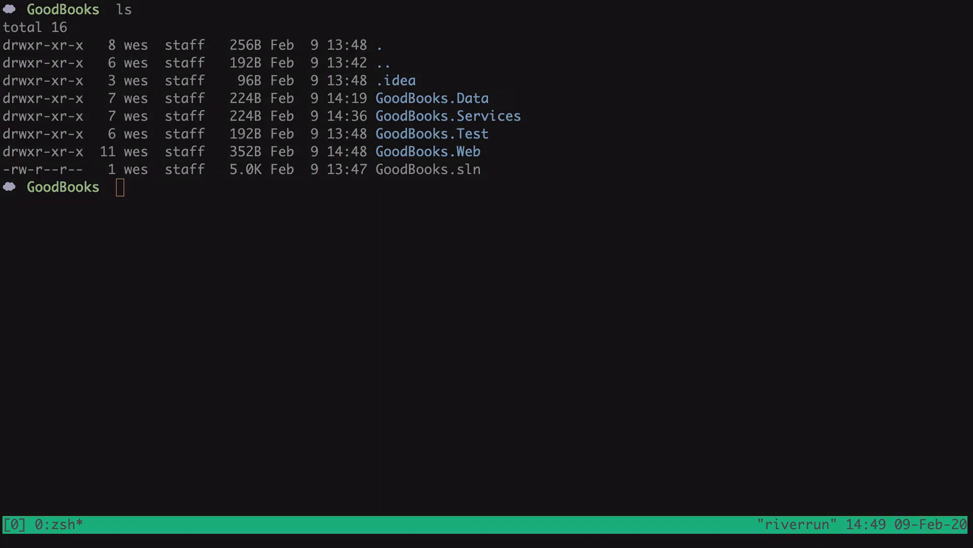
Step: Launch vim on a new, empty Makefile in the GoodBooks folder
type("vim")
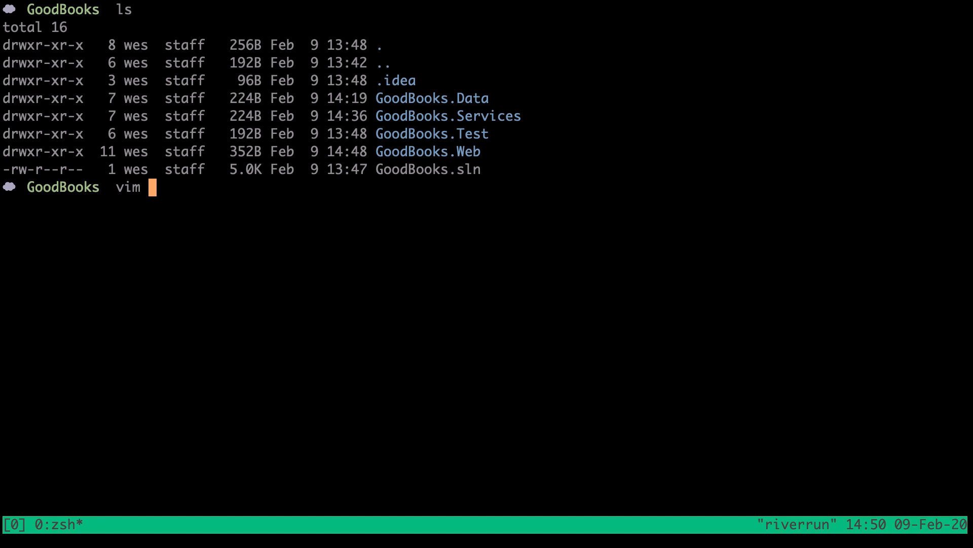
type("Make")
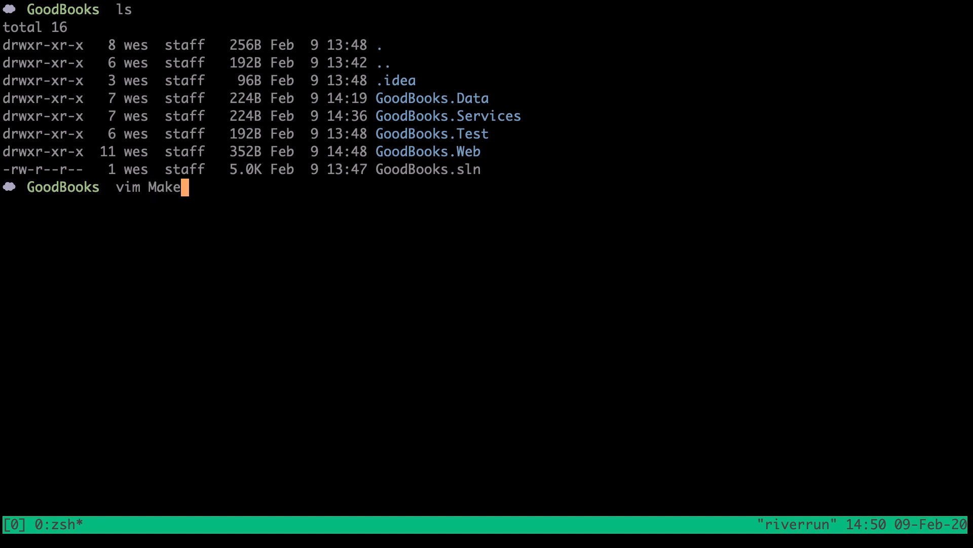
type("file")
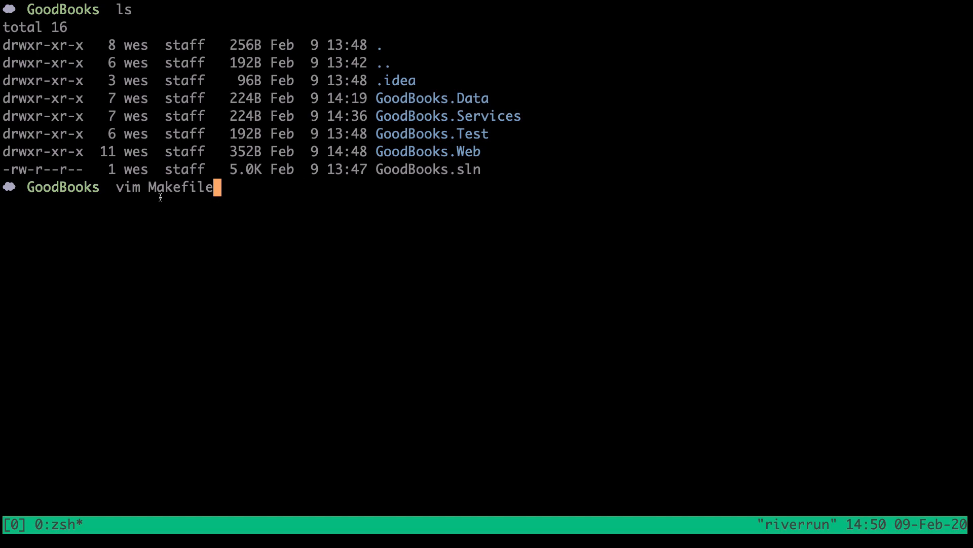
key("Return")
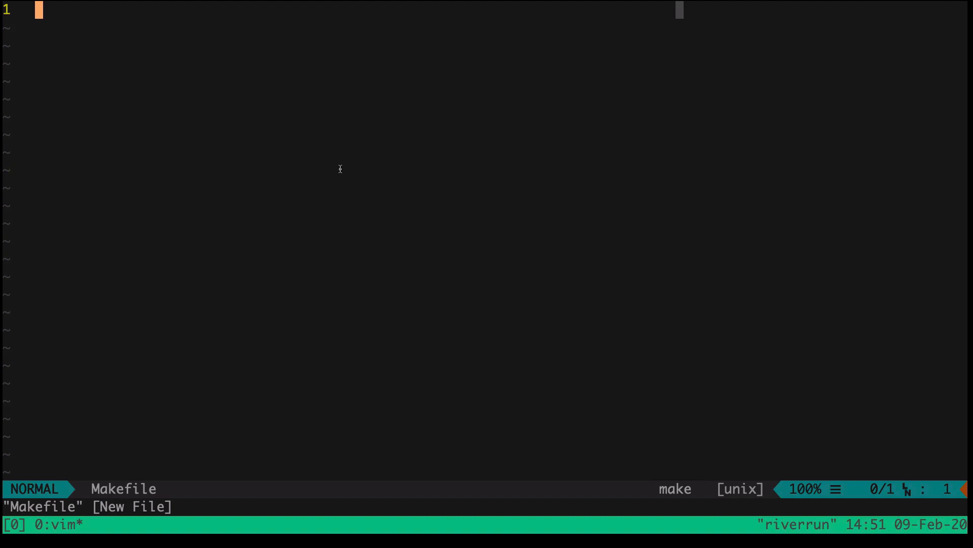
mouse_move(322, 180)
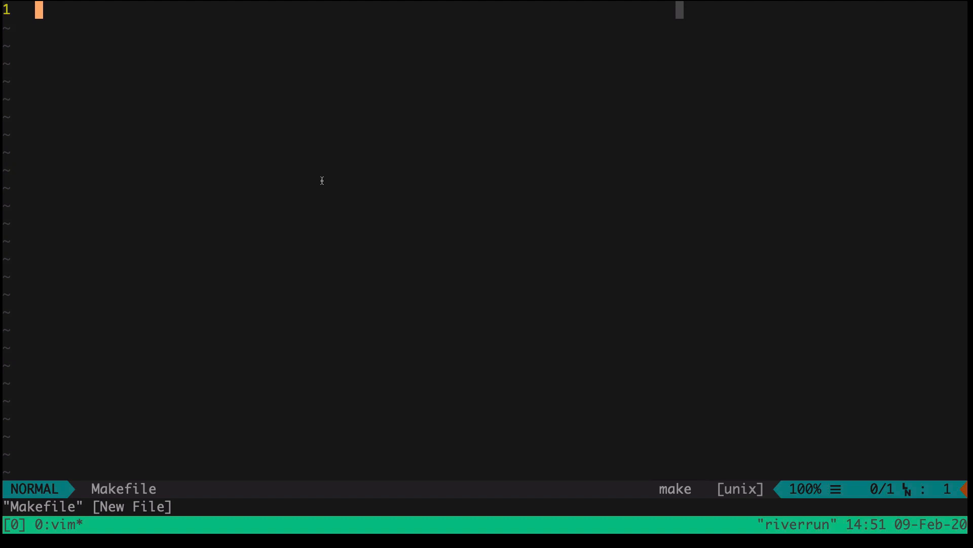
mouse_move(240, 235)
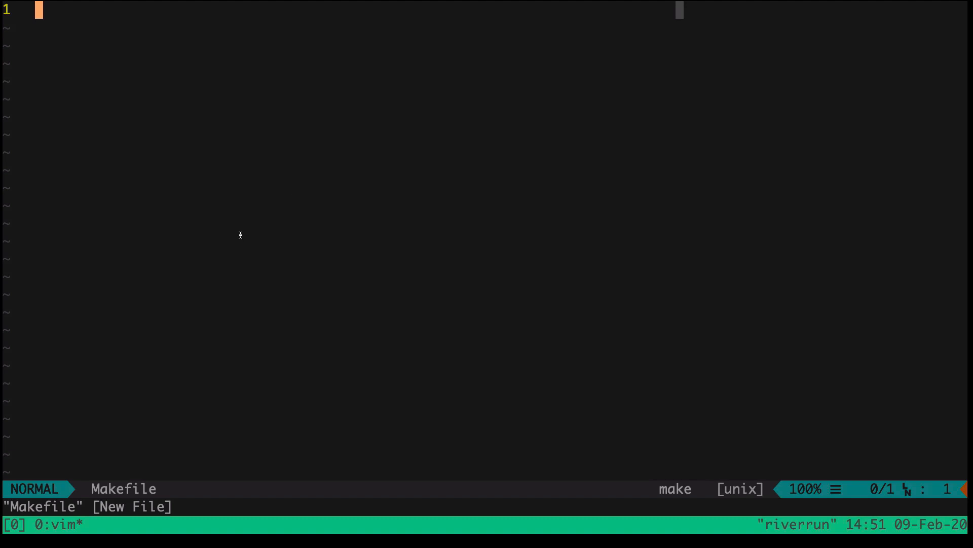
mouse_move(208, 272)
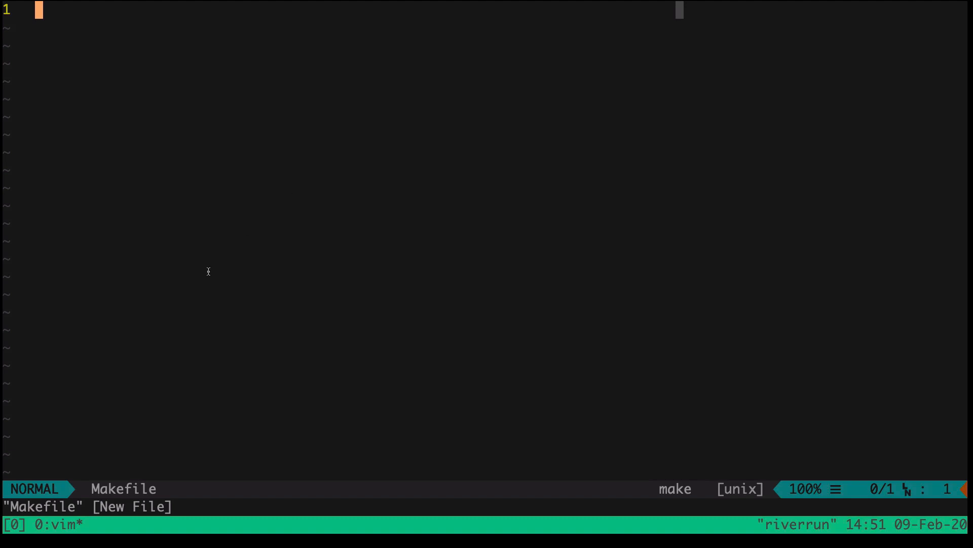
mouse_move(208, 272)
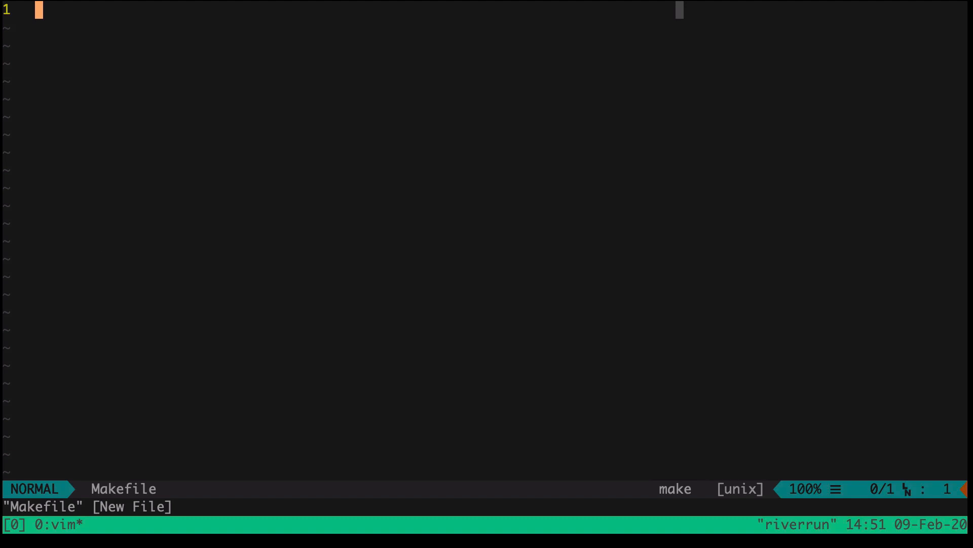
mouse_move(175, 223)
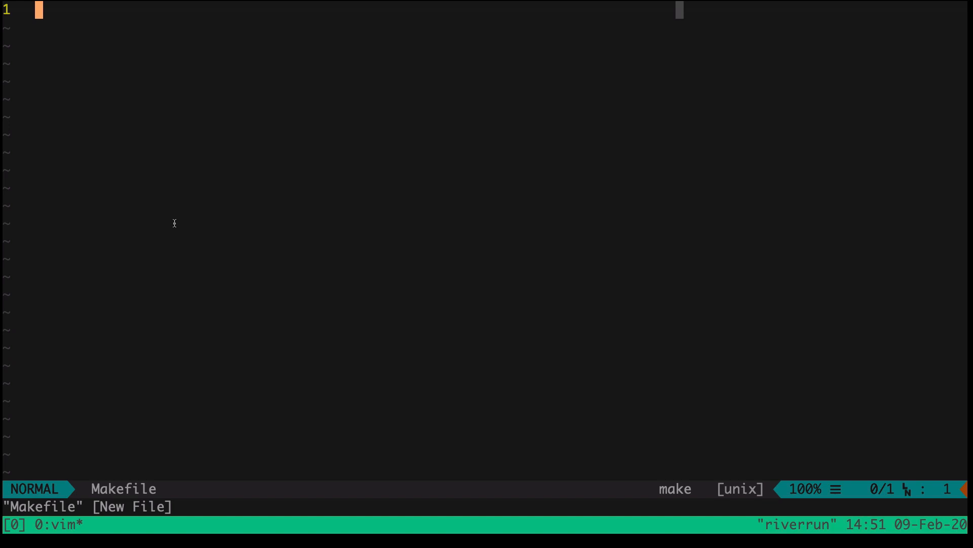
mouse_move(184, 196)
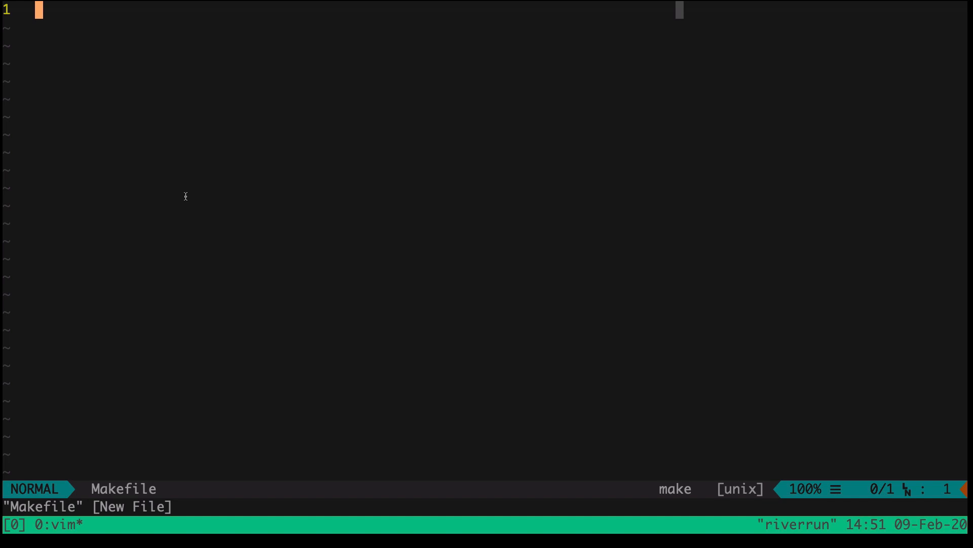
mouse_move(131, 387)
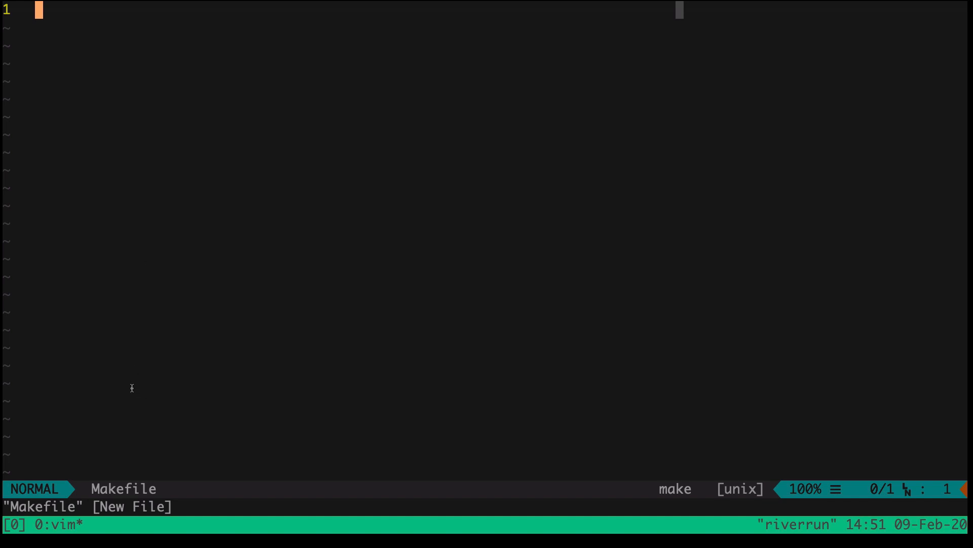
mouse_move(189, 349)
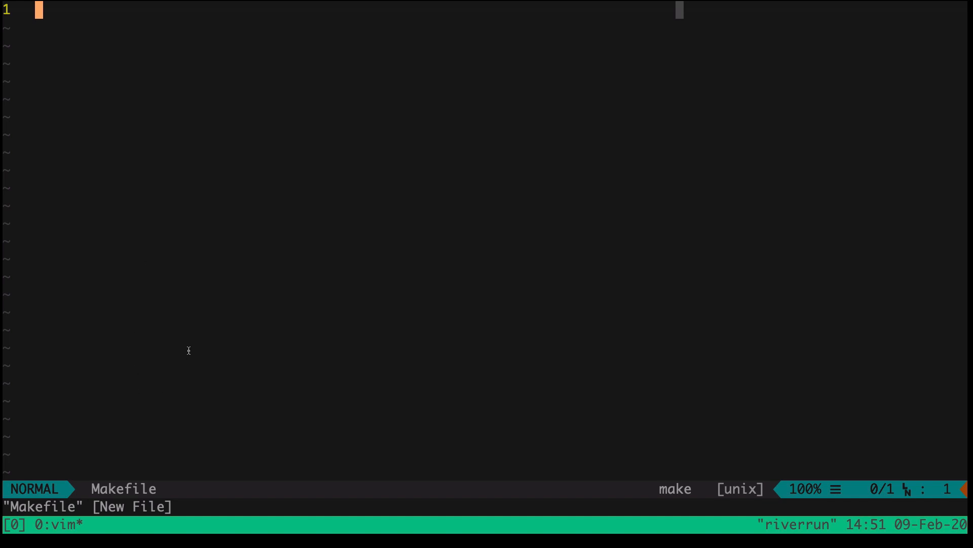
mouse_move(153, 307)
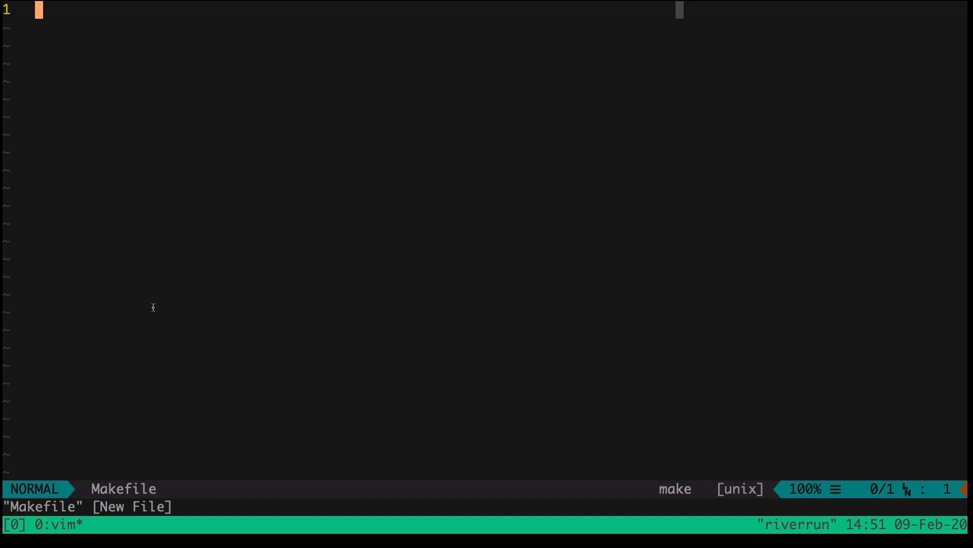
mouse_move(120, 464)
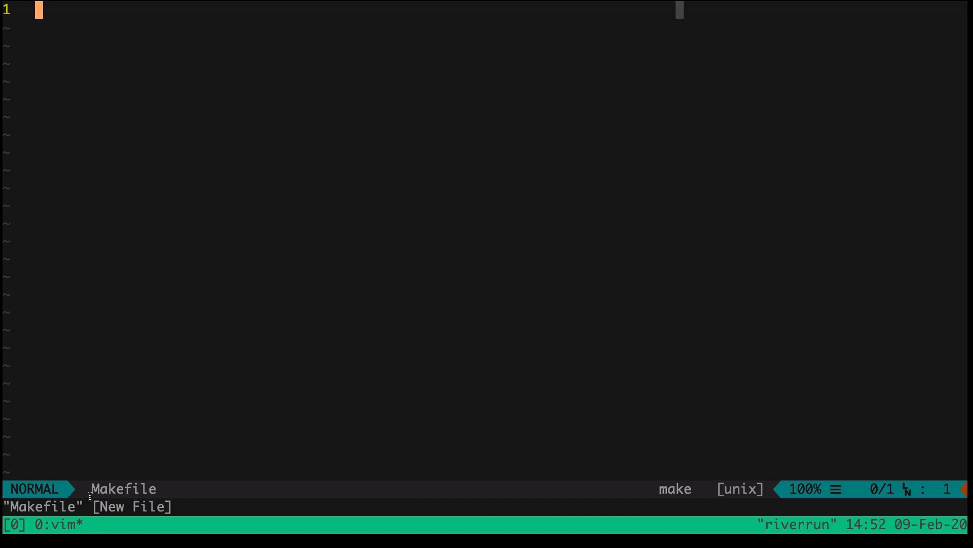
mouse_move(161, 395)
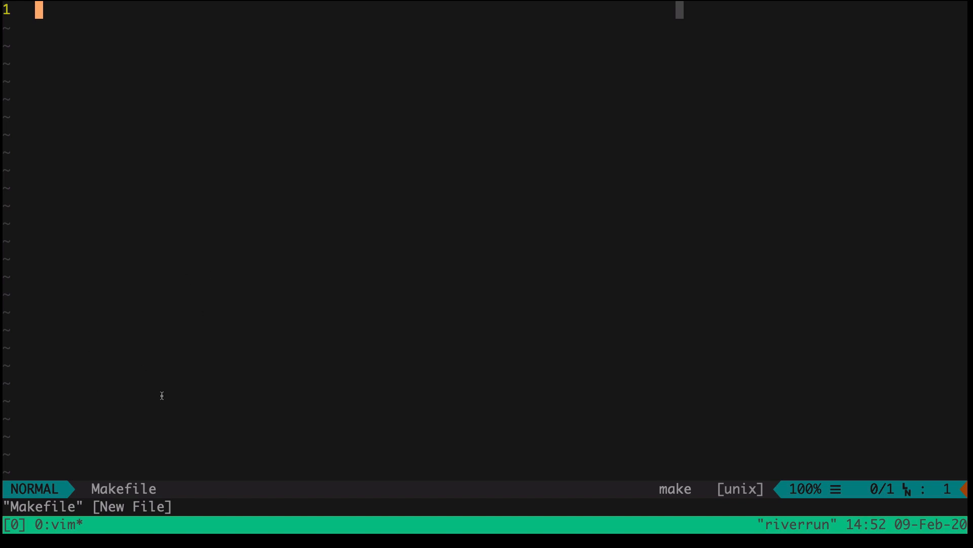
mouse_move(174, 256)
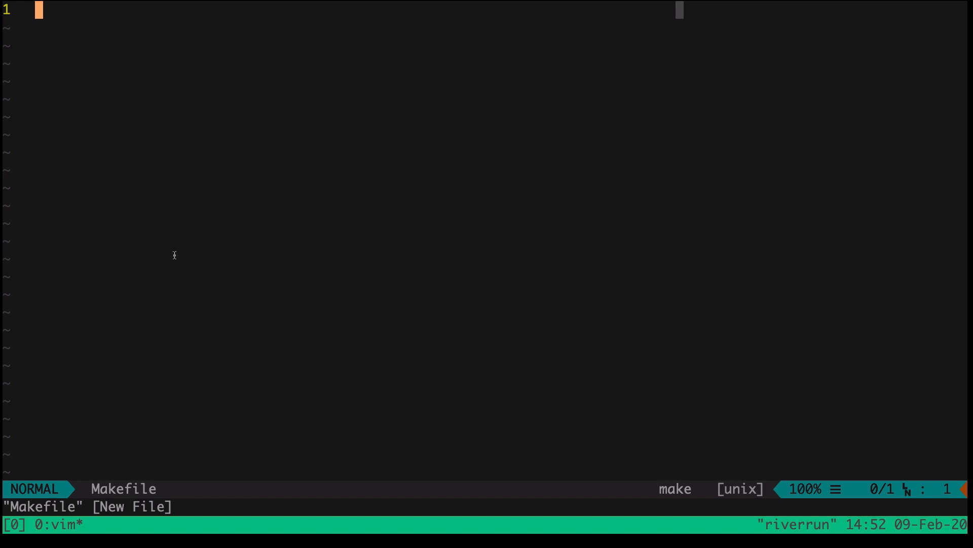
Step: Write a '# Project Variables' comment and PROJECT_NAME ?= GoodBooks
type("#")
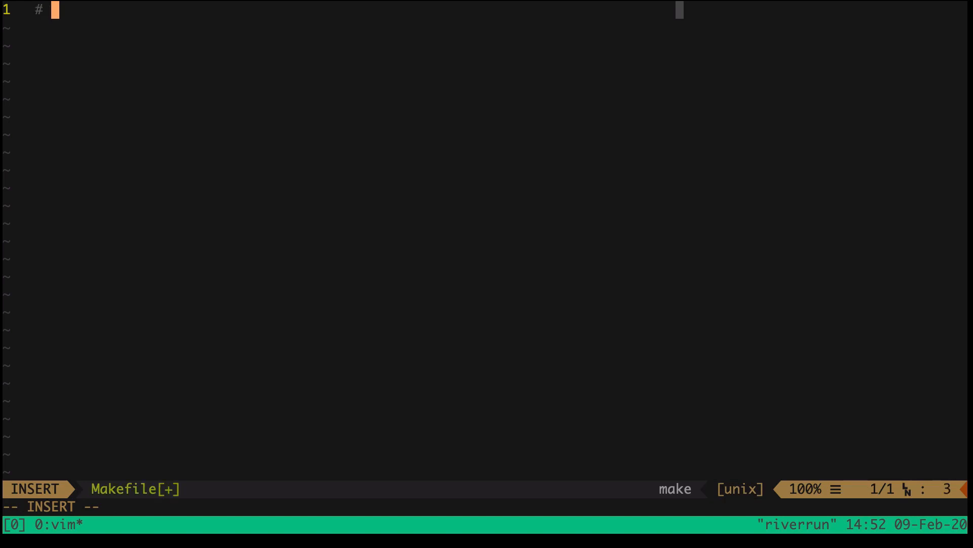
type("Project")
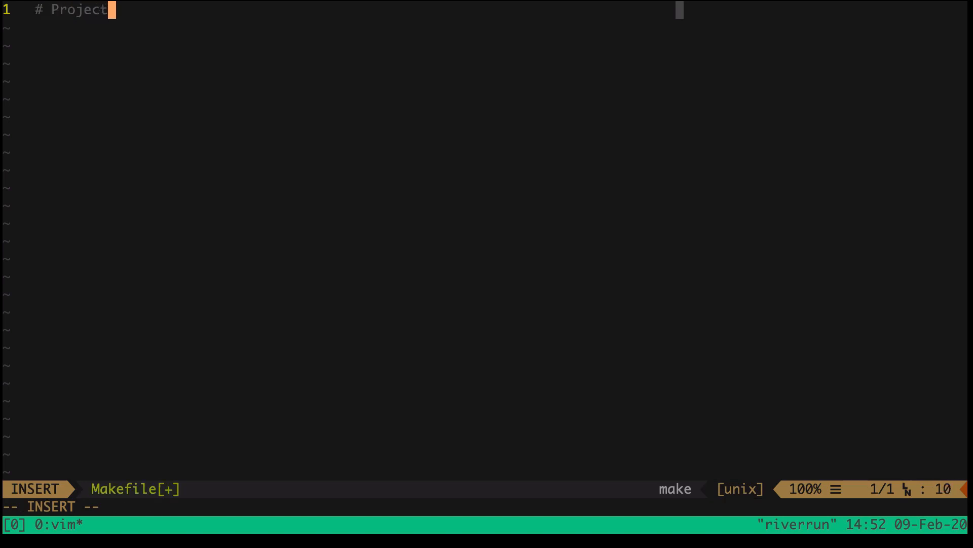
type("Variables")
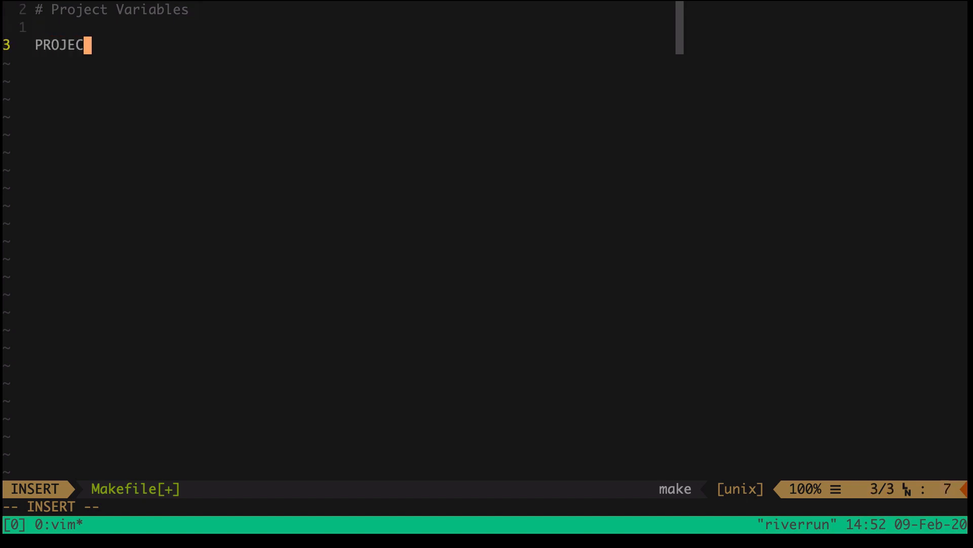
type("T_NAME ?=")
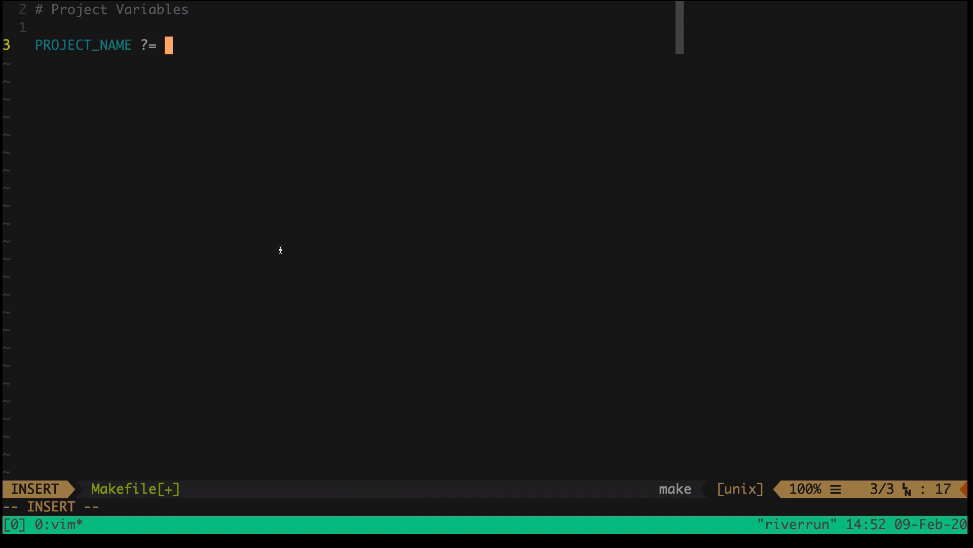
mouse_move(37, 38)
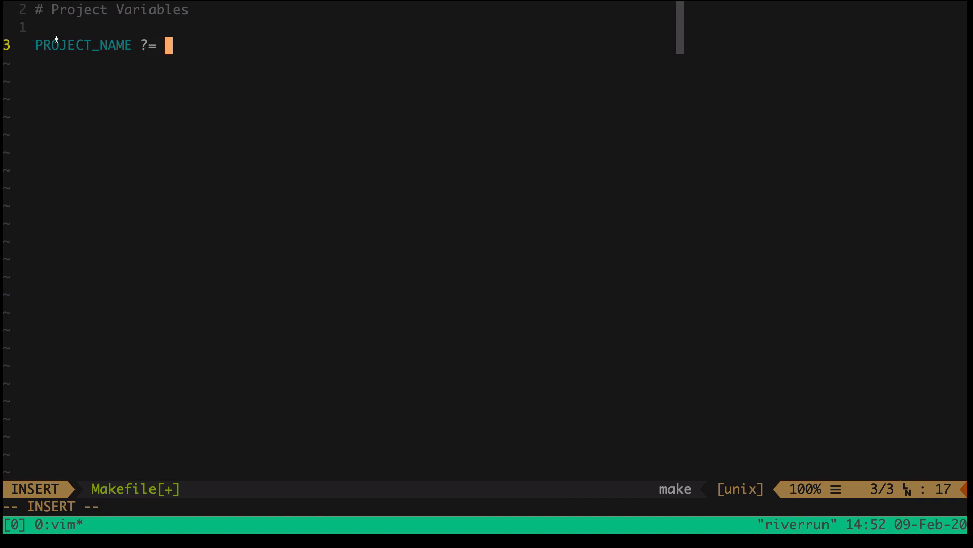
mouse_move(121, 101)
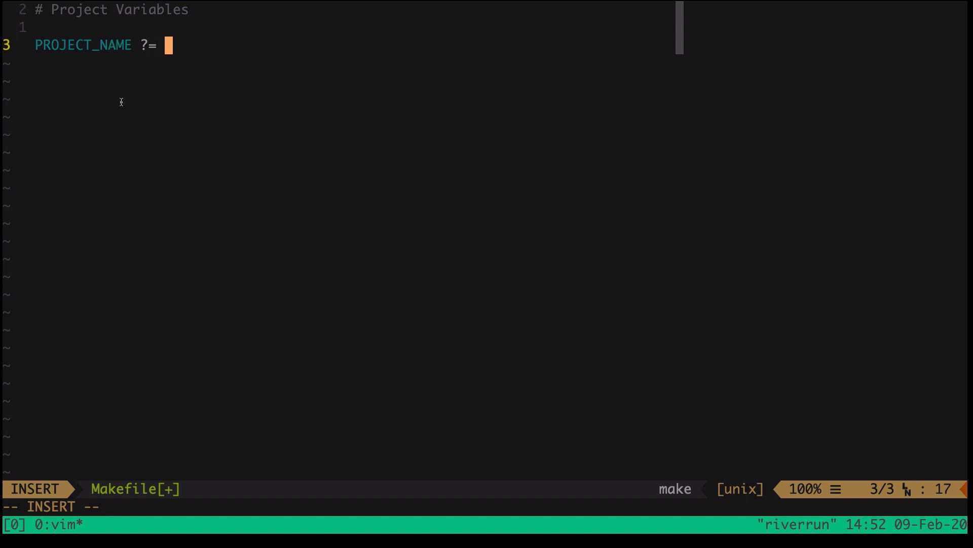
type("GoodBooks")
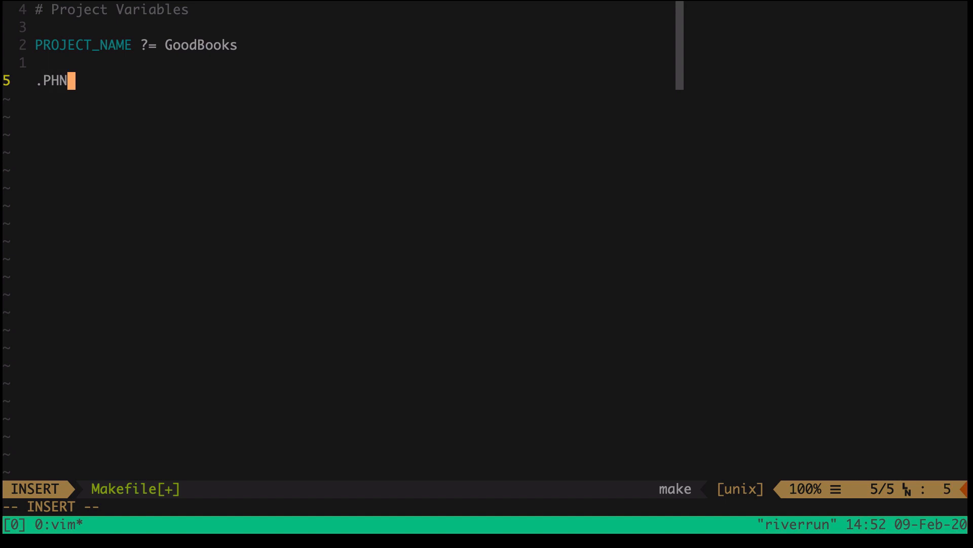
Step: Add a .PHONY: migrations db line below the variables
type("ONY")
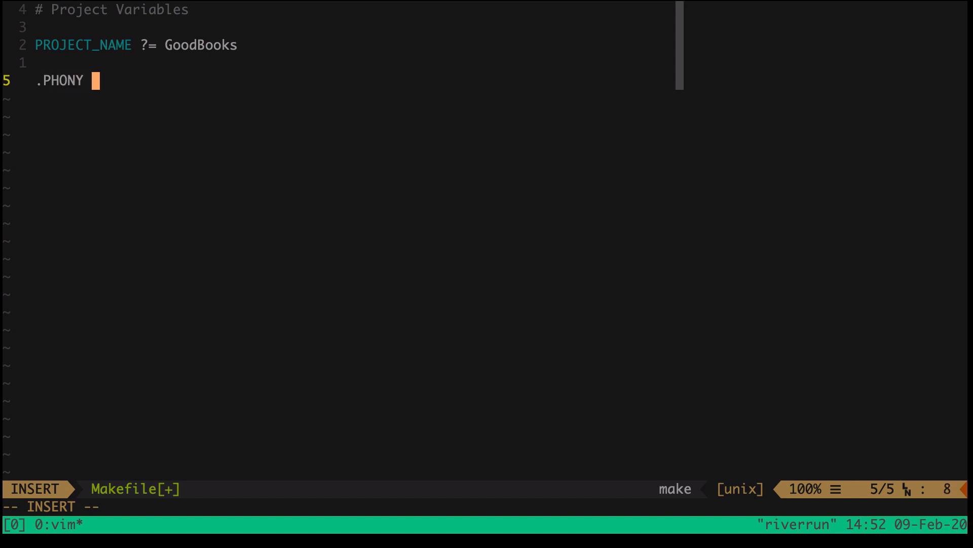
type(":")
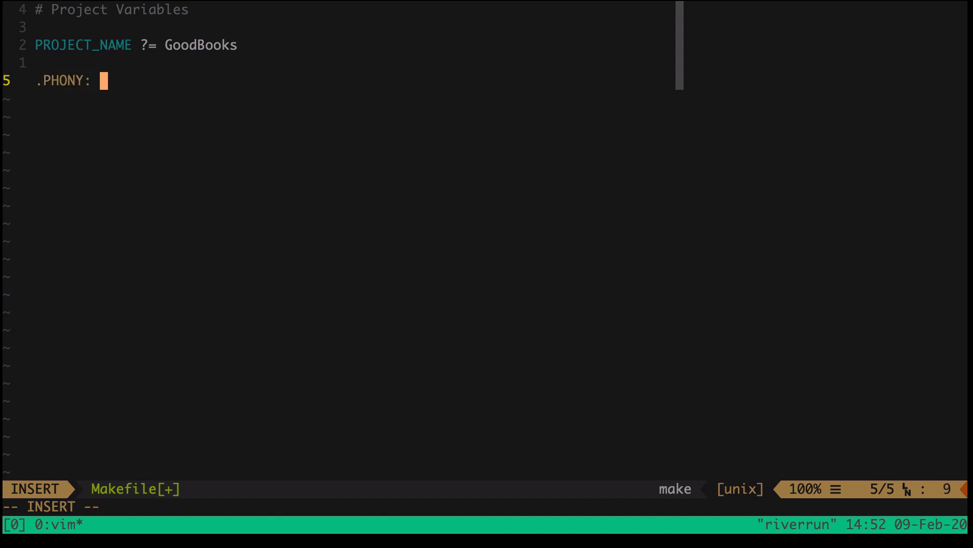
type("migratio")
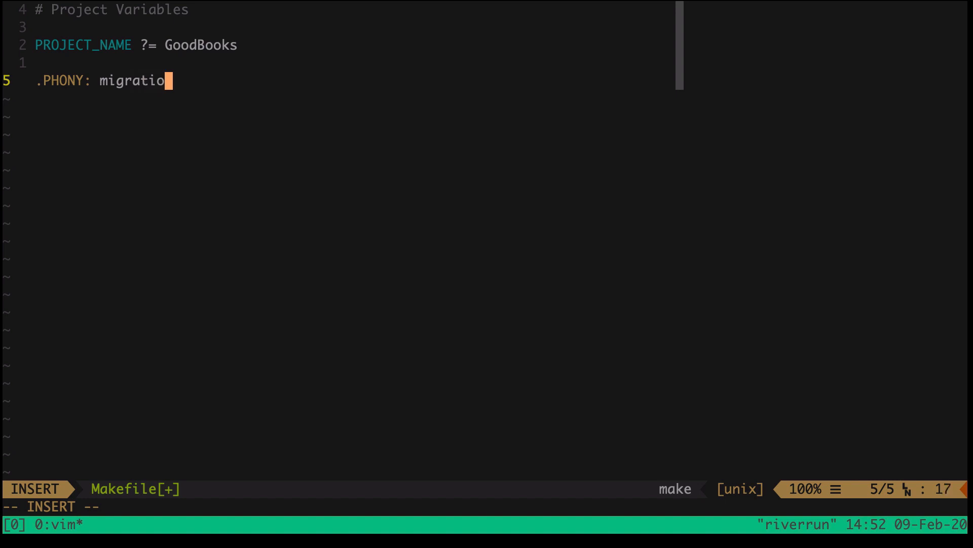
type("ns db")
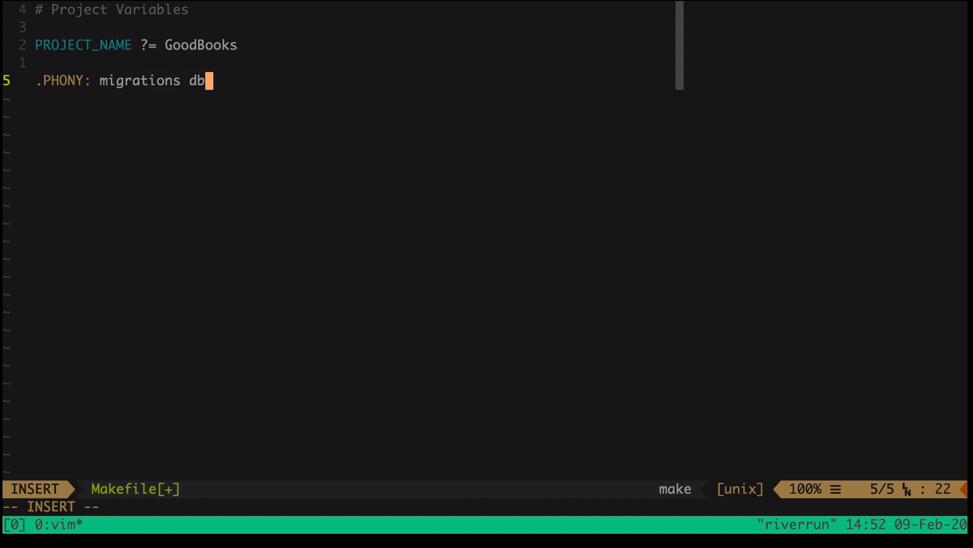
key("Escape")
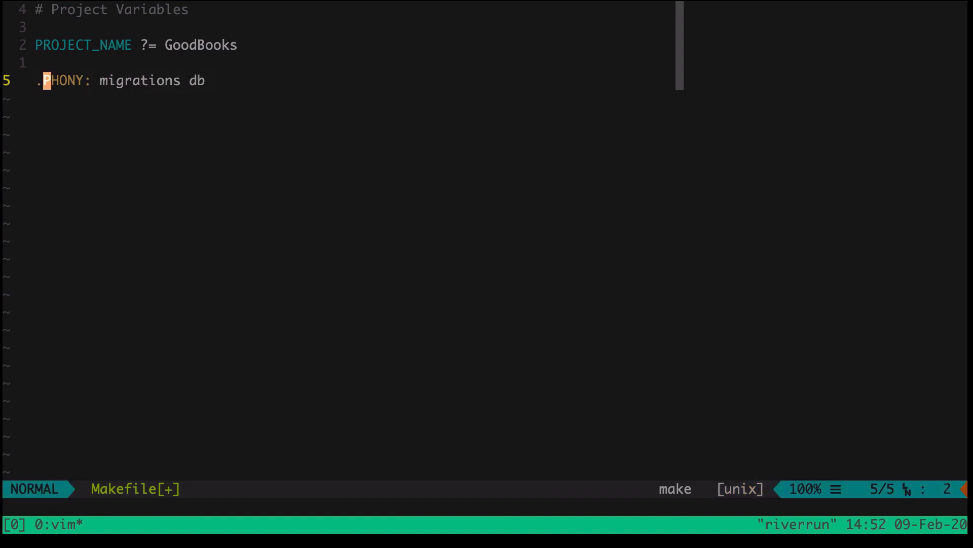
key("A")
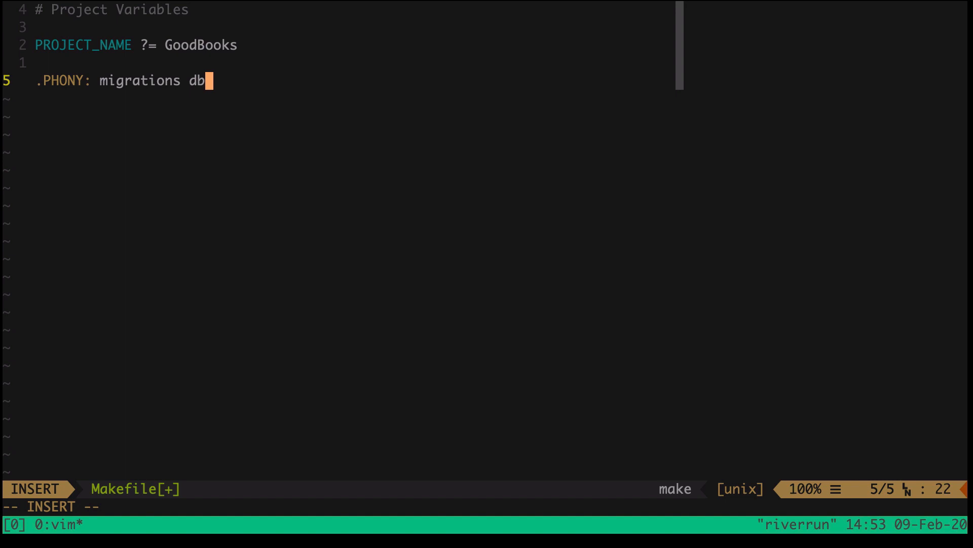
key("Escape")
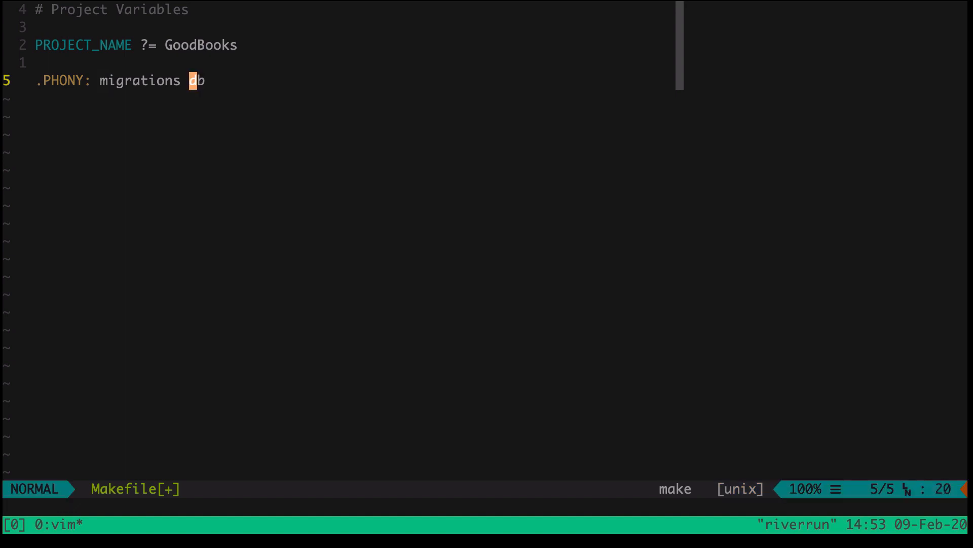
key("l")
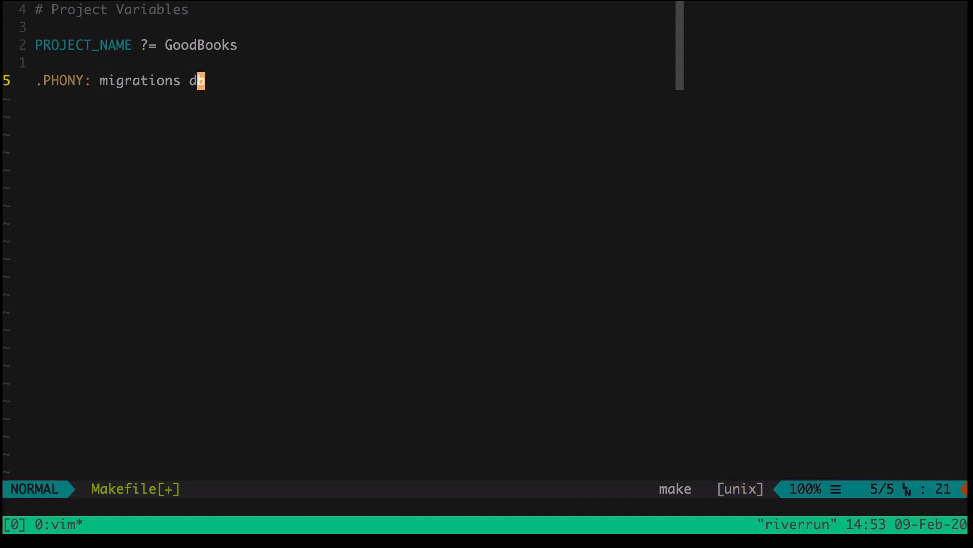
key("a")
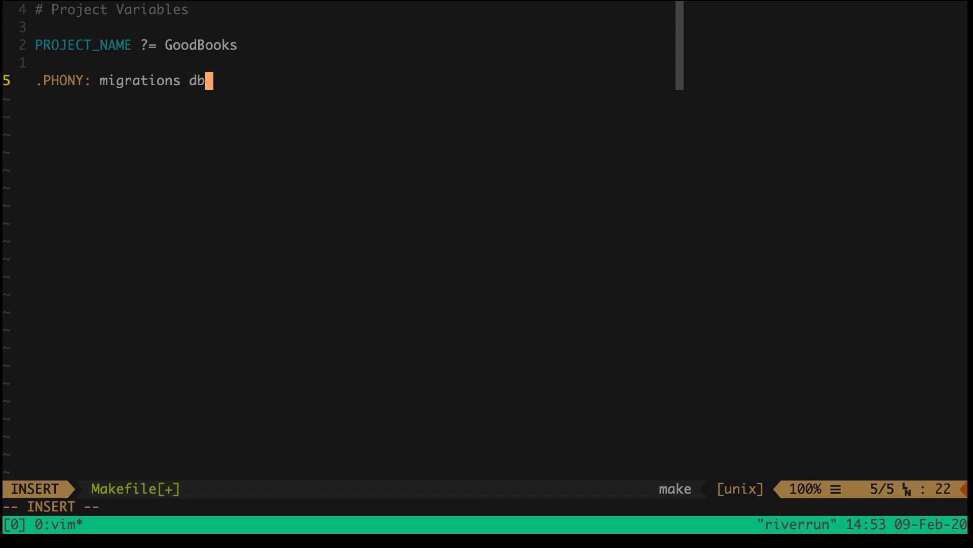
Step: Add a migrations: target whose recipe cds into GoodBooks.Data and runs dotnet ef with --startup-project ../GoodBooks.Web
type("migr")
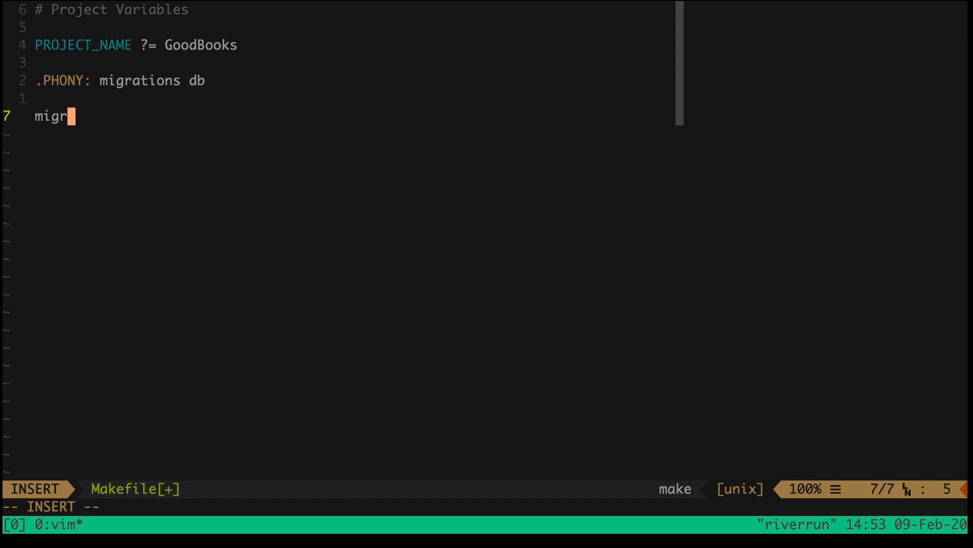
type("ations:")
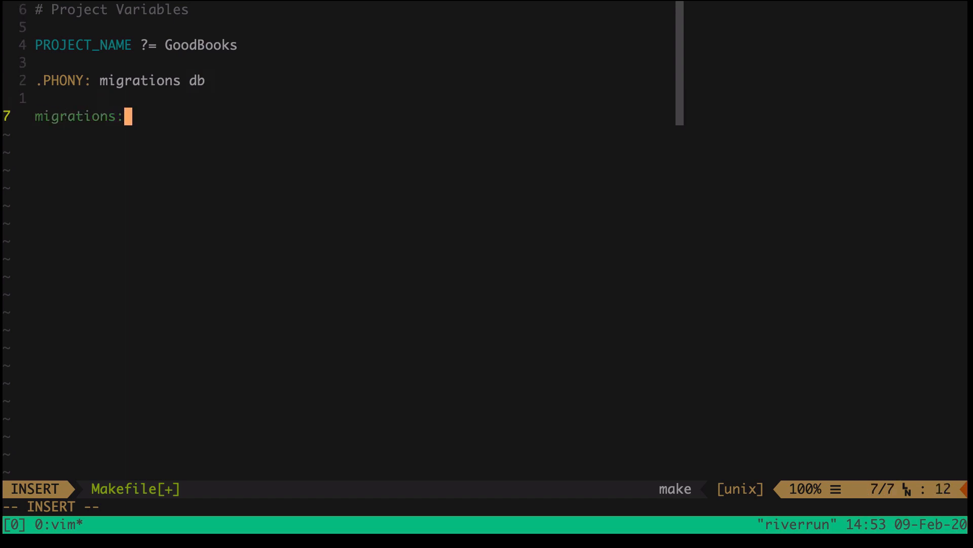
key("Return")
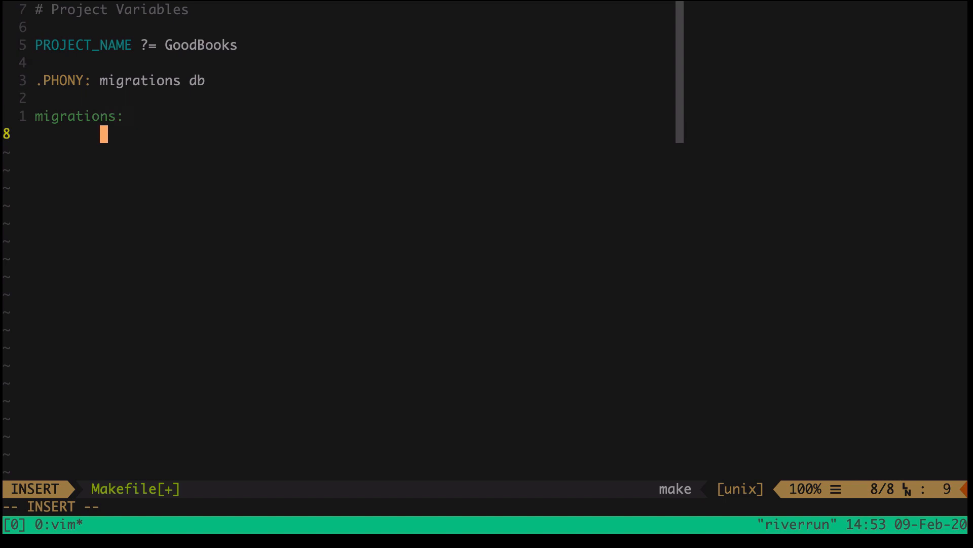
type("cd ./")
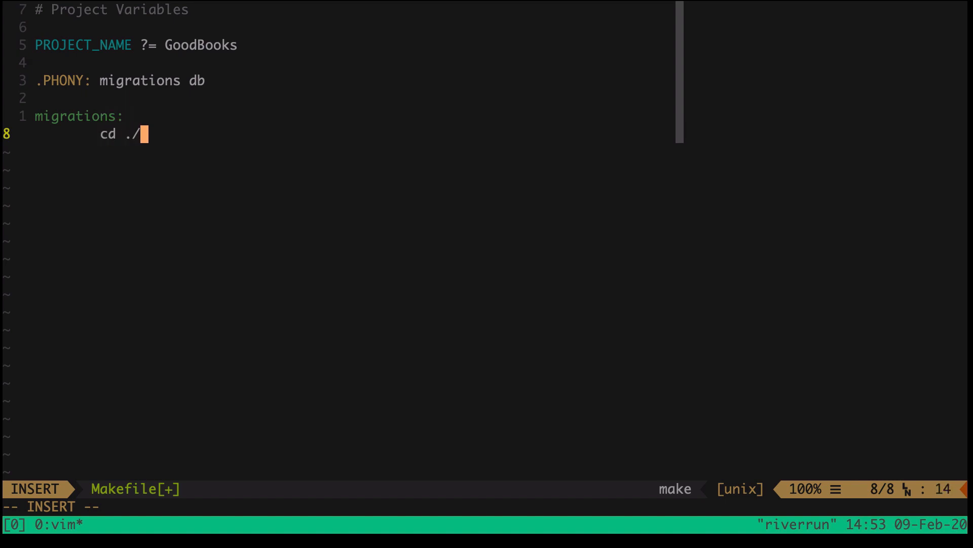
type("Good")
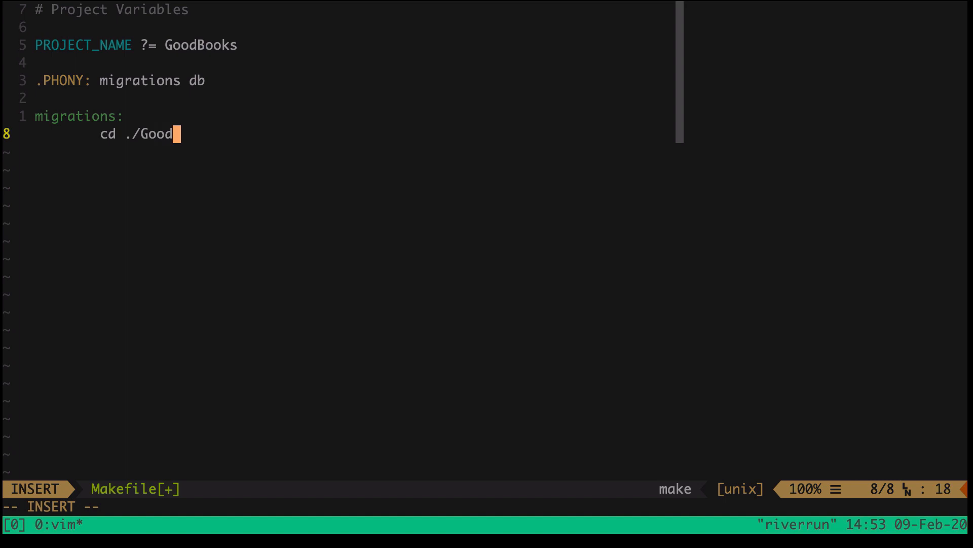
type("Books")
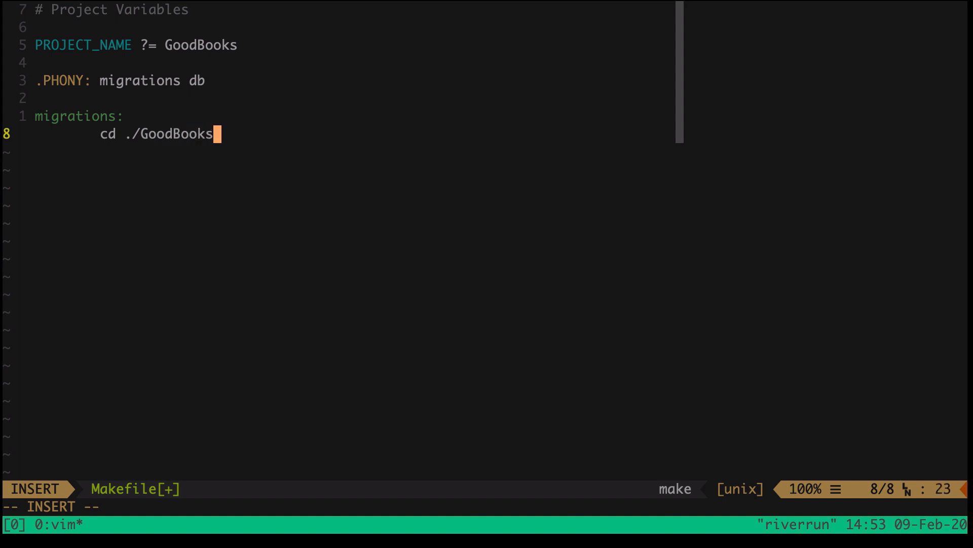
type(".Data")
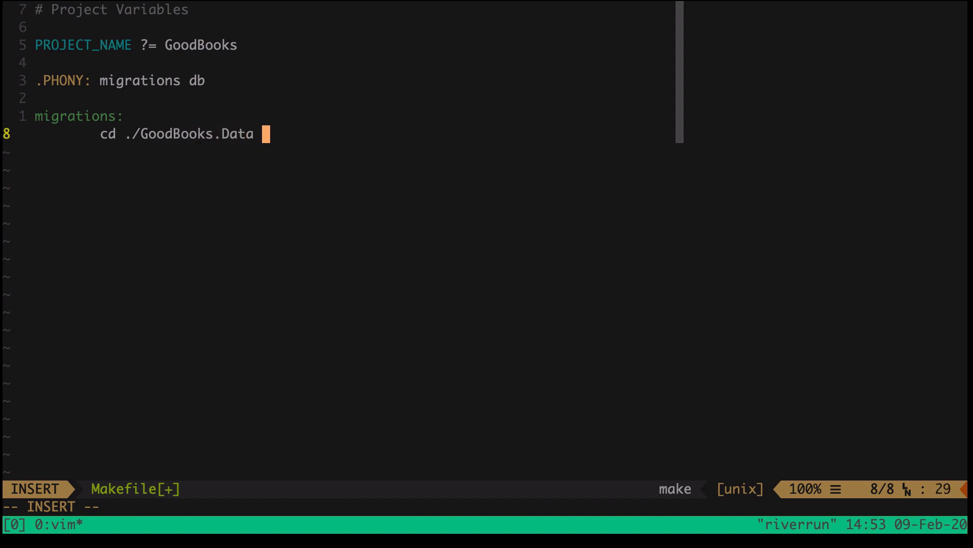
type("&& dotent")
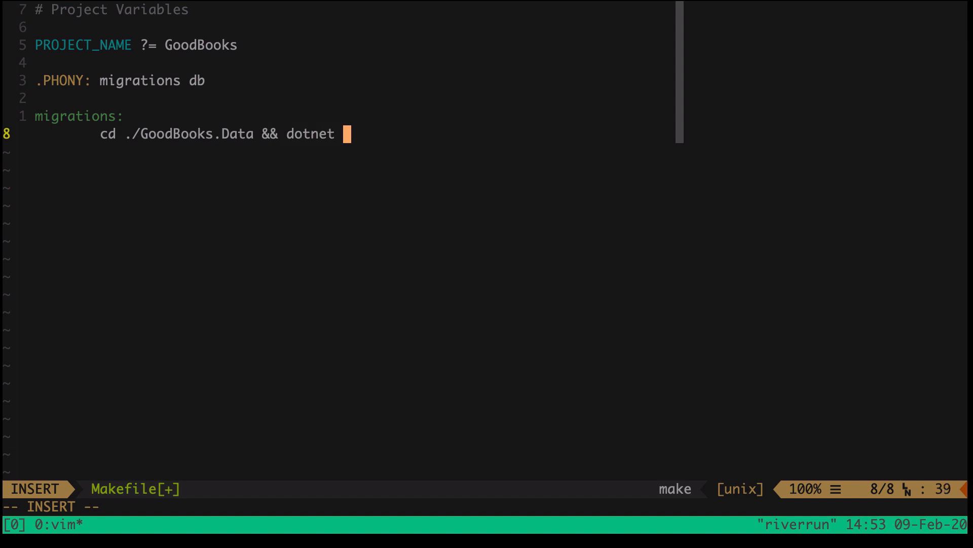
type("ef --")
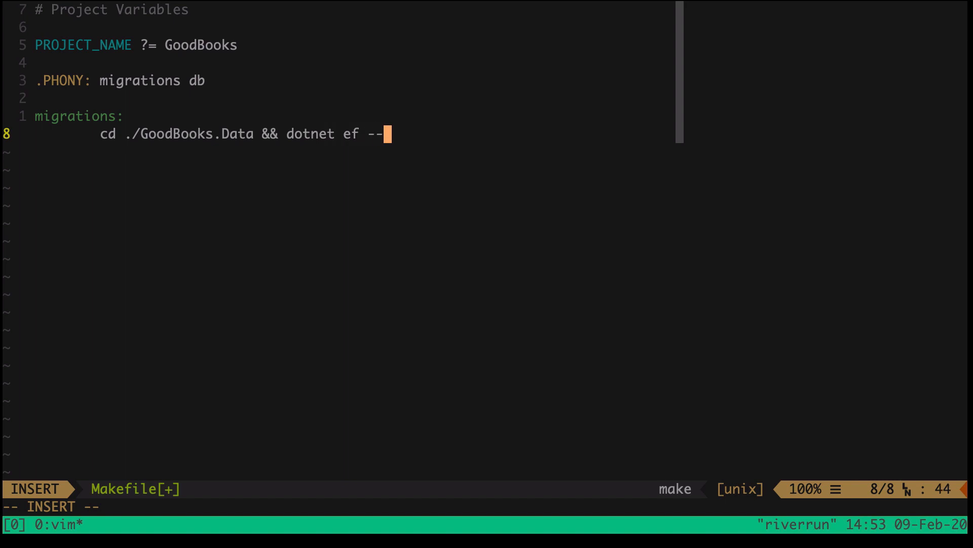
type("startup-")
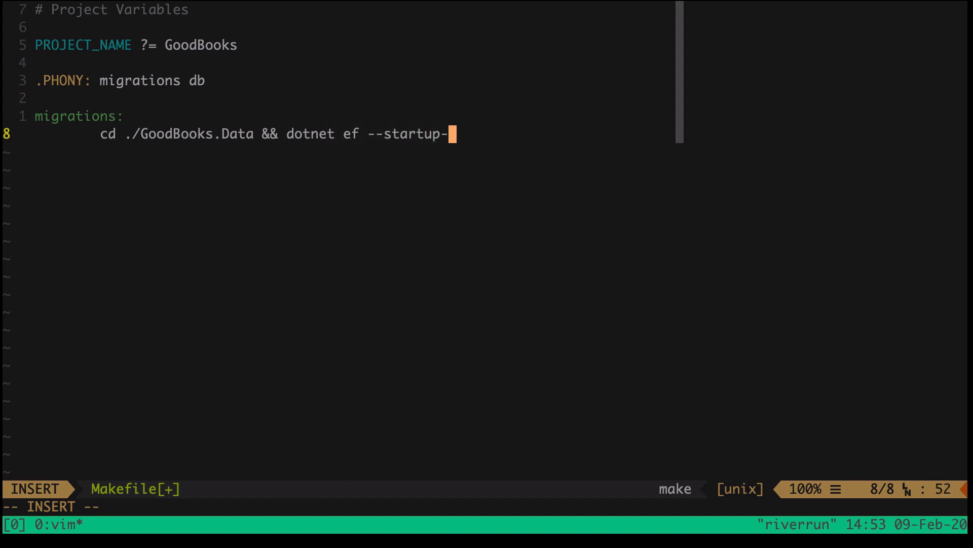
type("project ../")
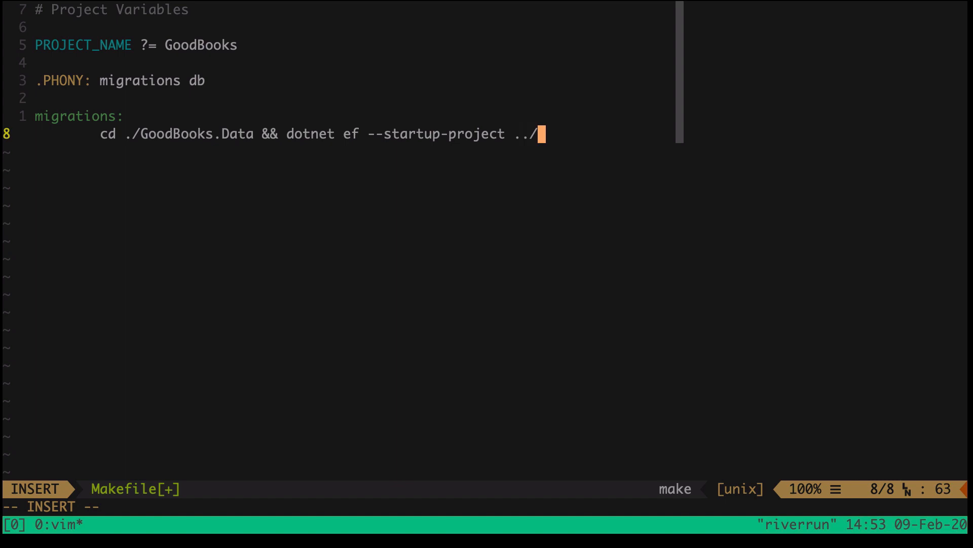
type("G")
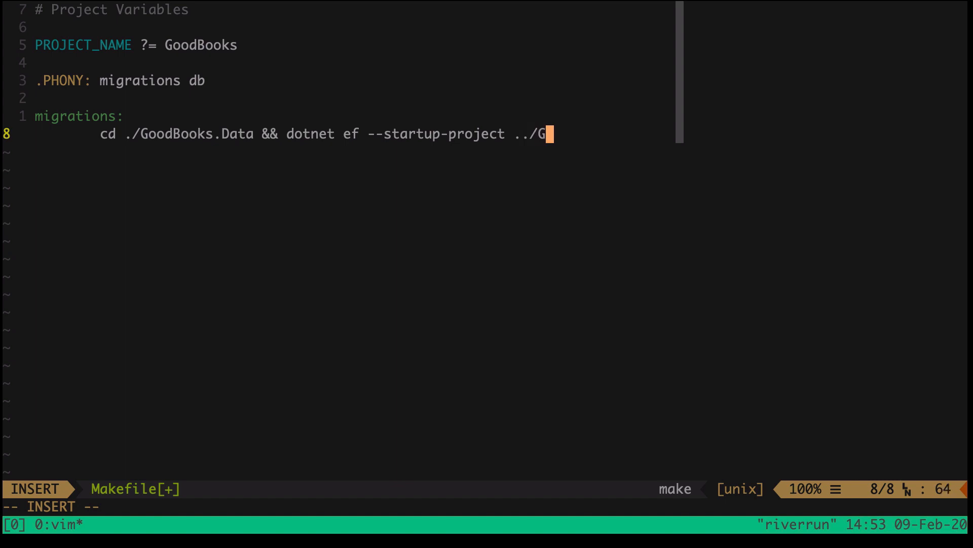
type("oodBooks.Web")
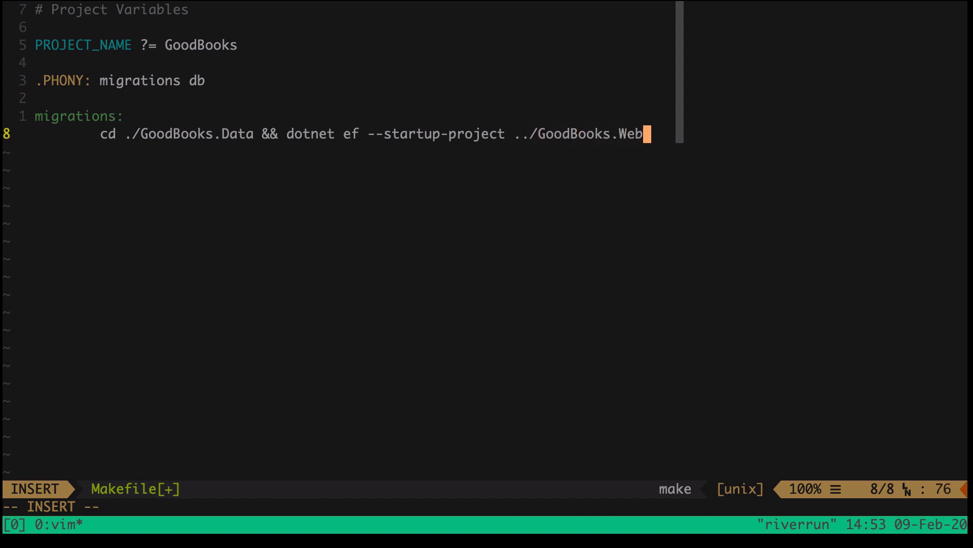
Step: Finish the recipe with 'migrations add $(mname) && cd ..' and leave an empty line after it
type("/ migrations add")
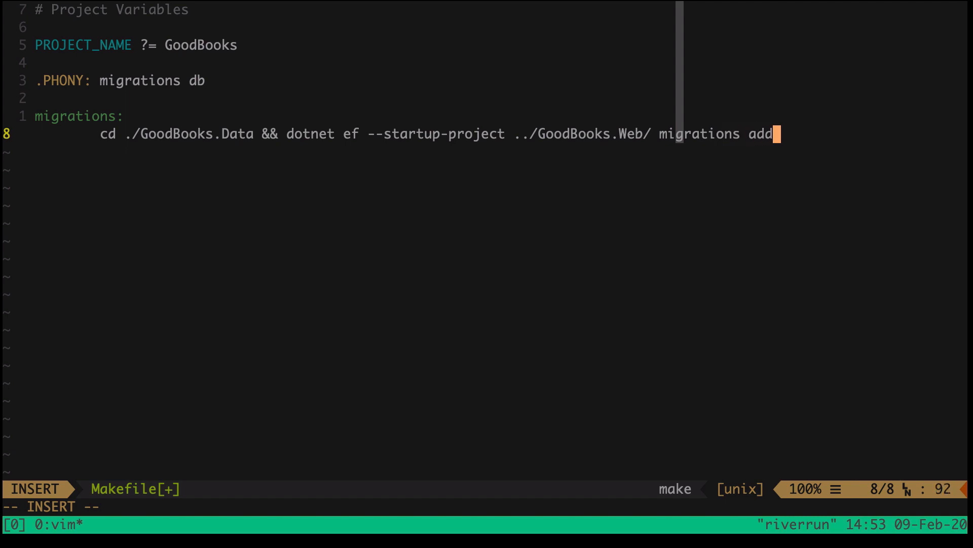
type("$")
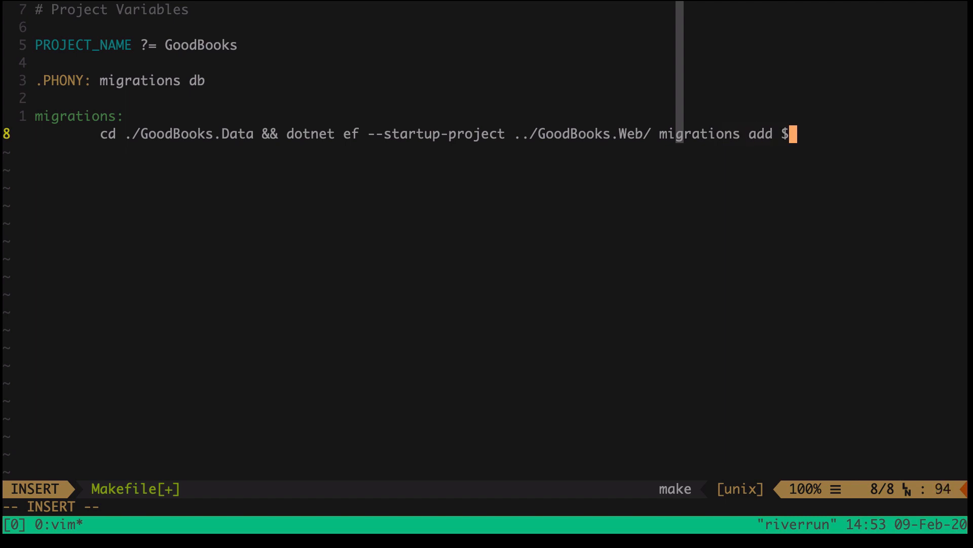
type("(mn")
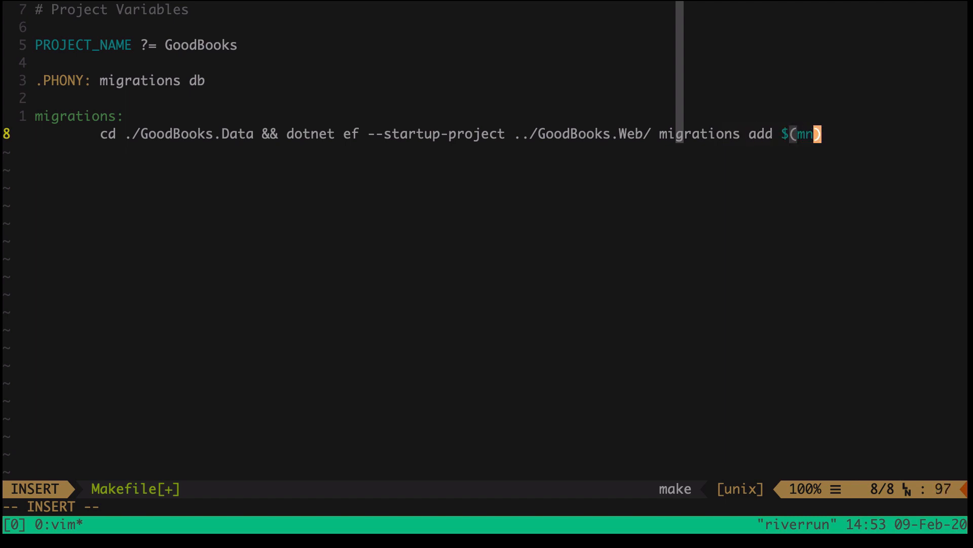
type("ame)")
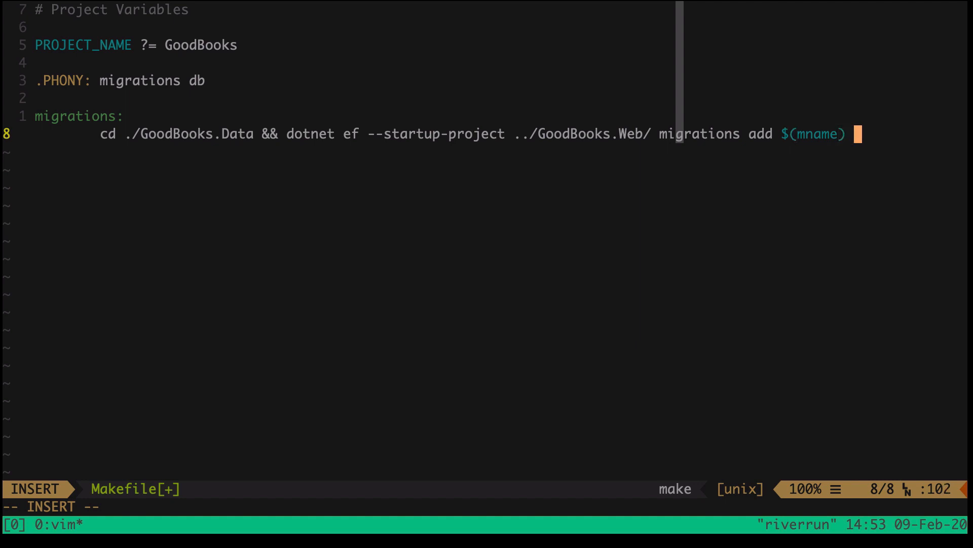
type("&& cd .")
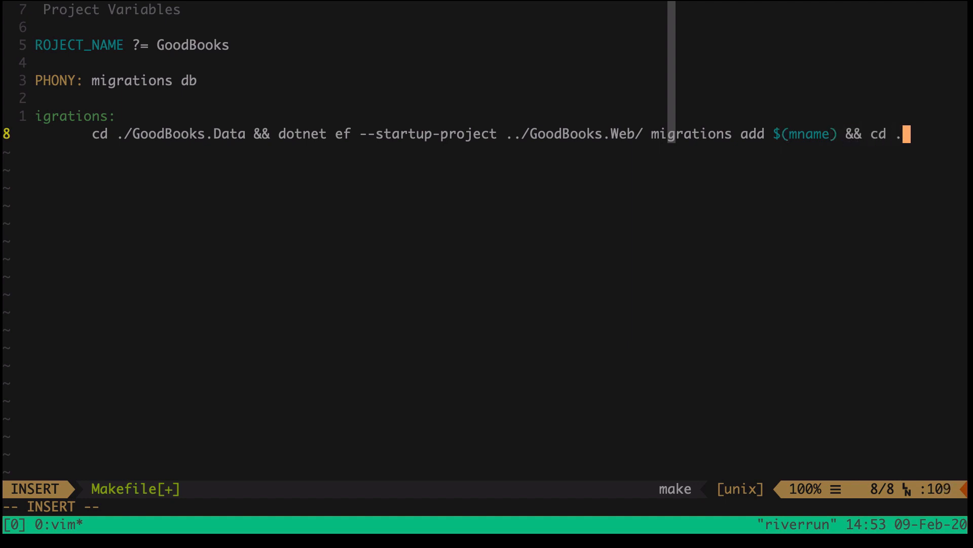
type(".")
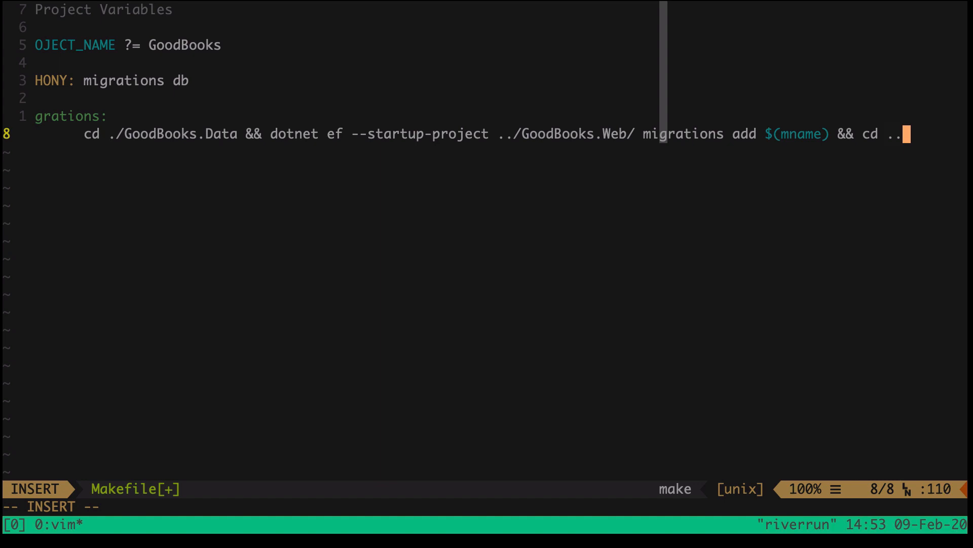
key("Escape")
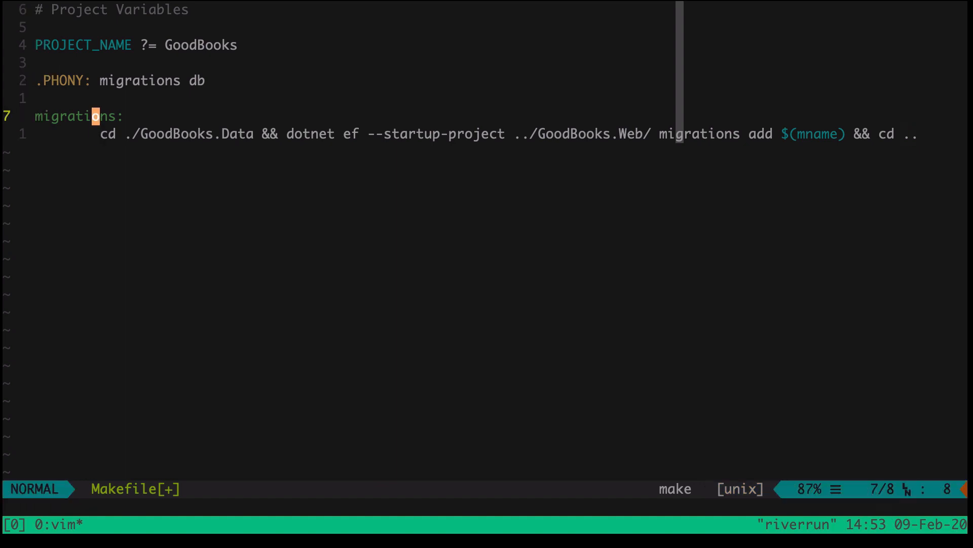
key("j")
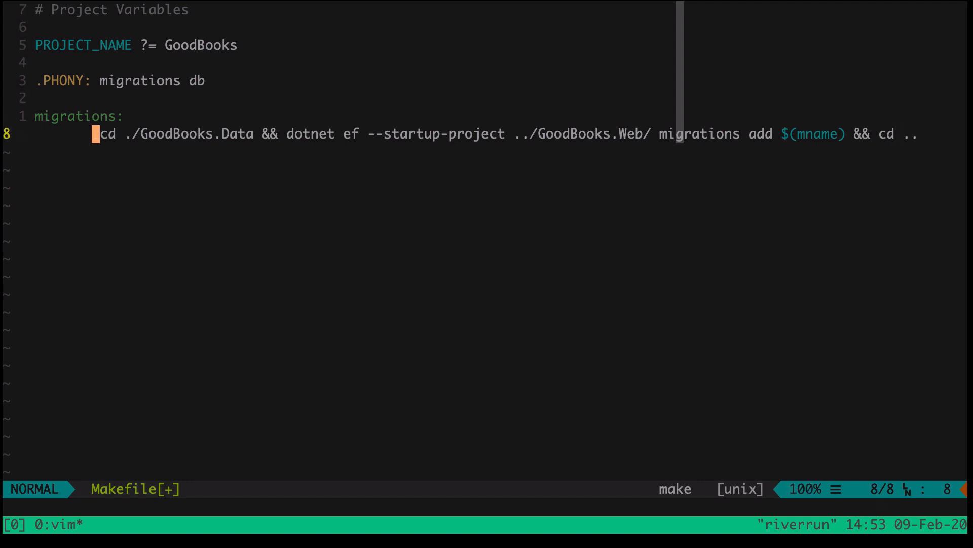
key("w")
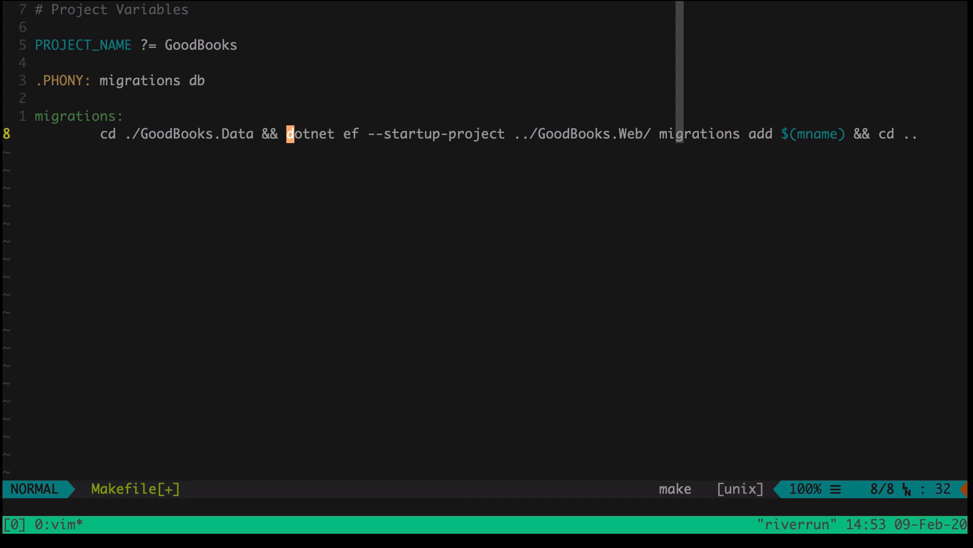
key("w")
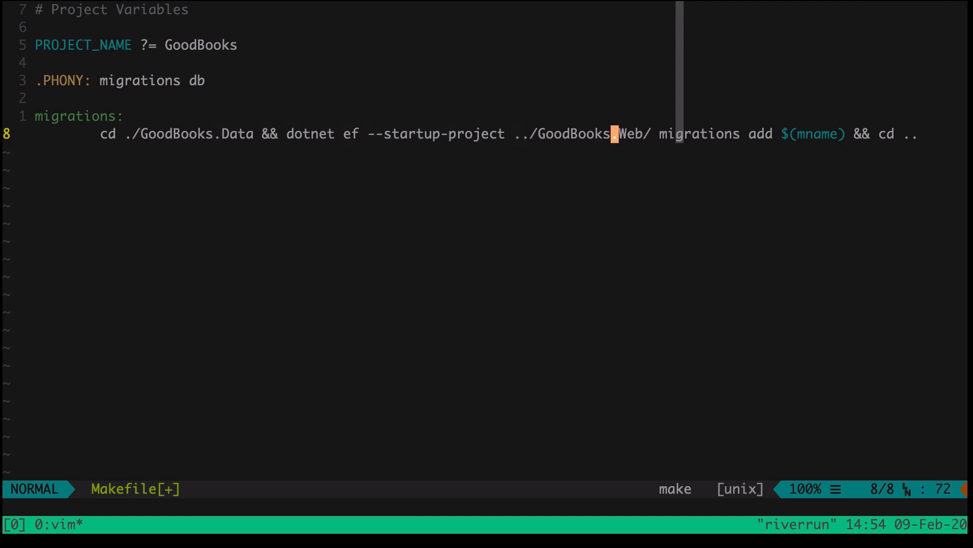
key("l")
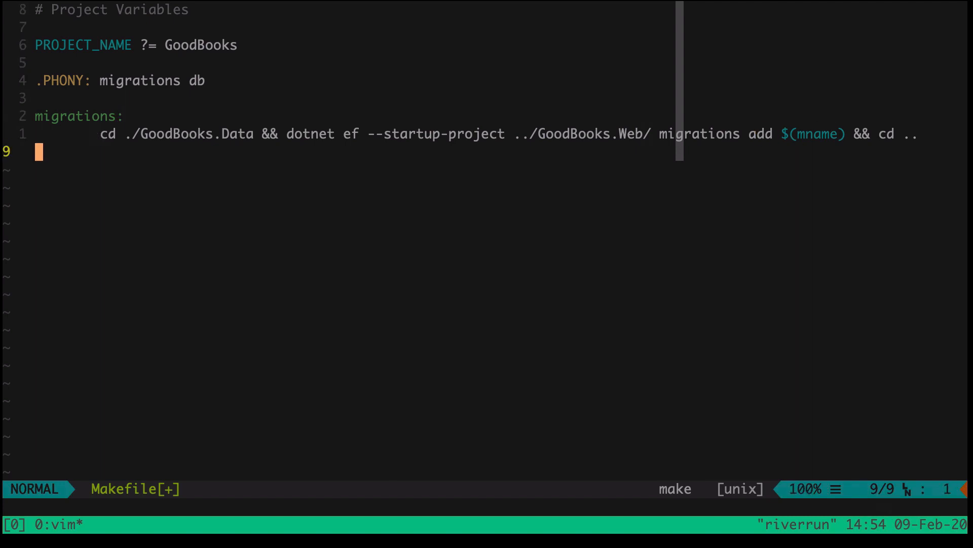
Step: Write the db recipe: cd ./GoodBooks.Data && dotnet rf --startup-project ../GoodBooks.Web/ database update && cd .
key("i")
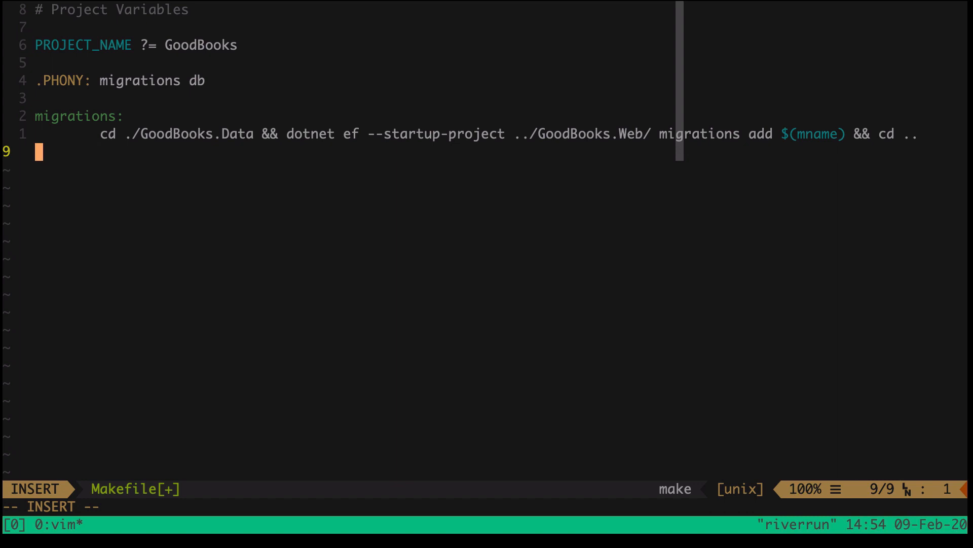
key("Escape")
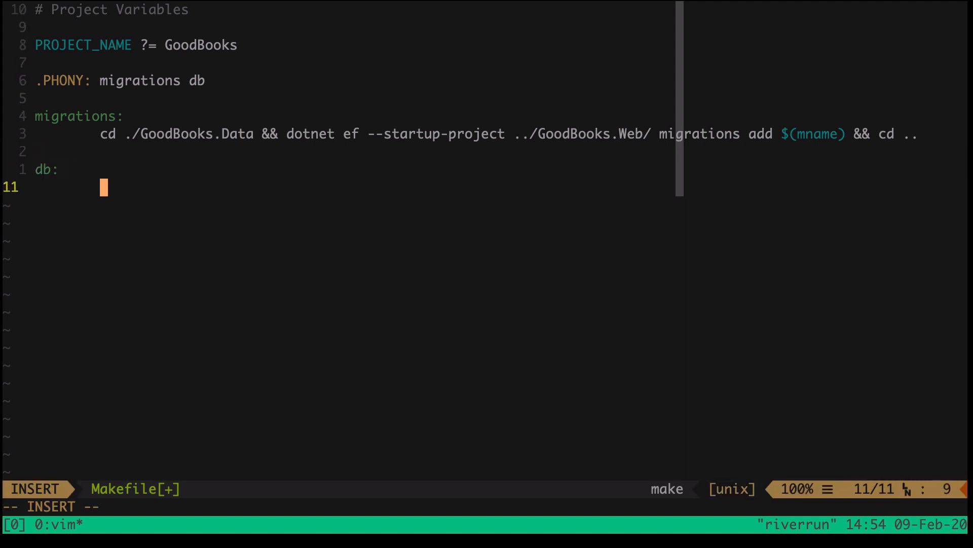
key("Home")
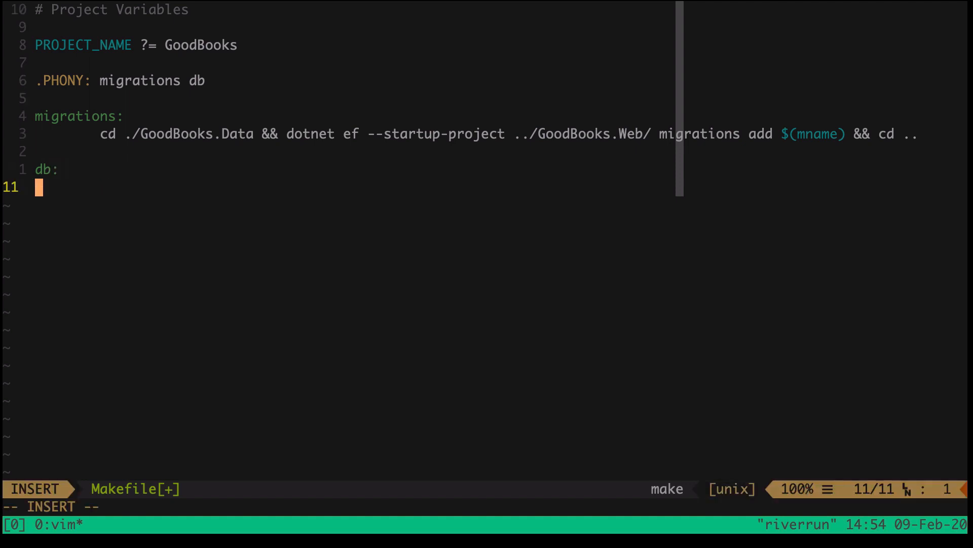
type("cd")
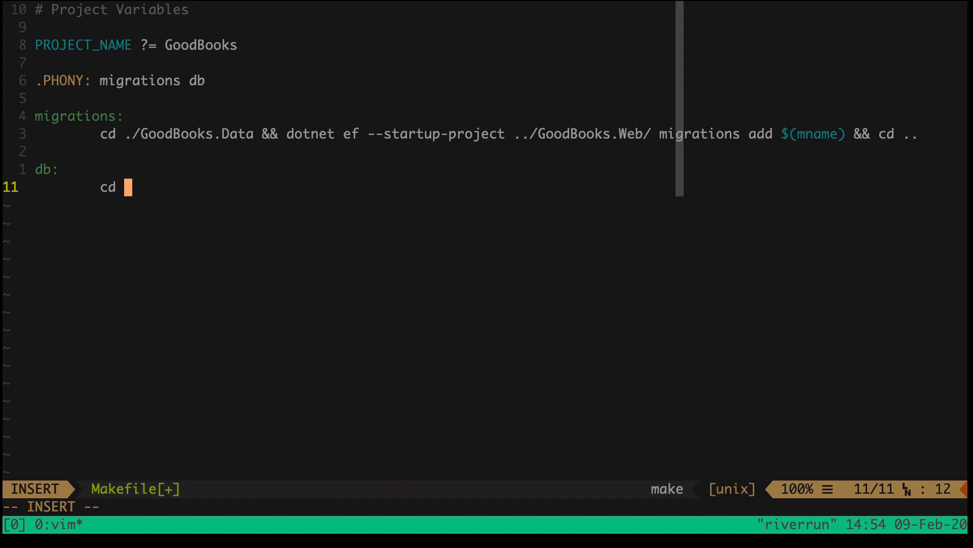
type("./Goob")
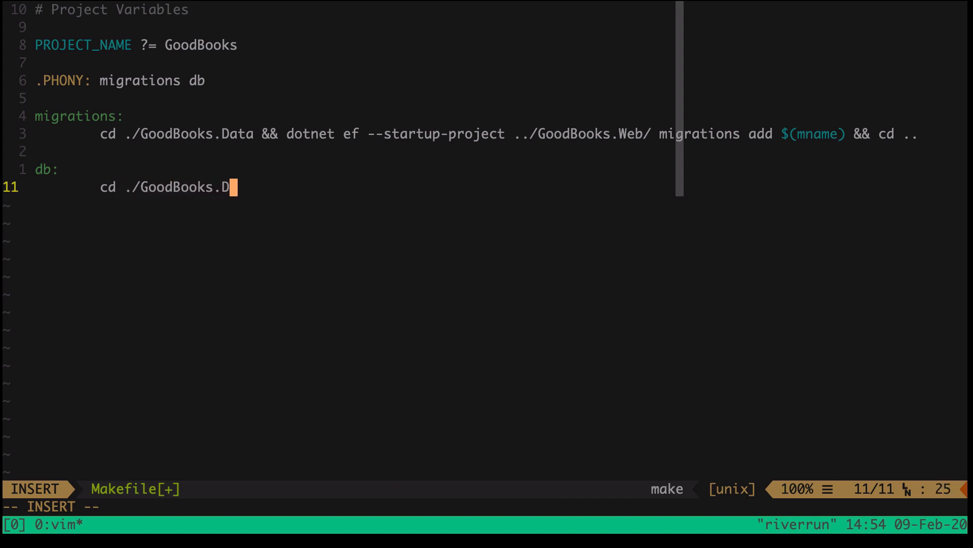
type("ata ((")
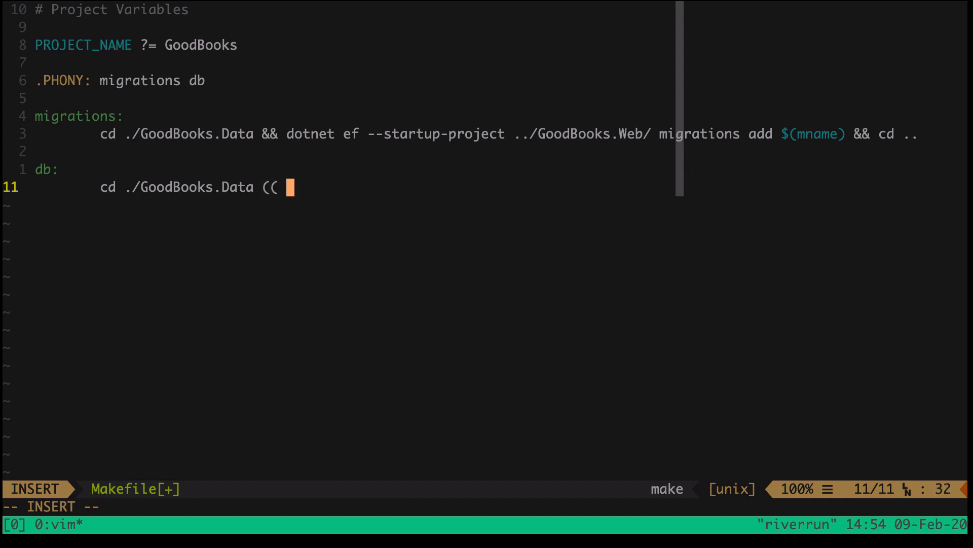
type("& dotnet rf =-")
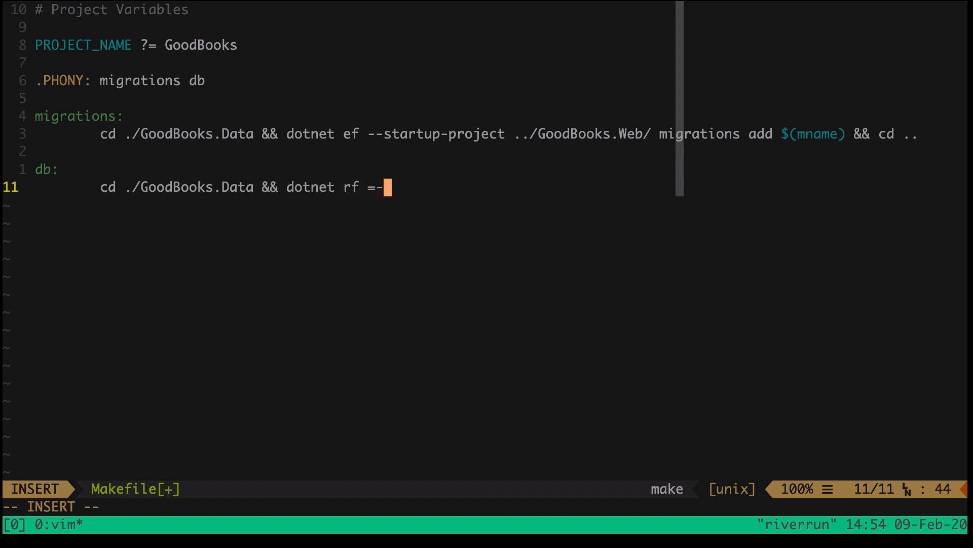
type("--startup")
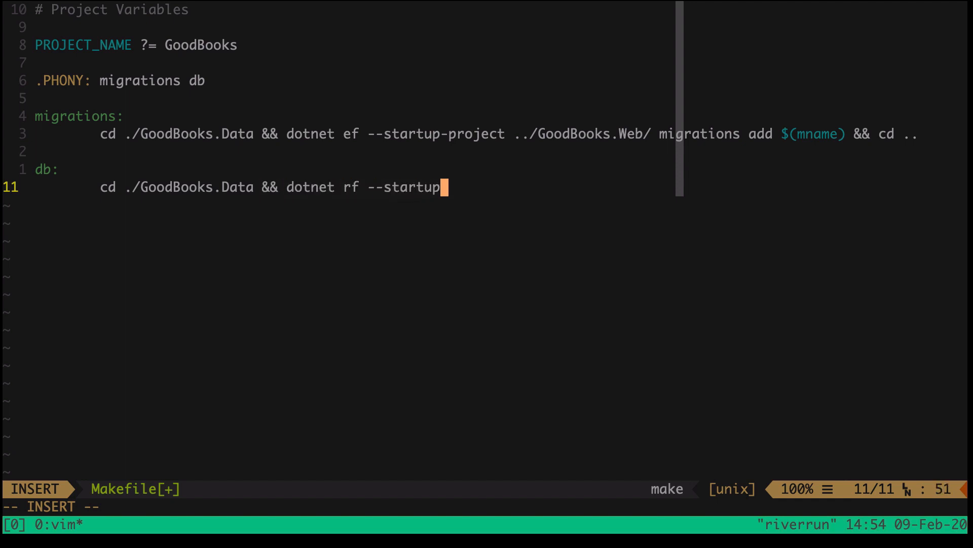
type("-project ../")
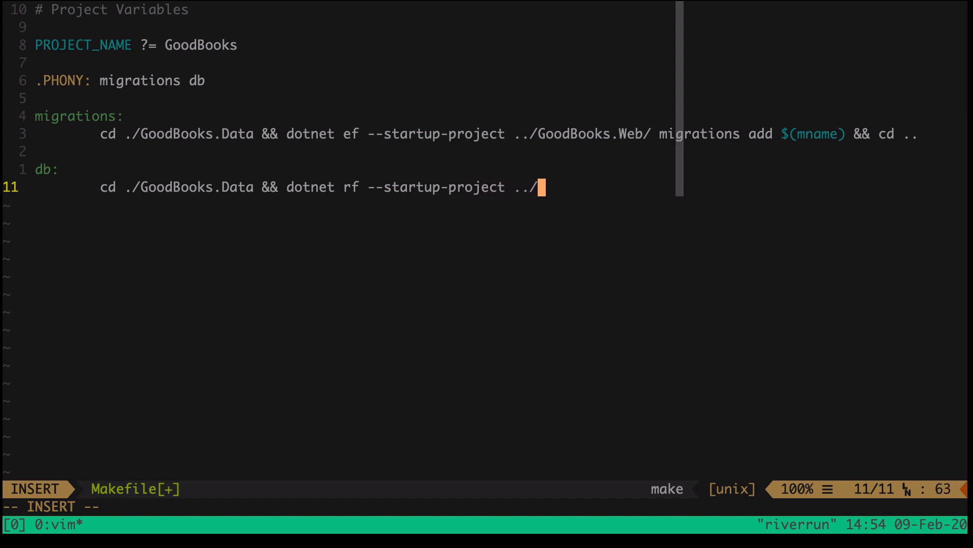
type("GoodBook")
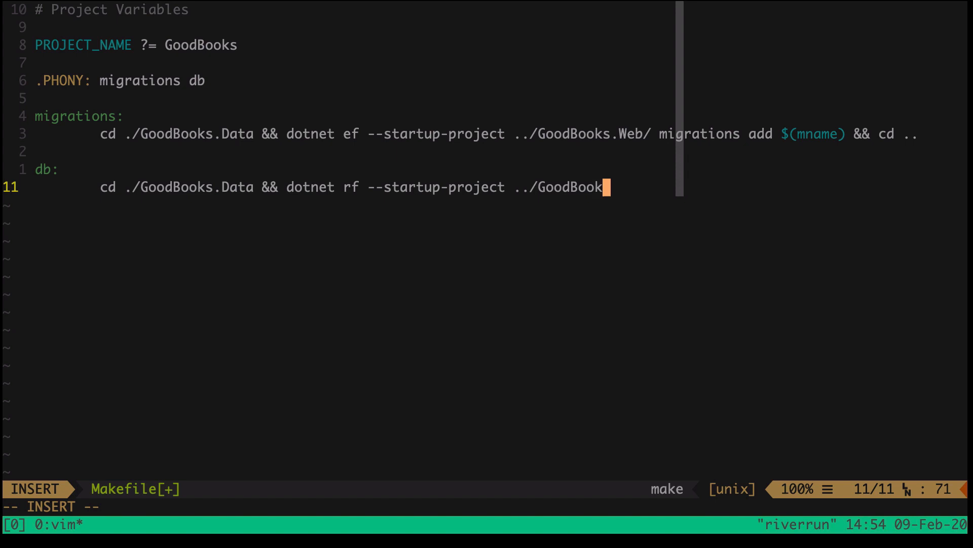
type(".Web/")
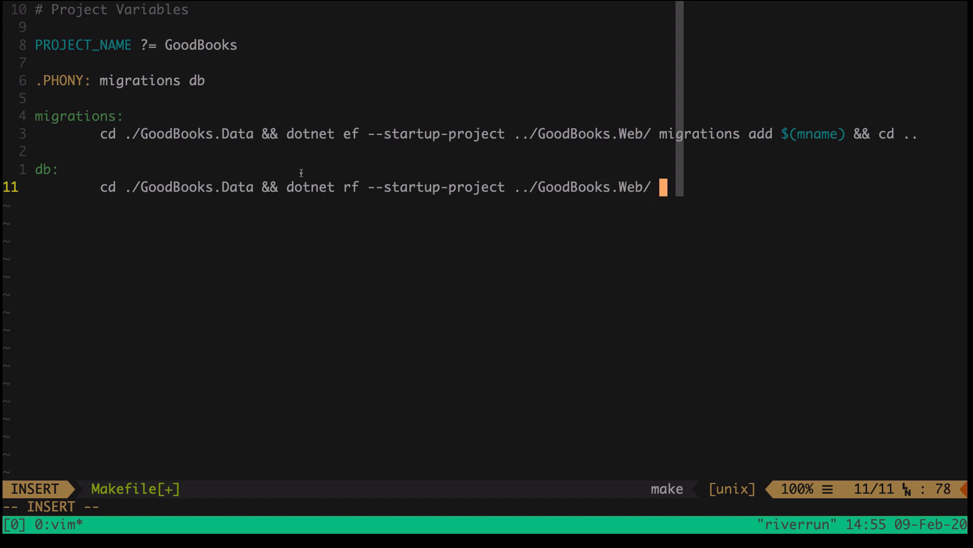
type("datab")
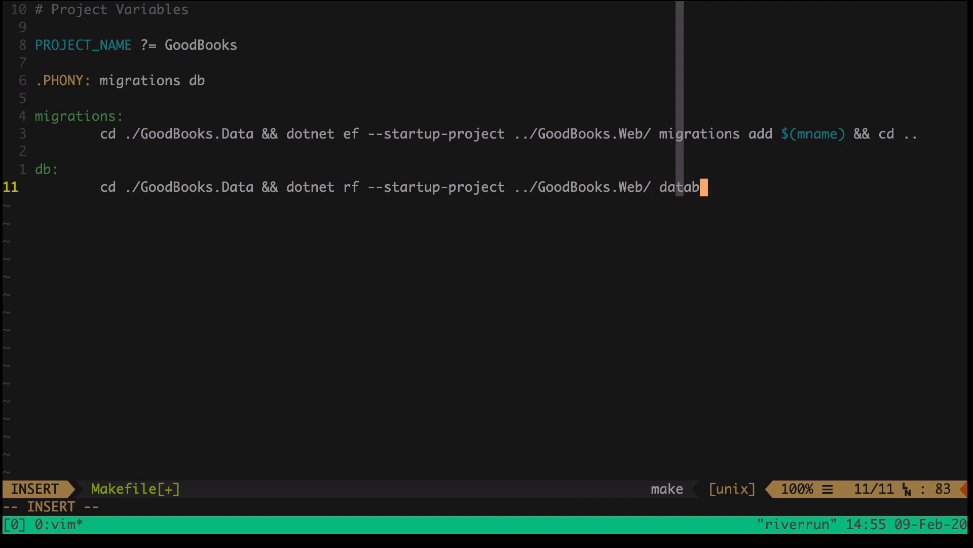
type("ase update")
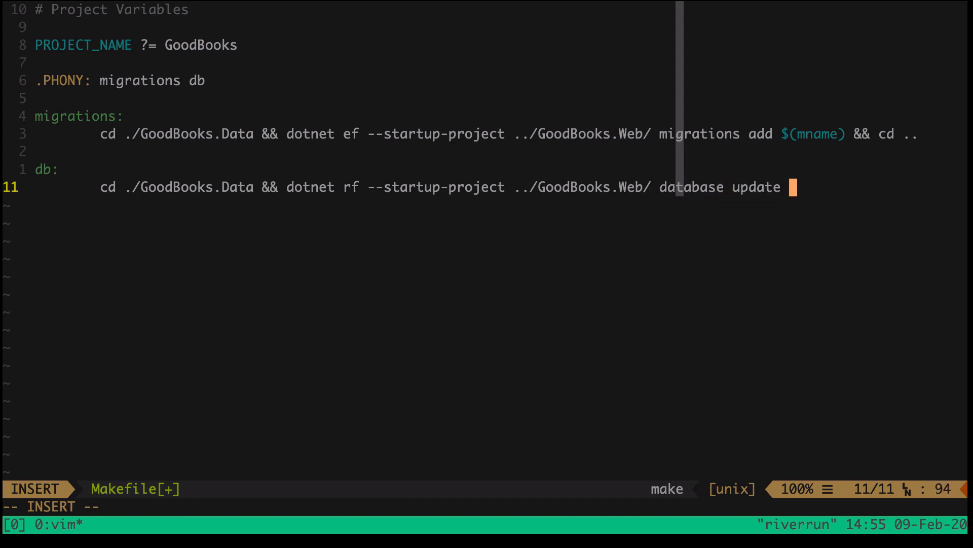
type("&& cd ..")
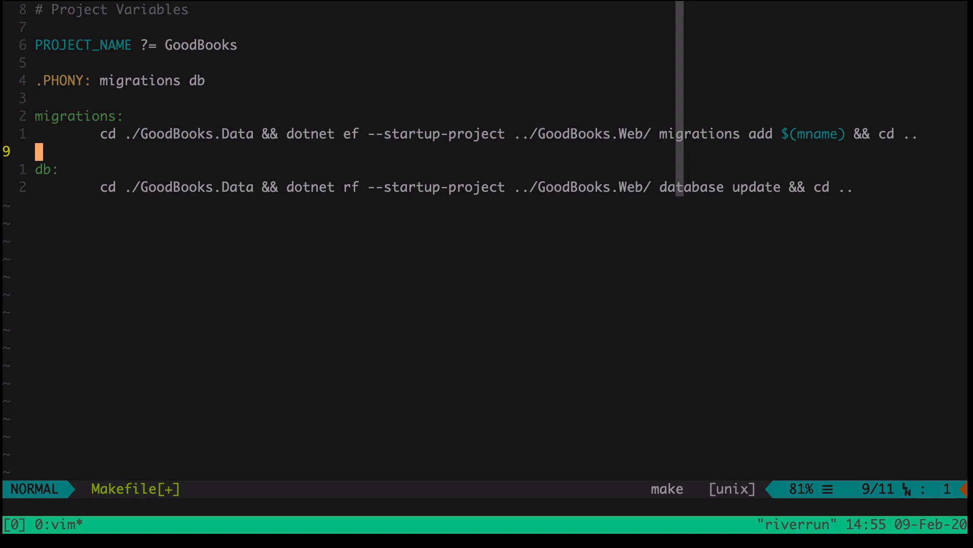
Step: Add hello to .PHONY and a hello: target echoing 'hello!', then save and quit Vim
key("A")
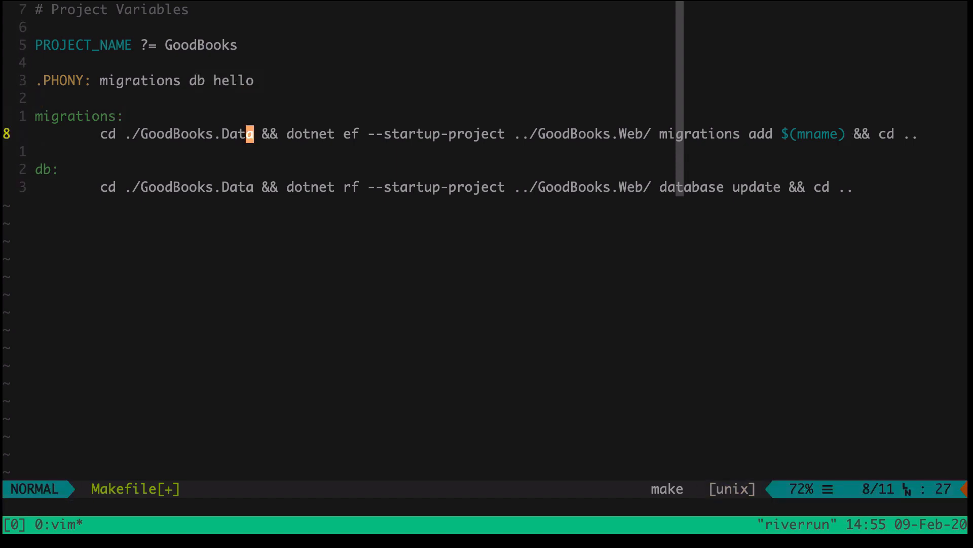
key("o")
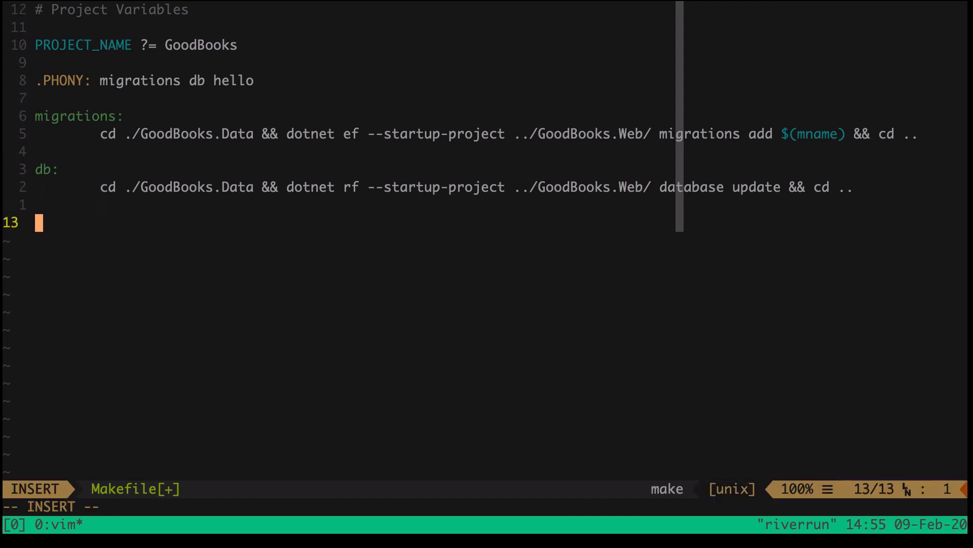
type("hello:")
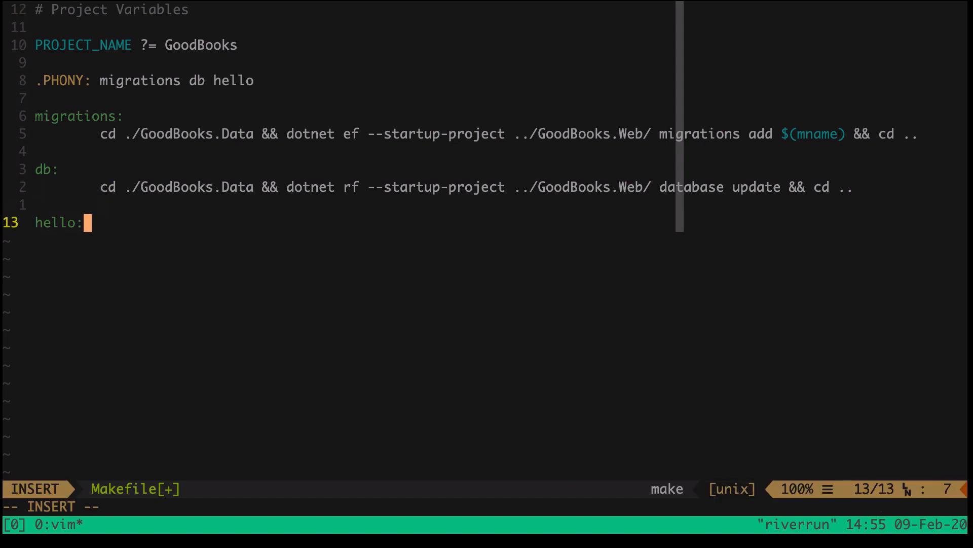
key("Return")
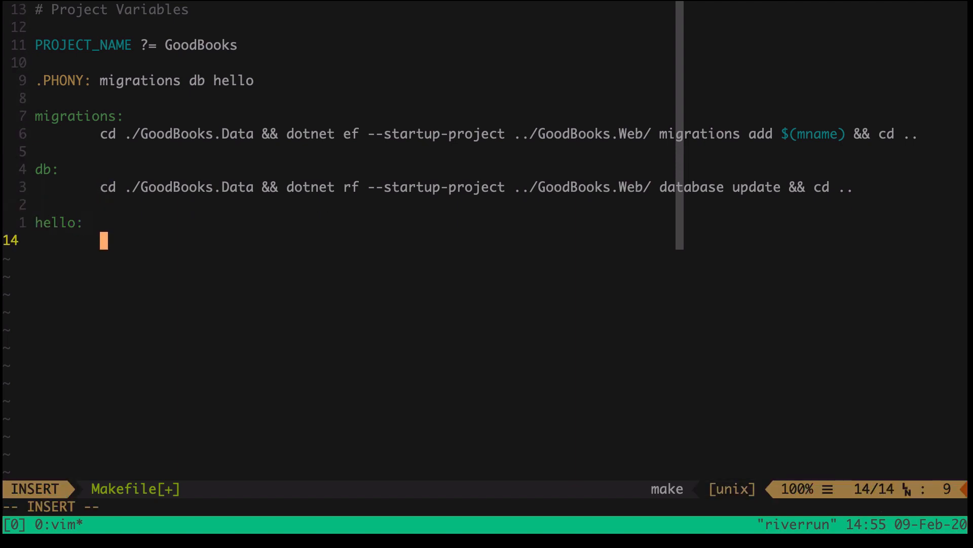
type("echo '")
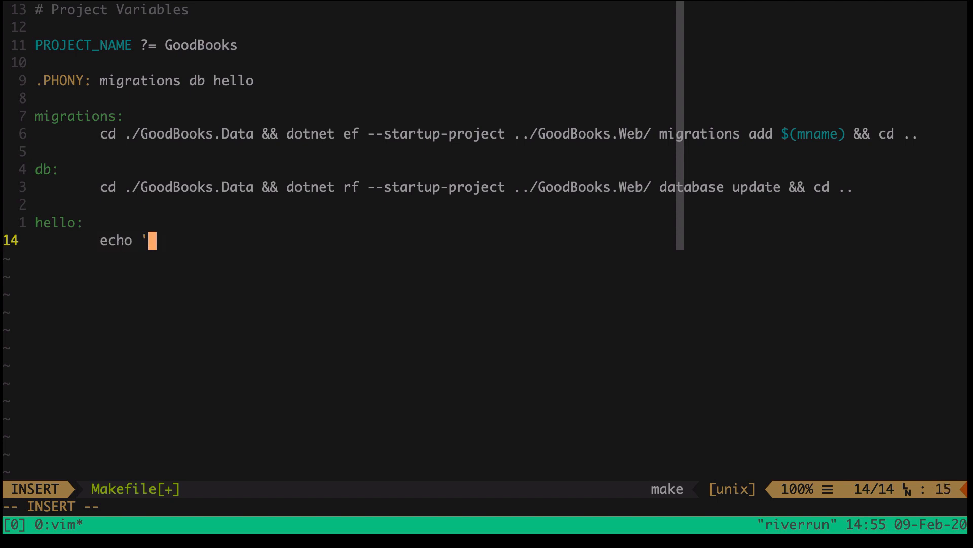
type("hello!'")
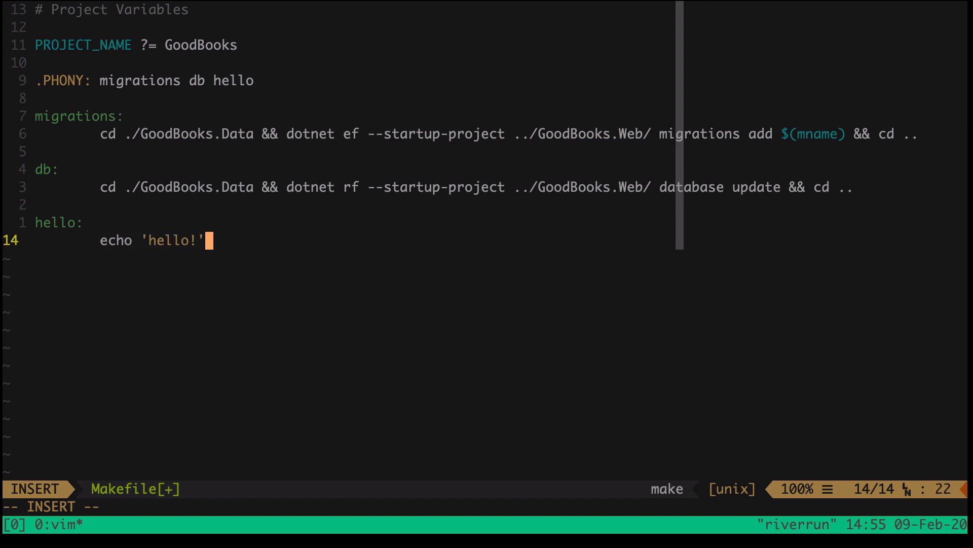
key("Escape")
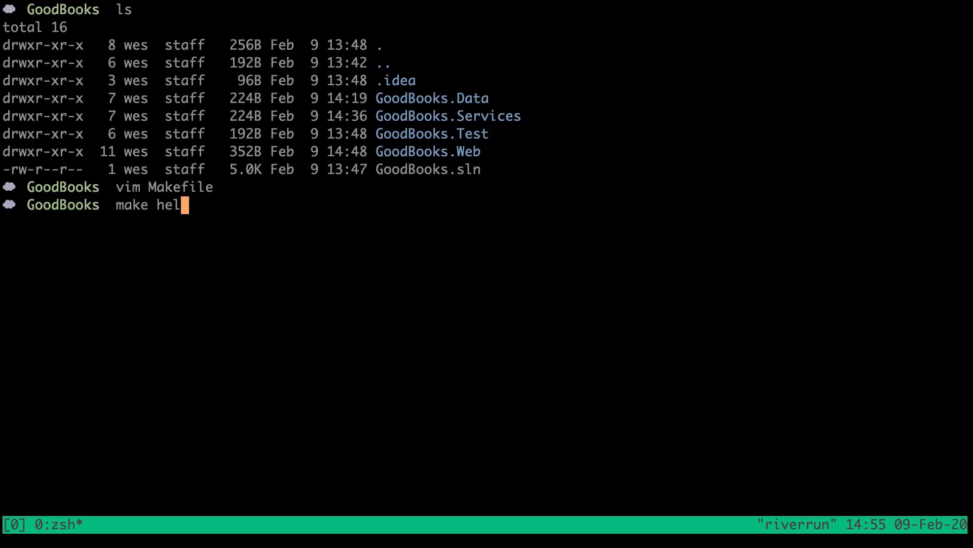
Step: Run make hello so the terminal prints hello!
key("Return")
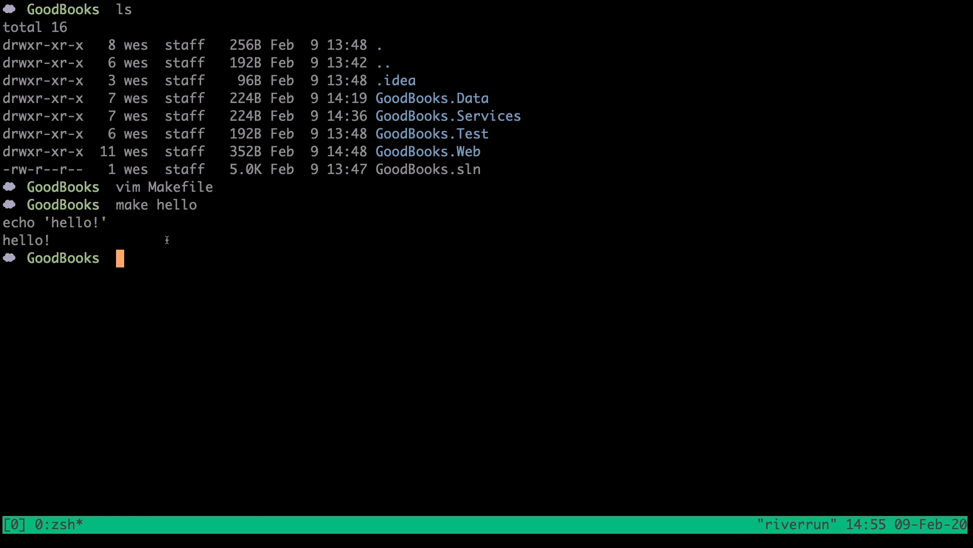
Step: Compose make migrations mname=InitialMigration, then shorten the name to Initial
type("make mgrat")
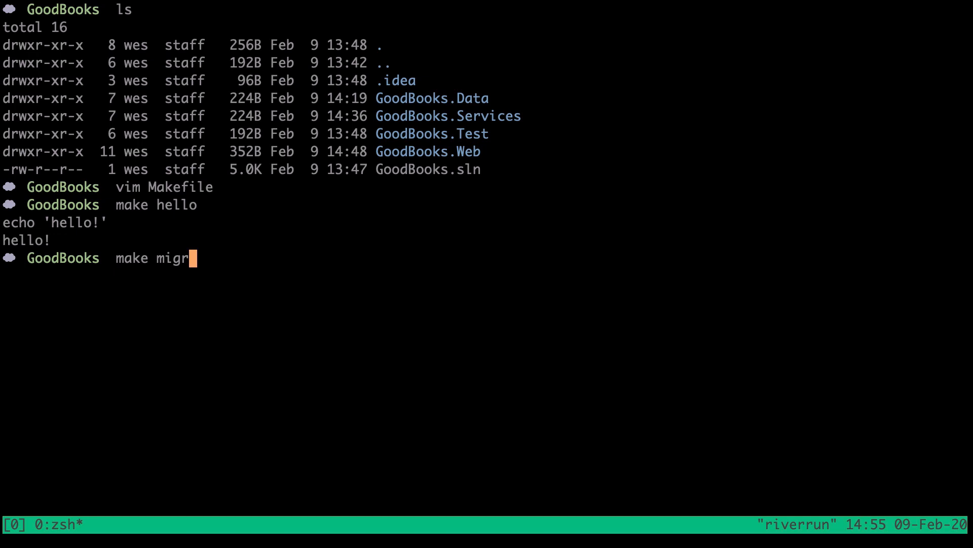
type("ations mname")
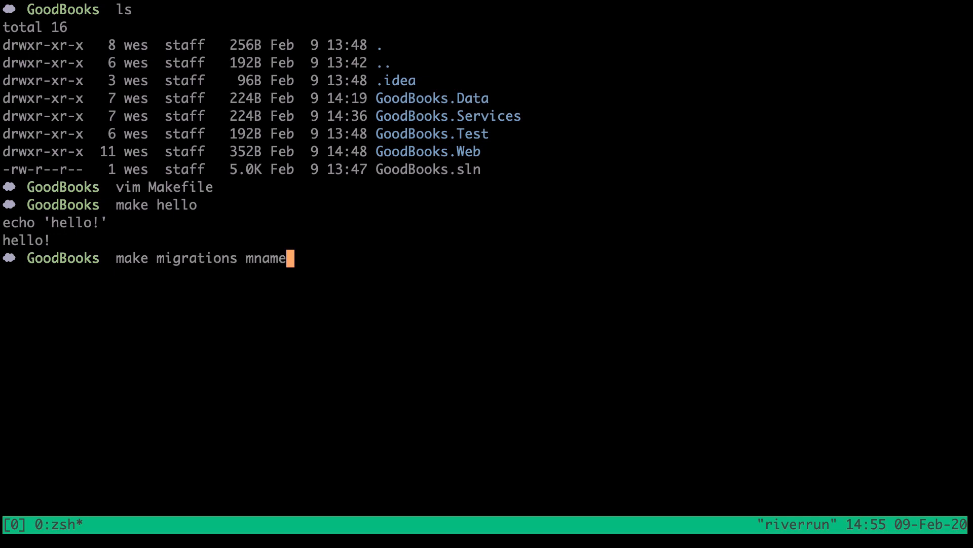
type("=InitialM")
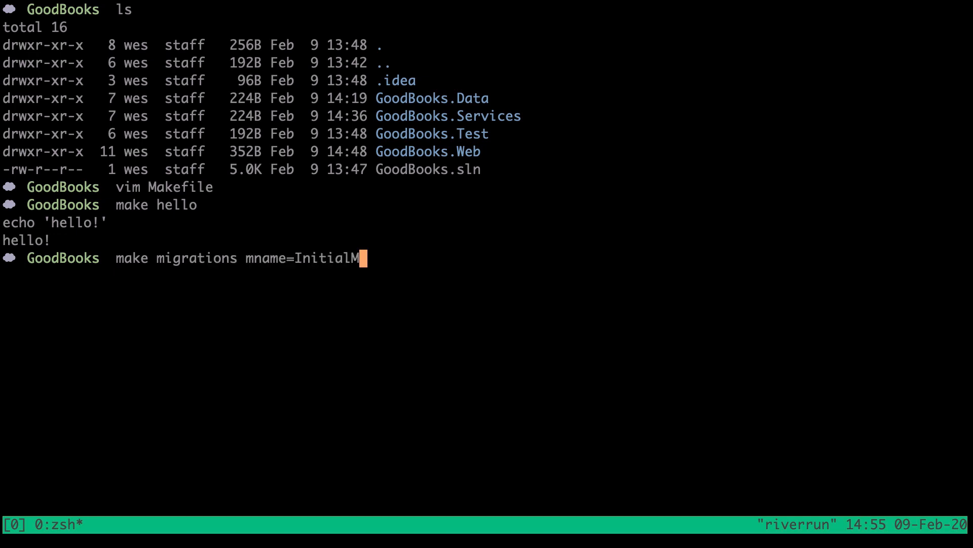
type("igration")
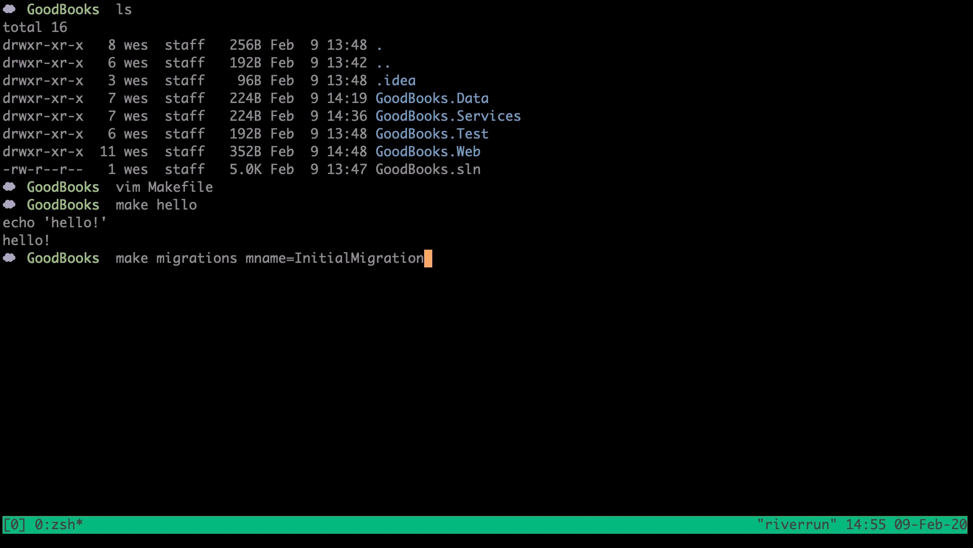
mouse_move(210, 246)
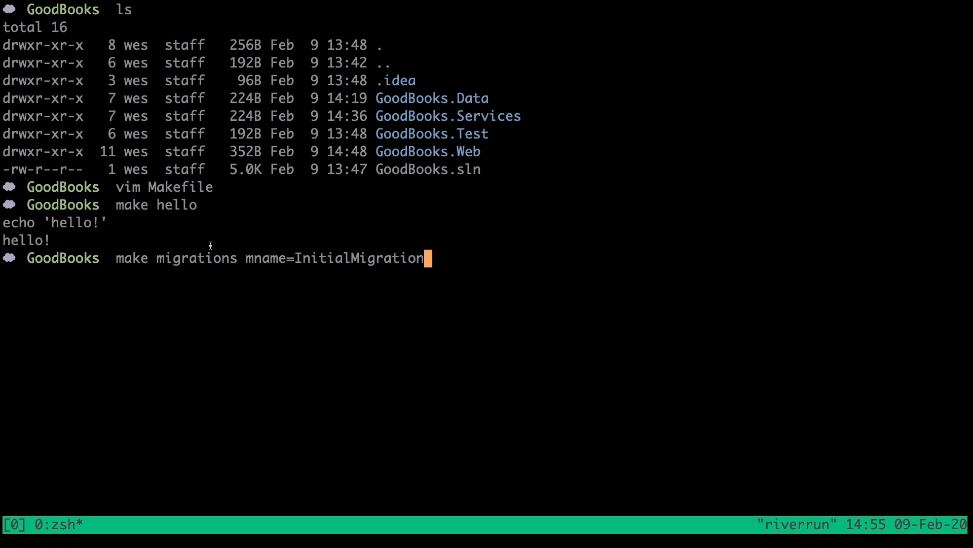
mouse_move(317, 255)
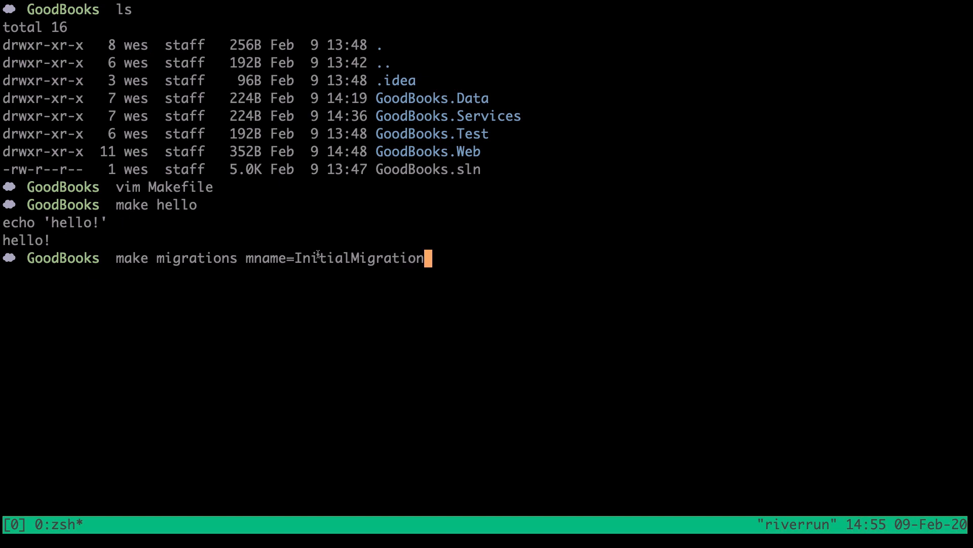
key("BackSpace")
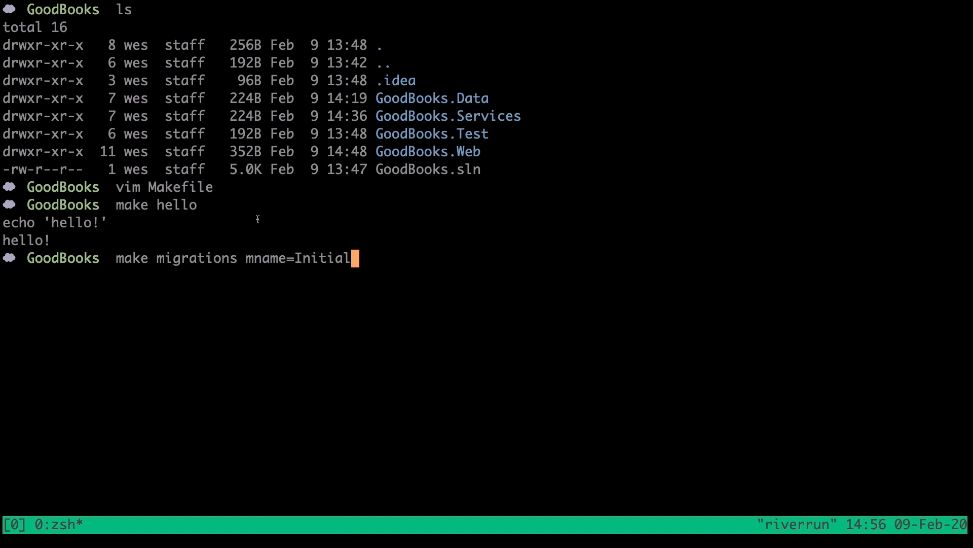
mouse_move(243, 292)
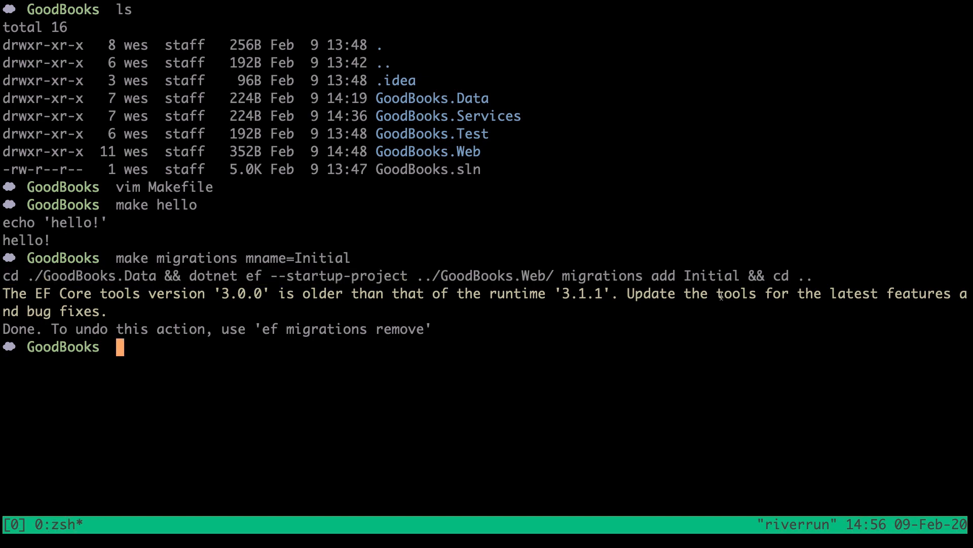
mouse_move(129, 287)
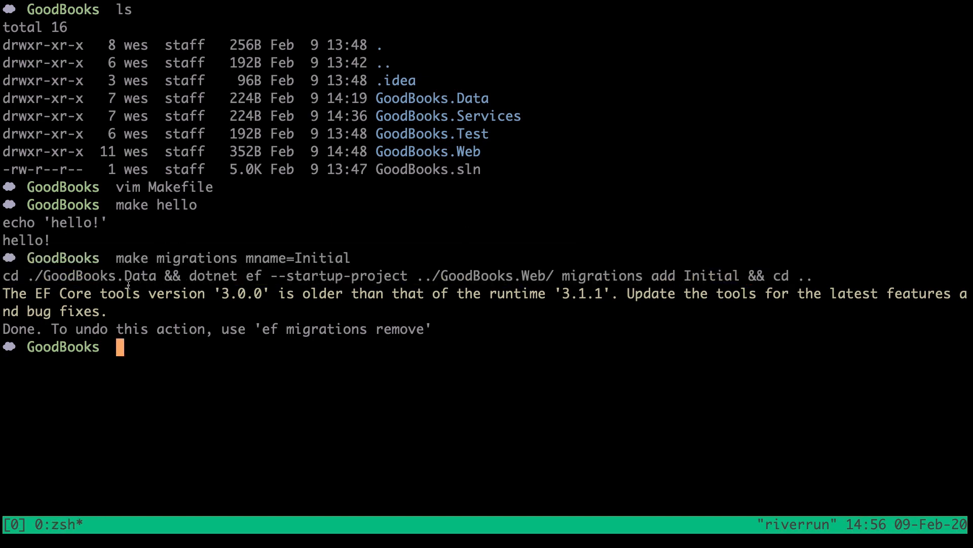
mouse_move(220, 311)
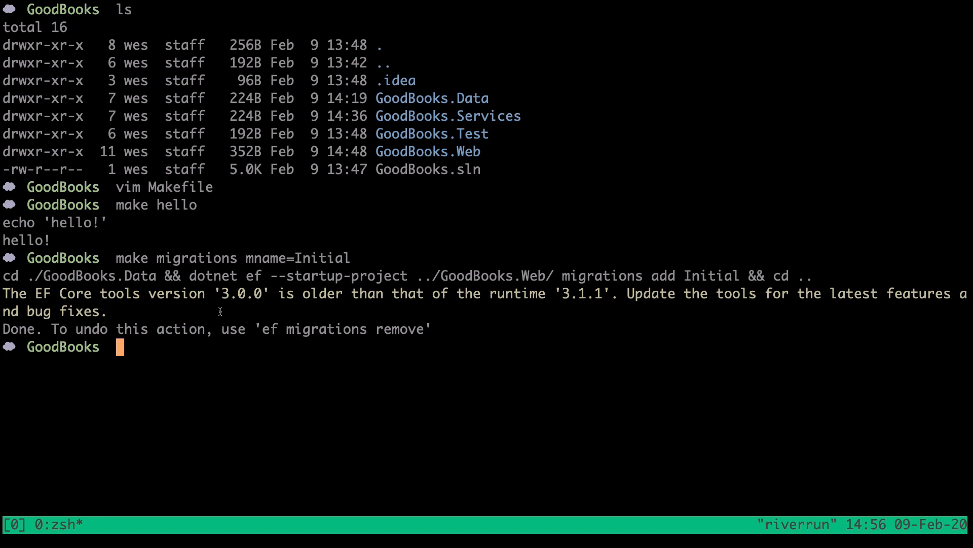
mouse_move(377, 308)
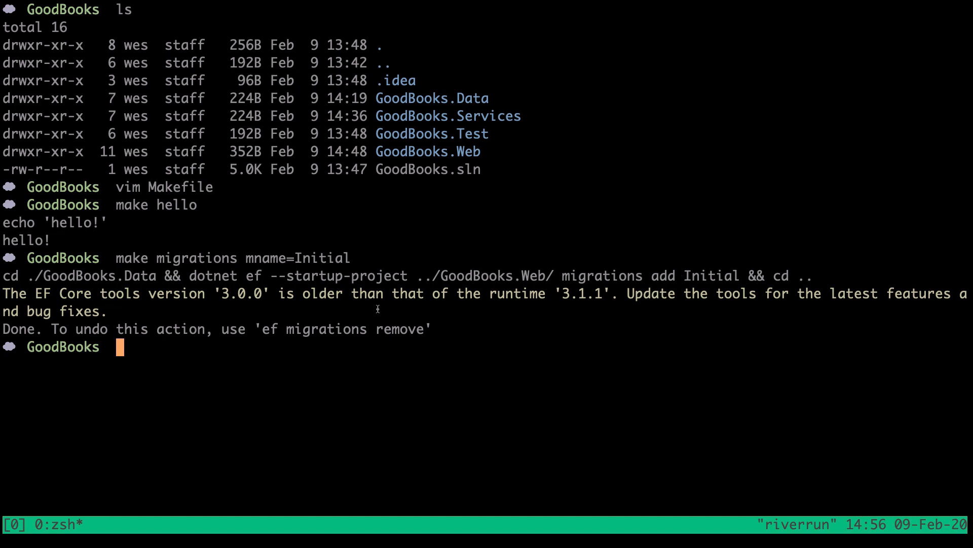
mouse_move(352, 349)
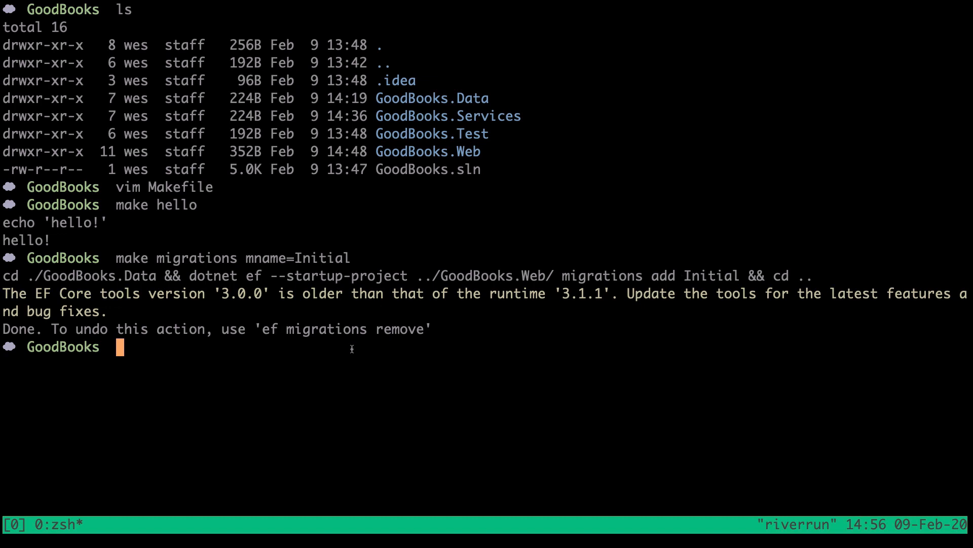
mouse_move(284, 330)
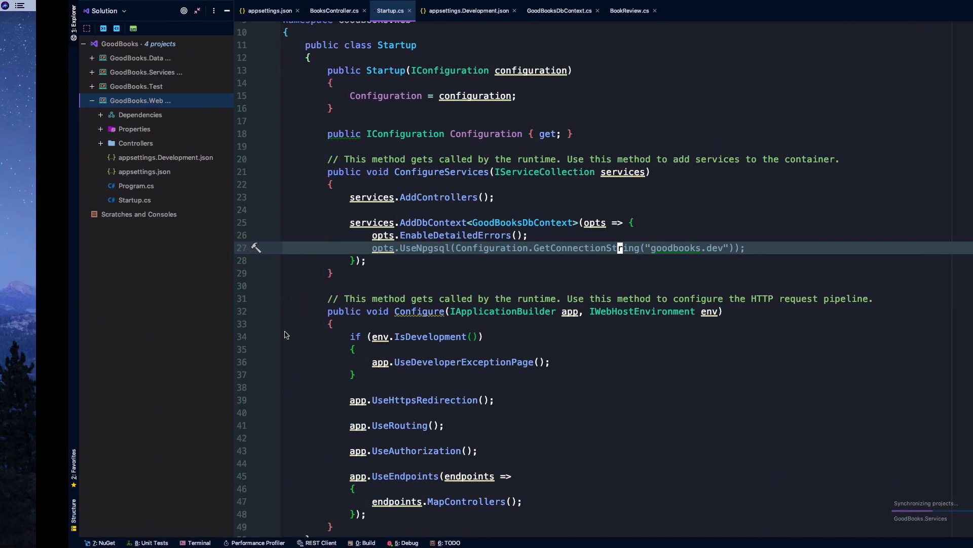
Step: Review the generated Initial migration file and its ModelSnapshot in Rider
left_click(92, 58)
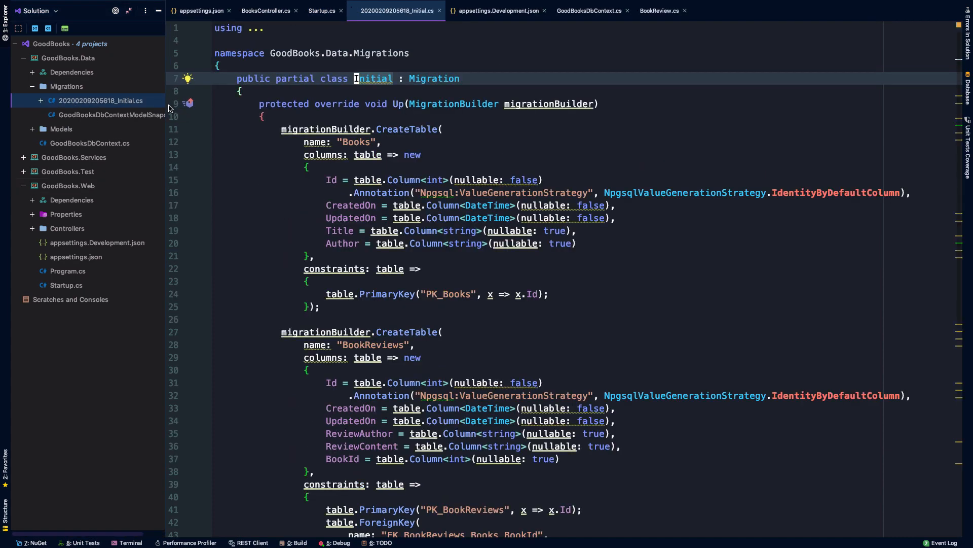
scroll("down", 3)
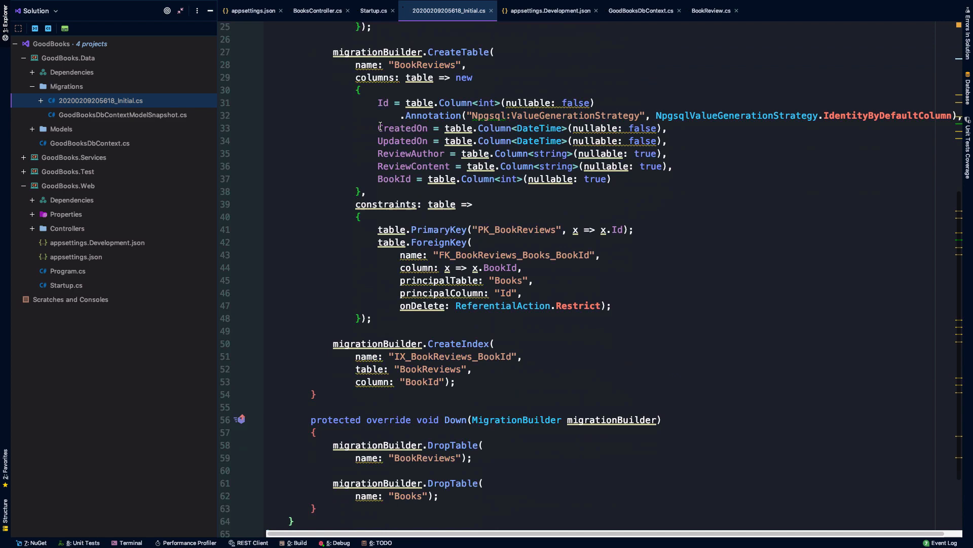
scroll("up", 3)
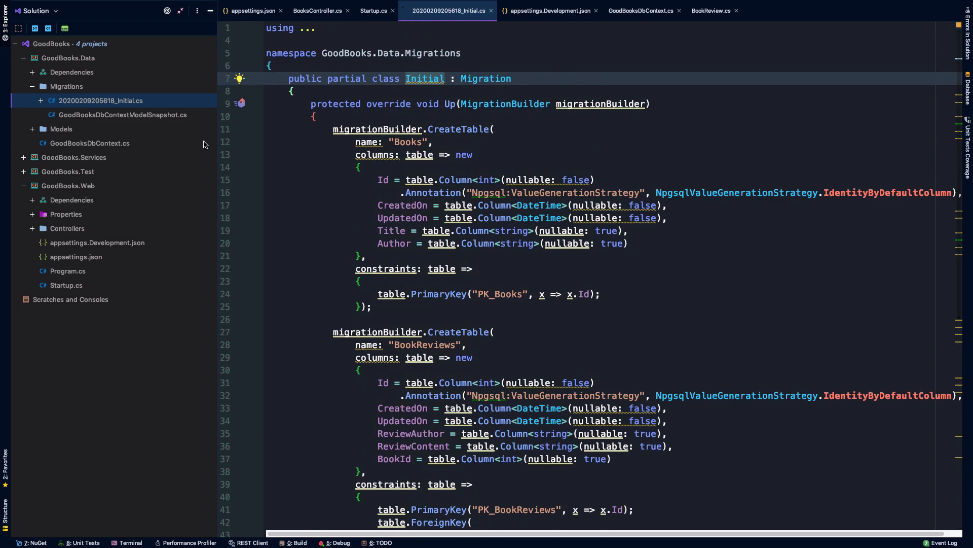
left_click(122, 115)
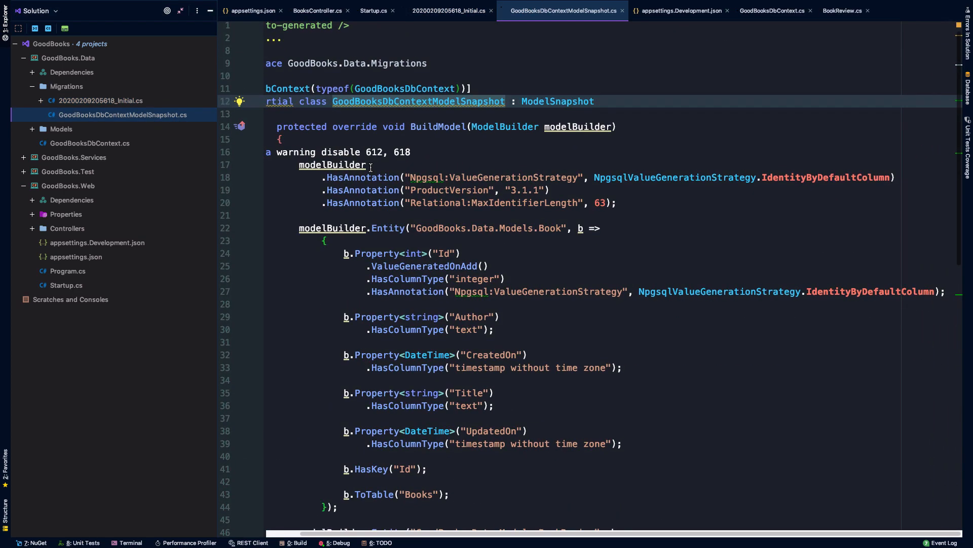
scroll("down", 3)
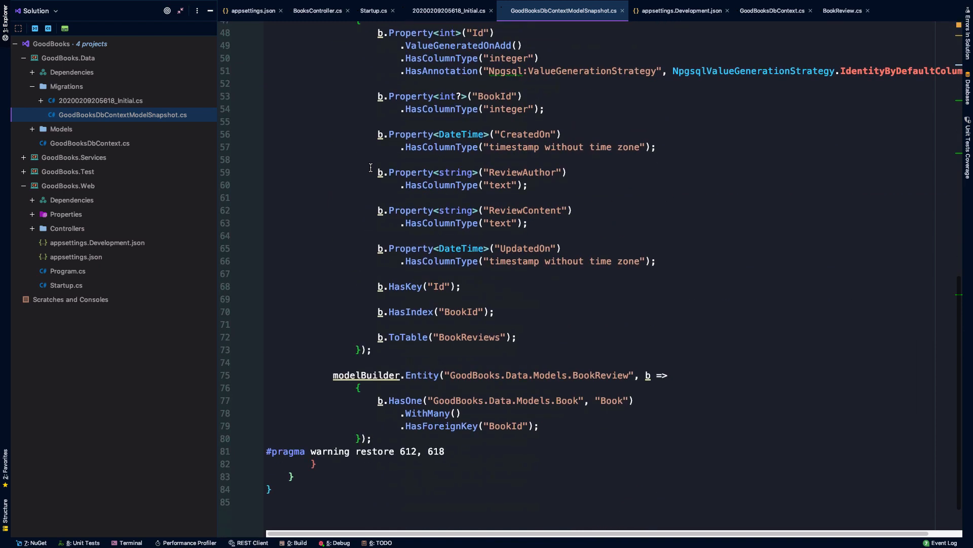
left_click(448, 10)
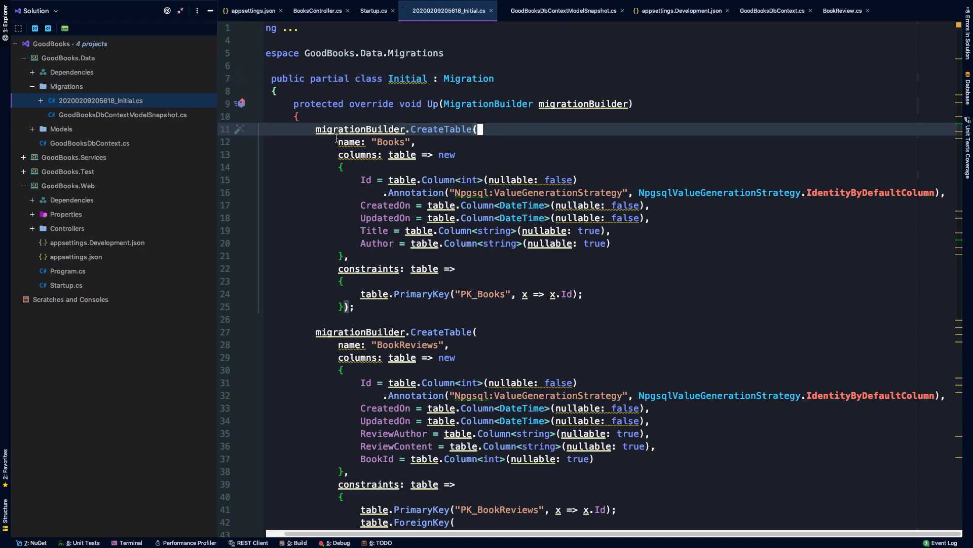
Step: Inspect the BookReviews and Books table definitions in the Initial migration
left_click(494, 345)
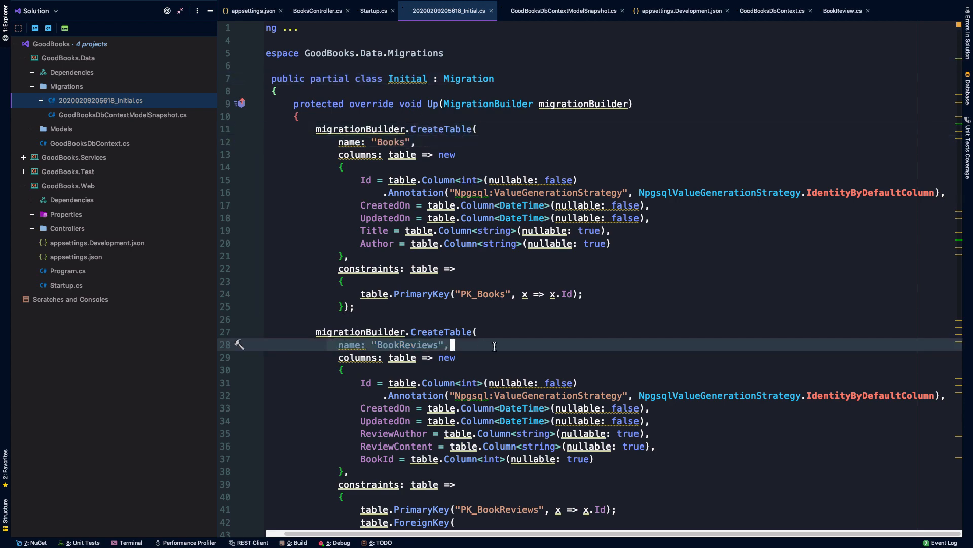
scroll("up", 3)
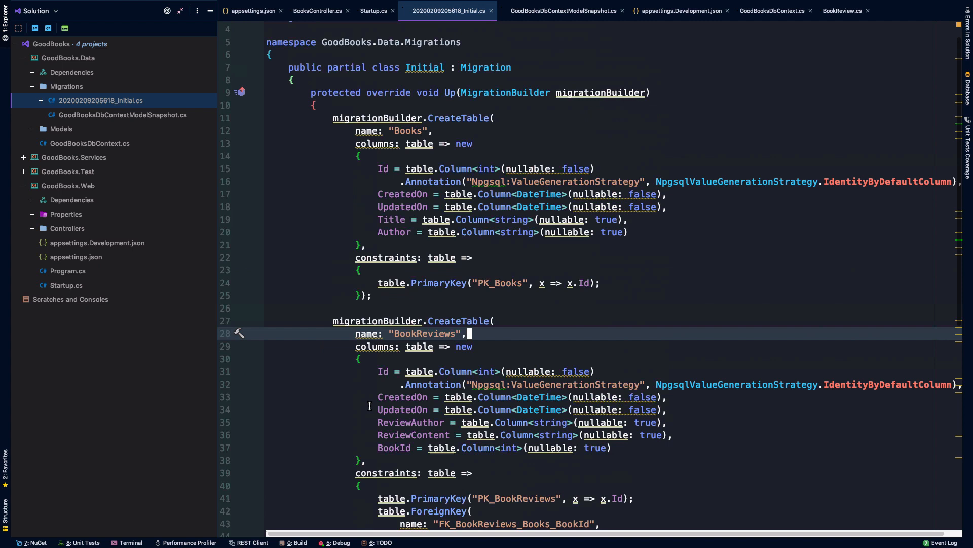
scroll("up", 3)
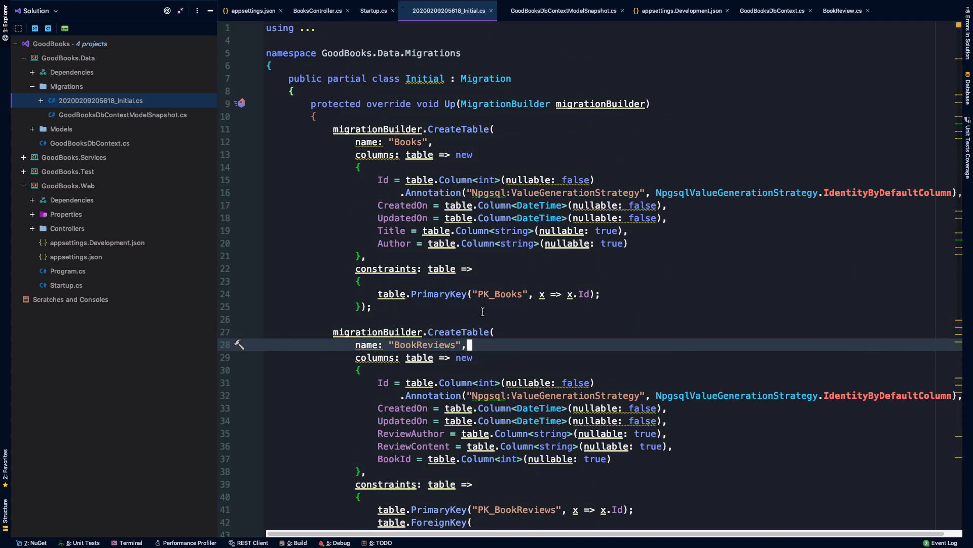
left_click(408, 142)
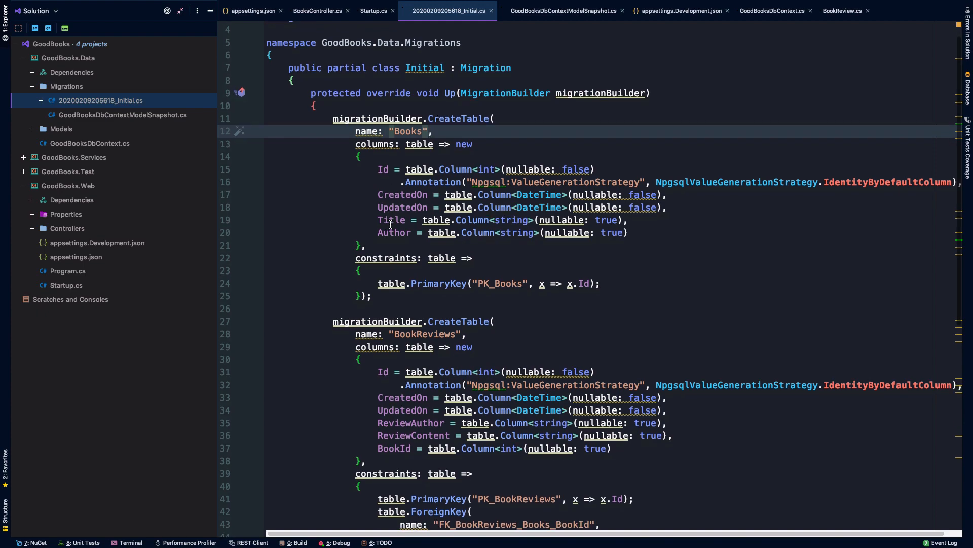
scroll("down", 3)
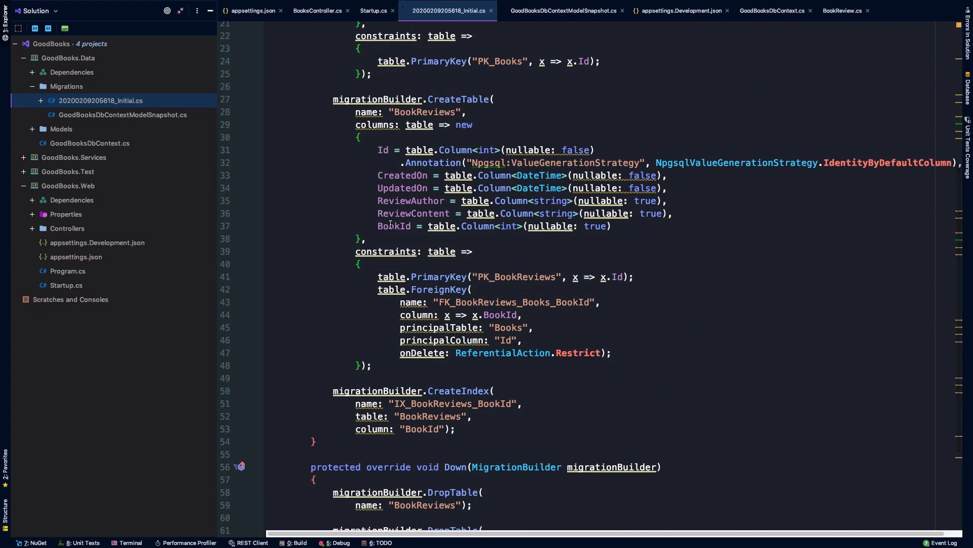
scroll("down", 3)
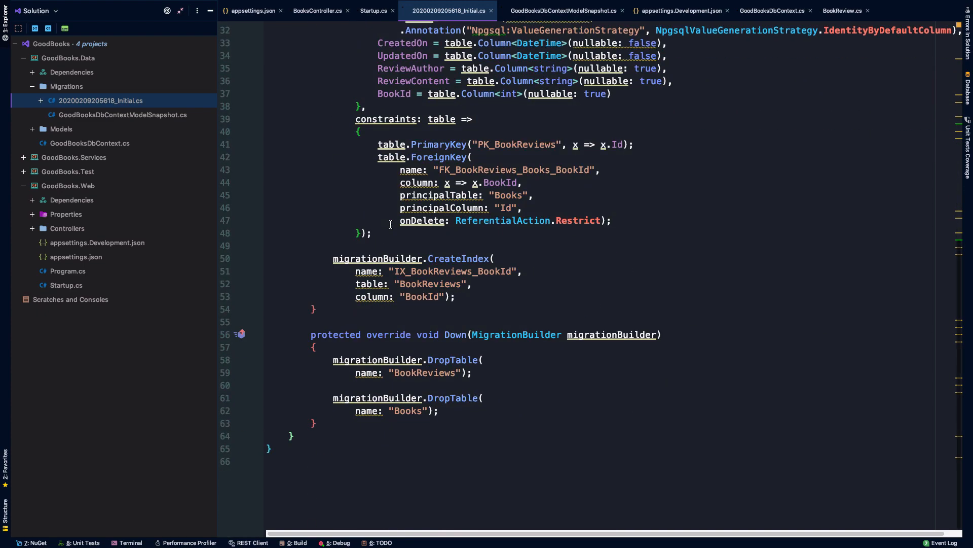
scroll("up", 3)
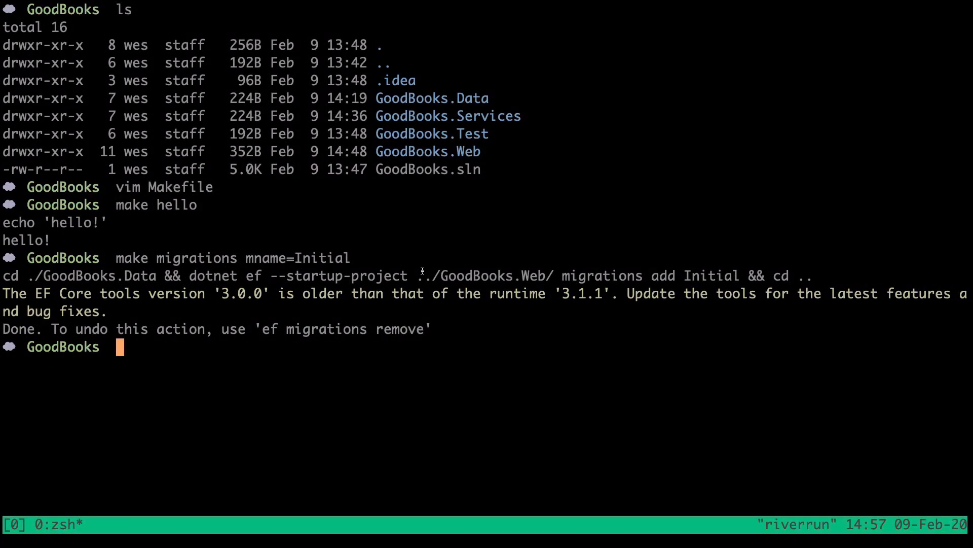
Step: Run make db, which fails on dotnet rf, and reopen the Makefile in vim
type("make db")
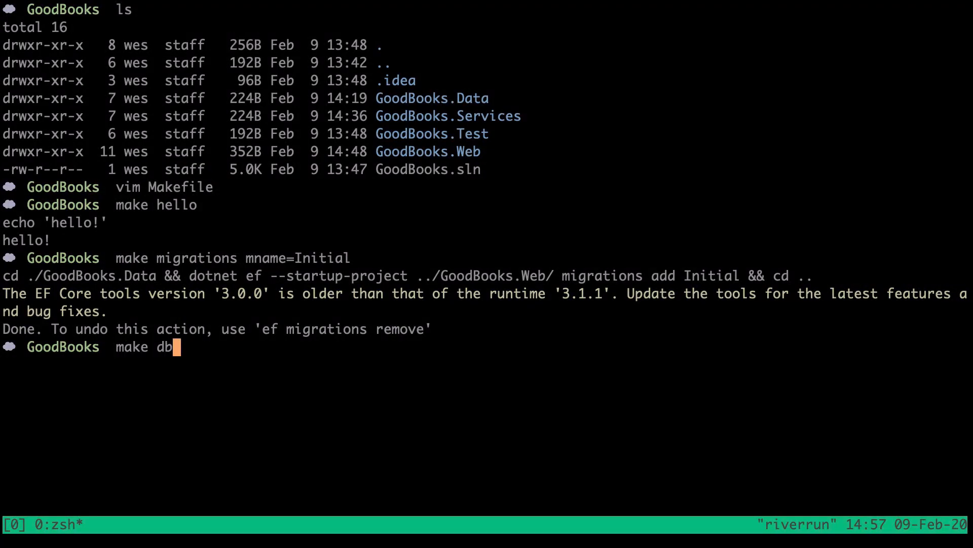
key("Return")
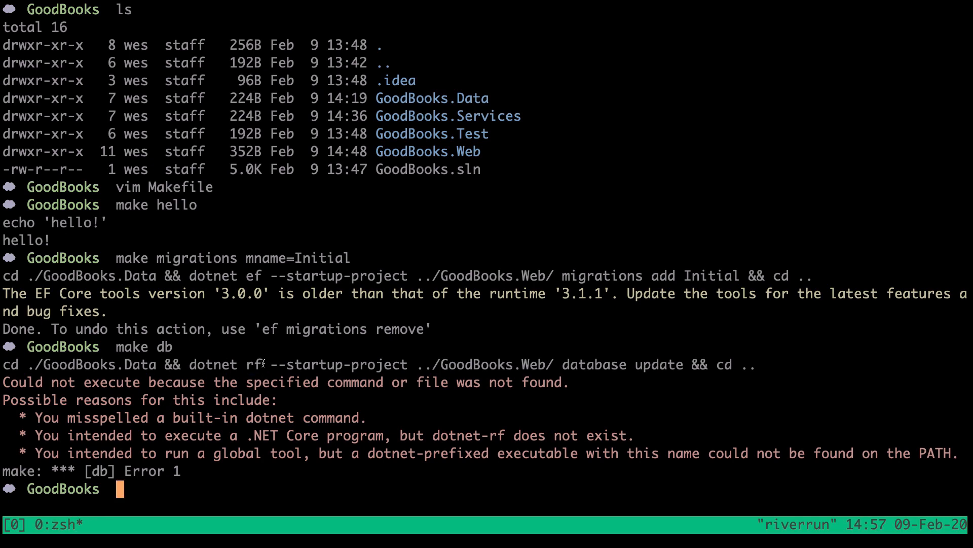
type("vim Makefile")
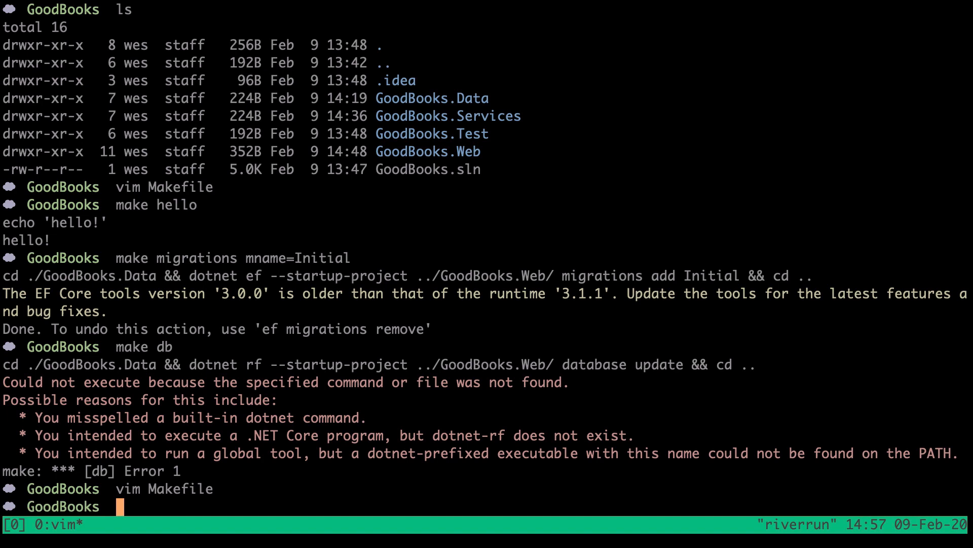
Step: Rerun make db until the database update reports Done, then clear the terminal
type("make db")
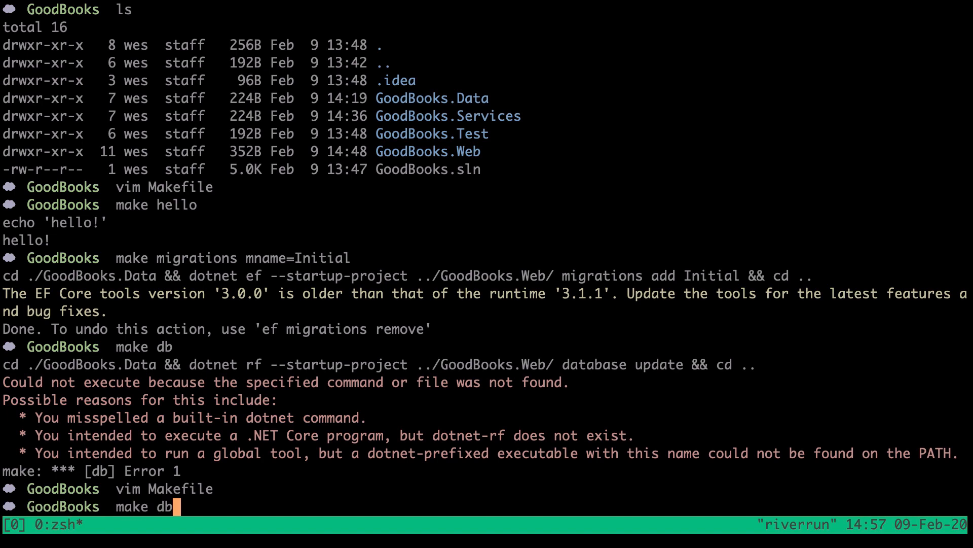
key("Return")
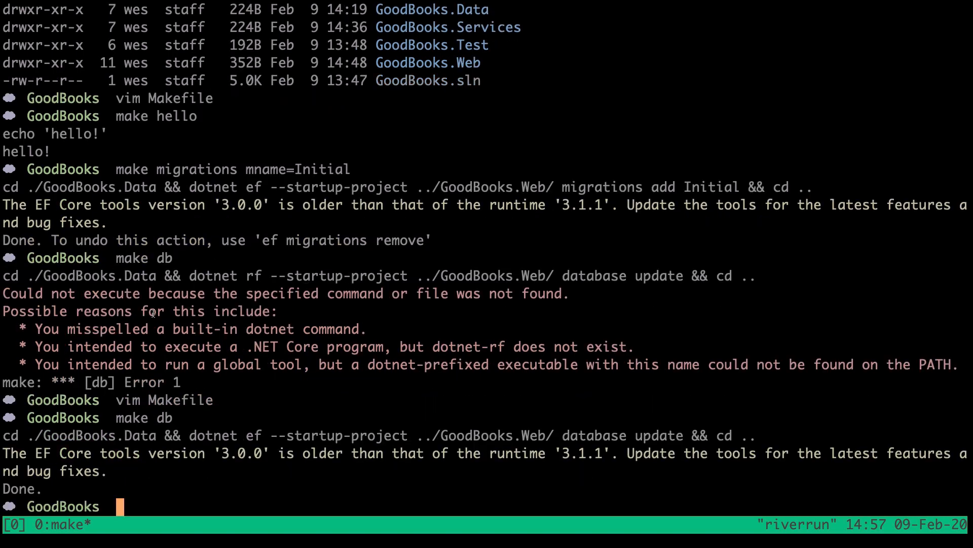
type("clear")
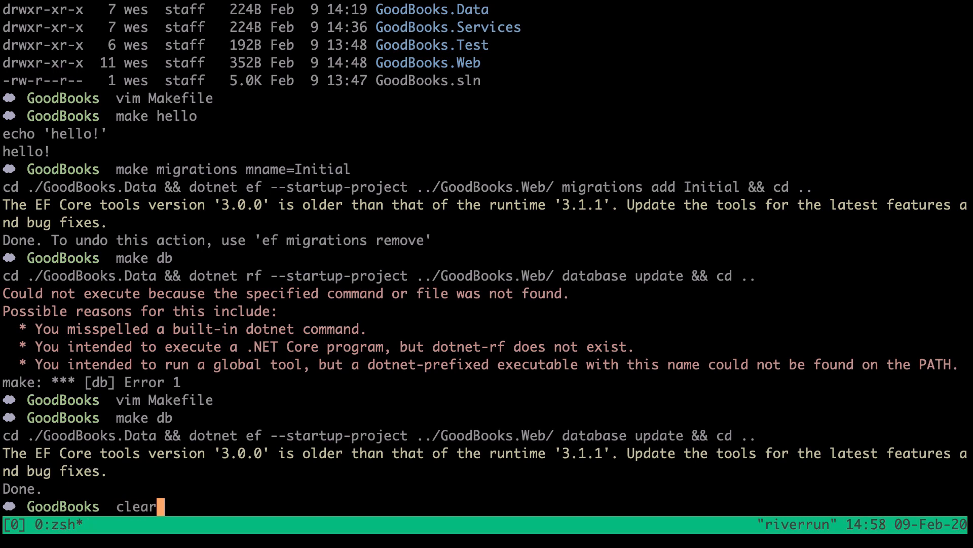
key("Return")
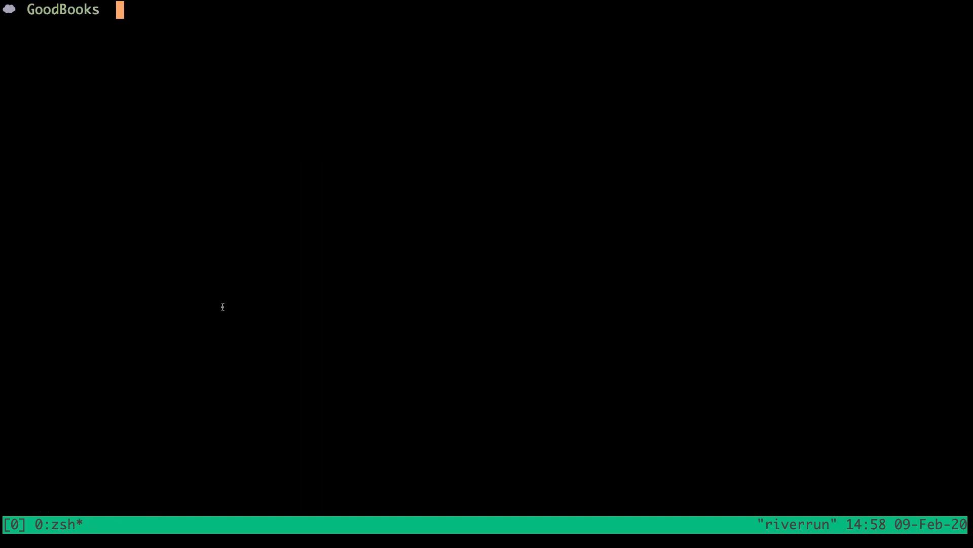
mouse_move(138, 325)
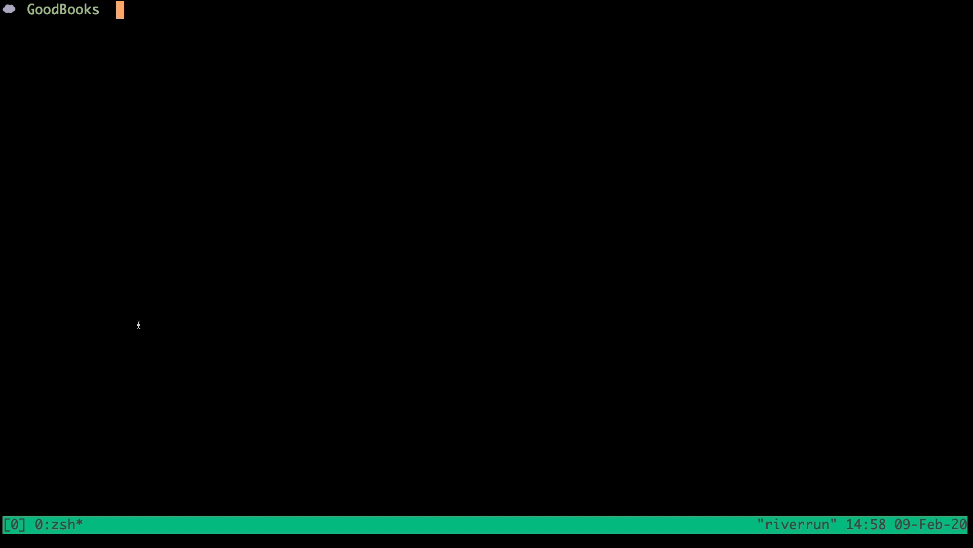
mouse_move(192, 159)
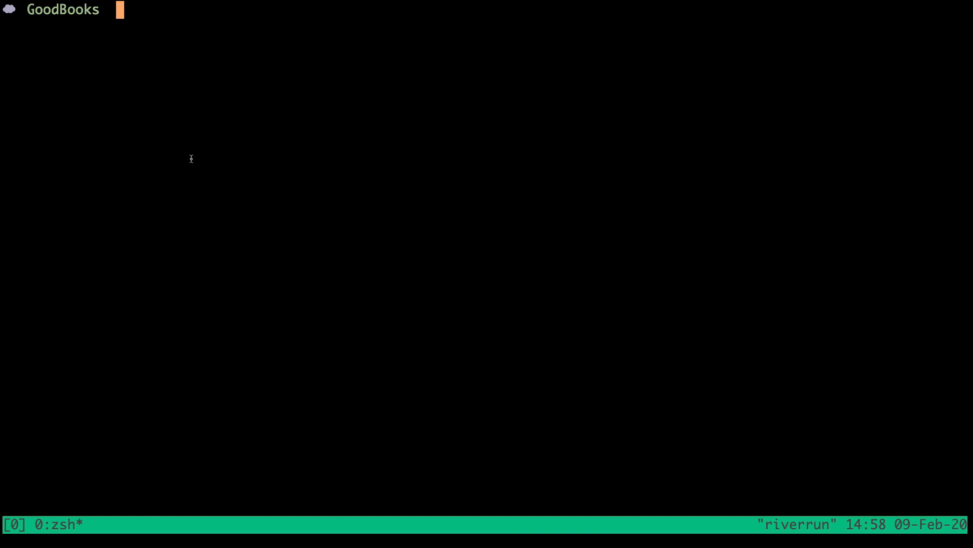
mouse_move(181, 172)
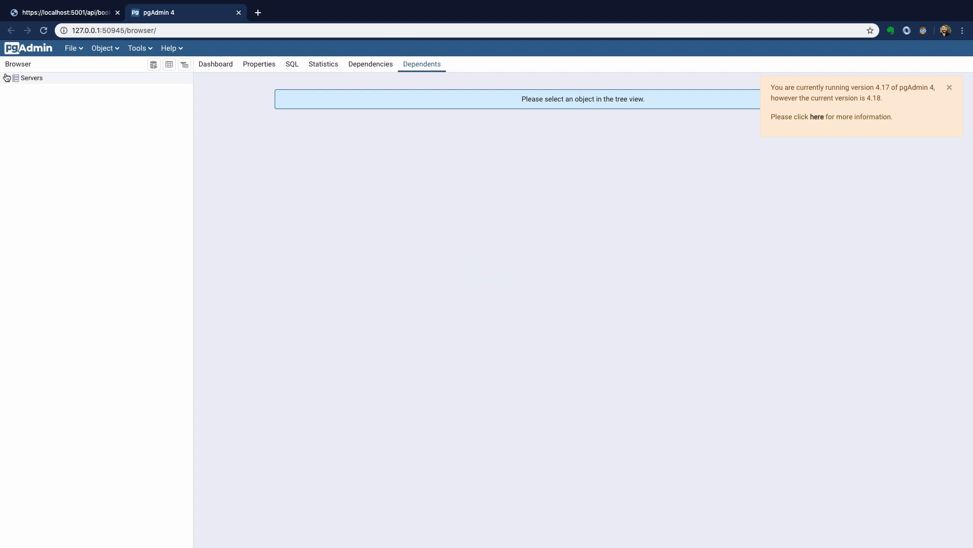
Step: Collapse the solardev database under the SolarDev server and begin registering a new server
left_click(6, 78)
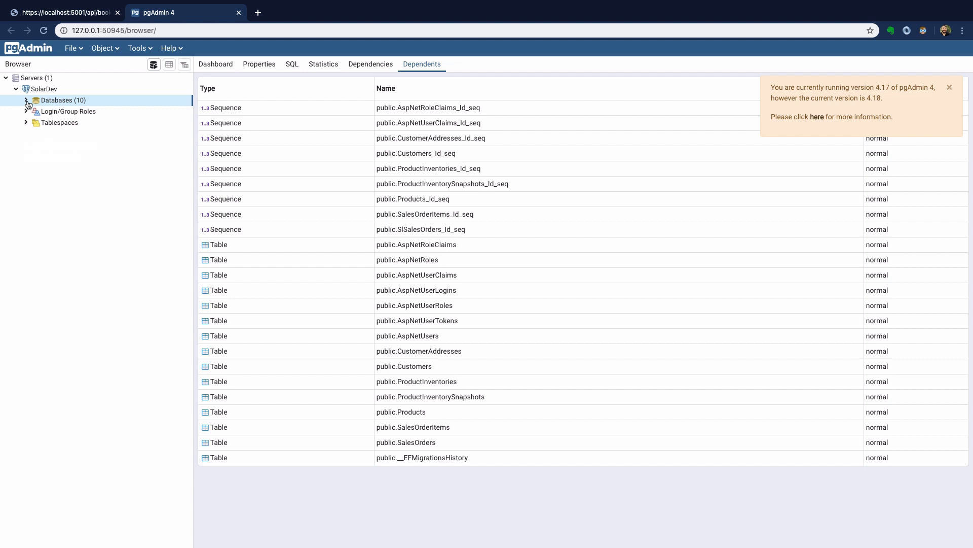
left_click(28, 100)
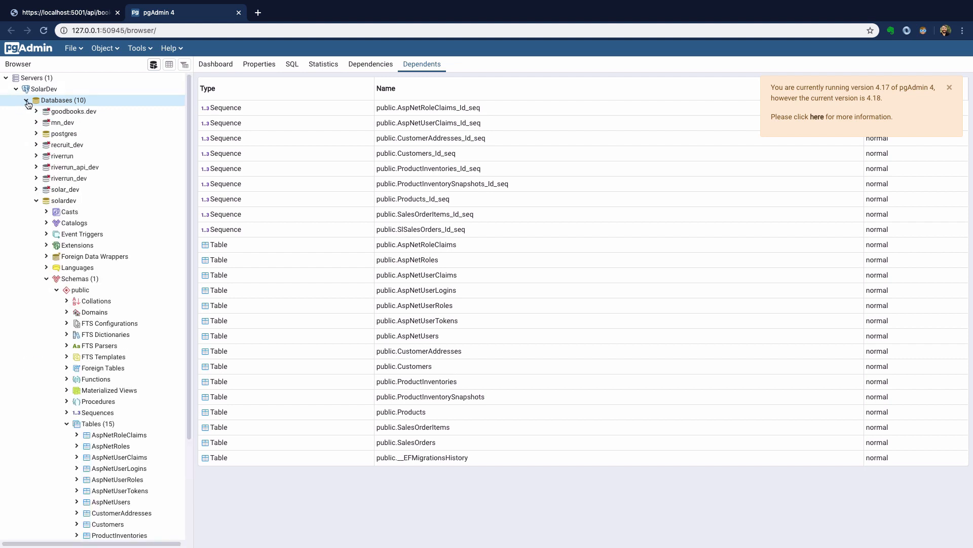
left_click(35, 200)
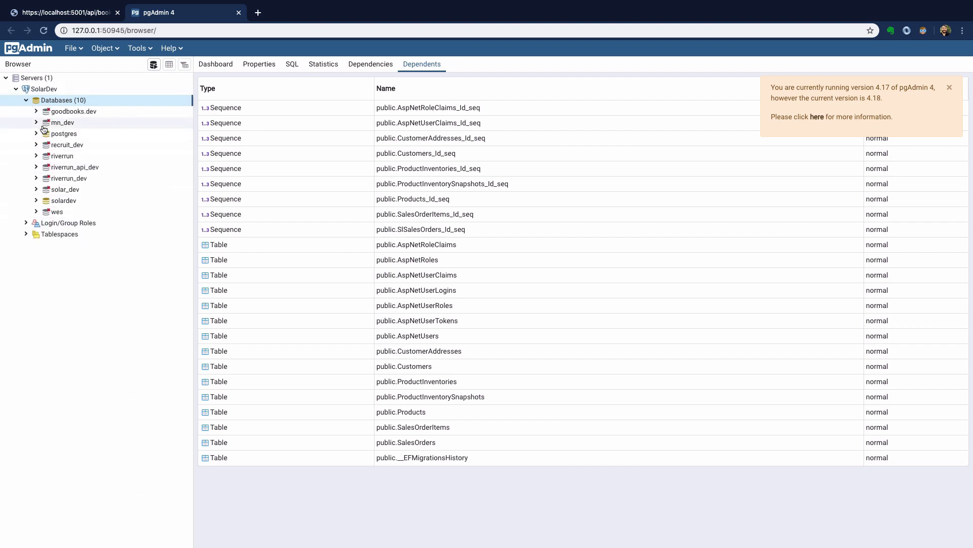
mouse_move(70, 47)
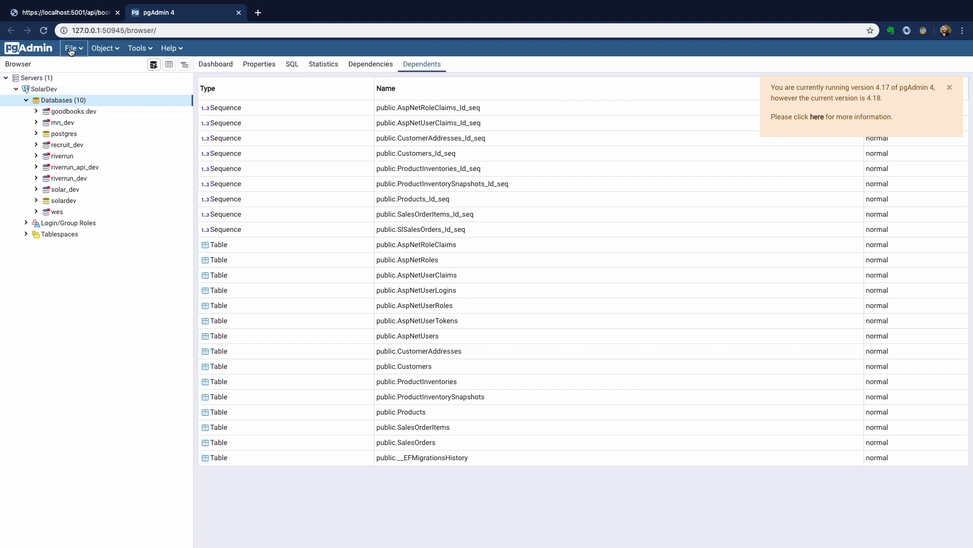
left_click(36, 78)
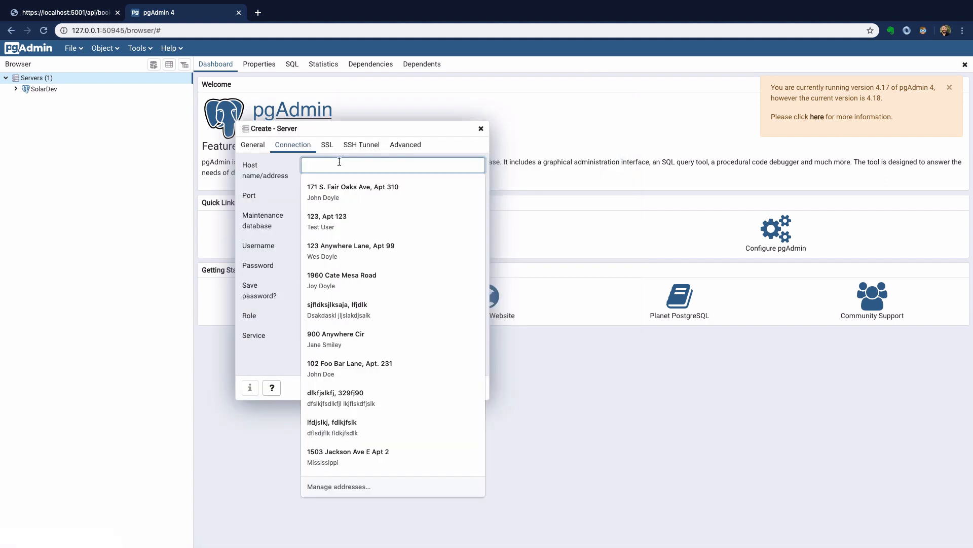
Step: Save a server named goodbooks.dev with host localhost, username goodbooks and its password stored
type("localhost")
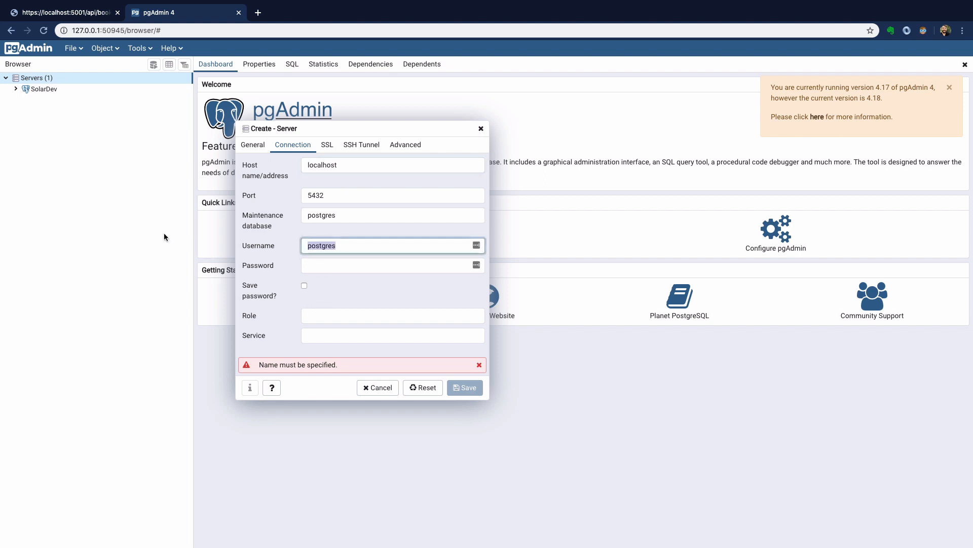
type("goodbooks")
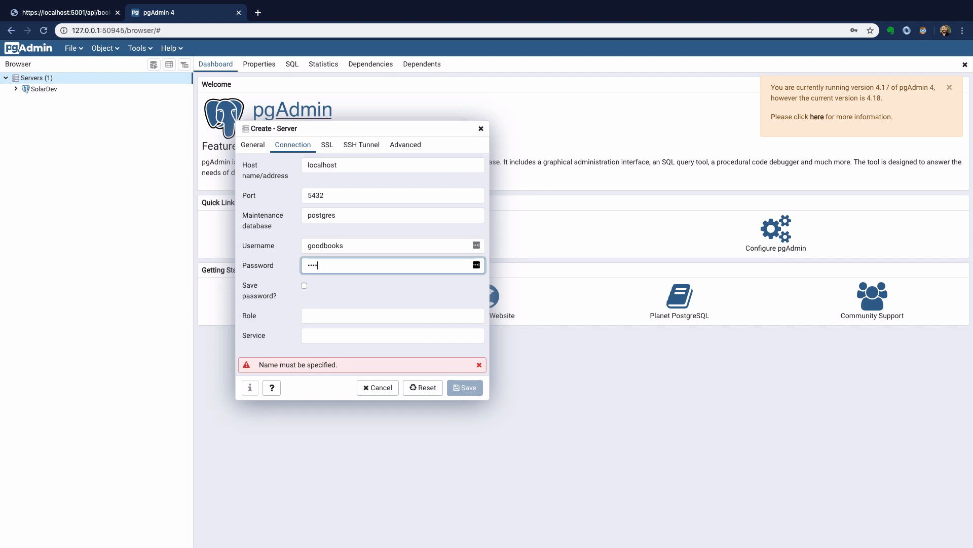
left_click(252, 145)
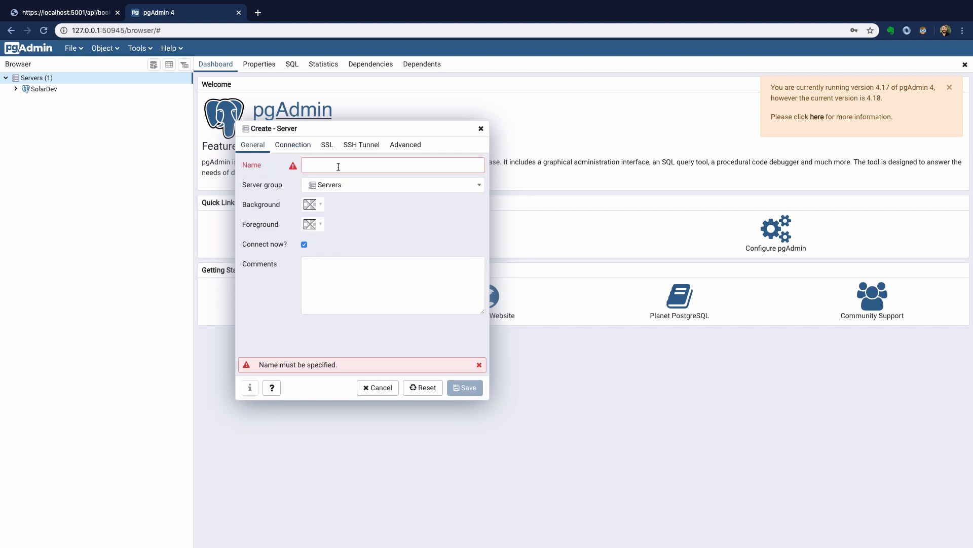
type("goodbooks.dev")
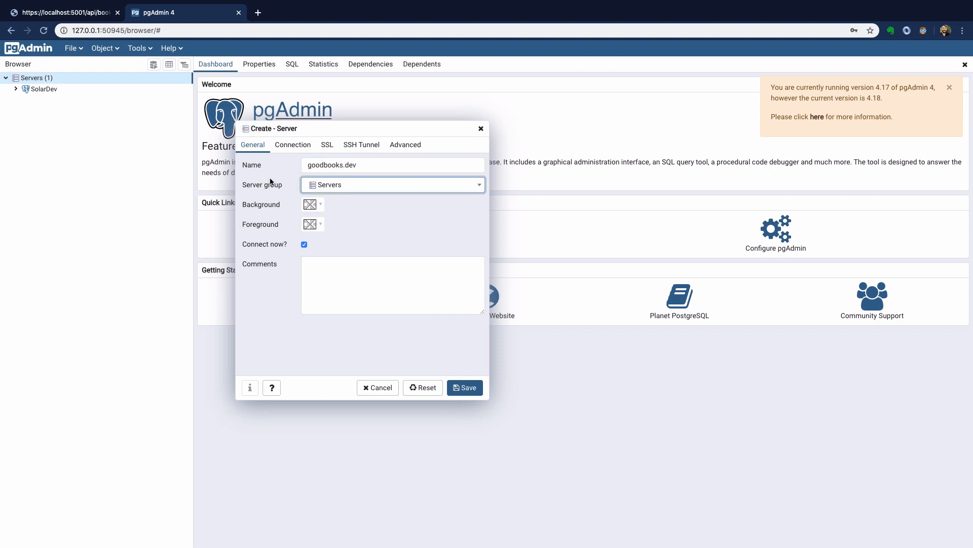
left_click(292, 145)
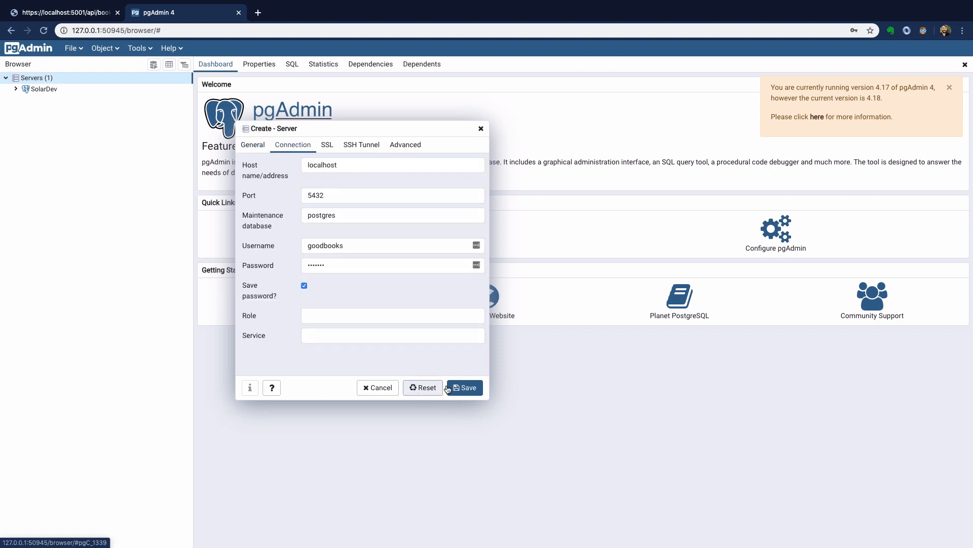
left_click(465, 386)
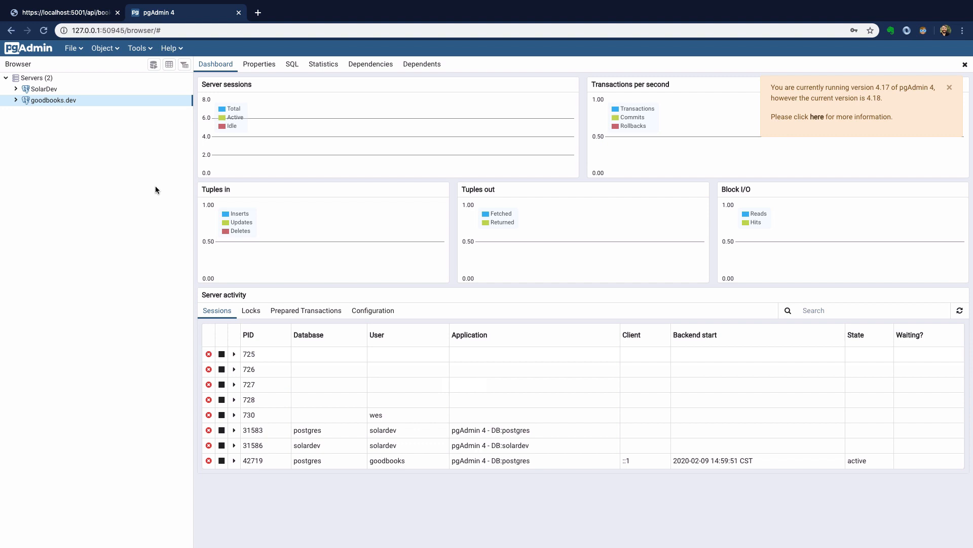
Step: Connect to the goodbooks.dev database and expand Schemas > public > Tables
left_click(16, 100)
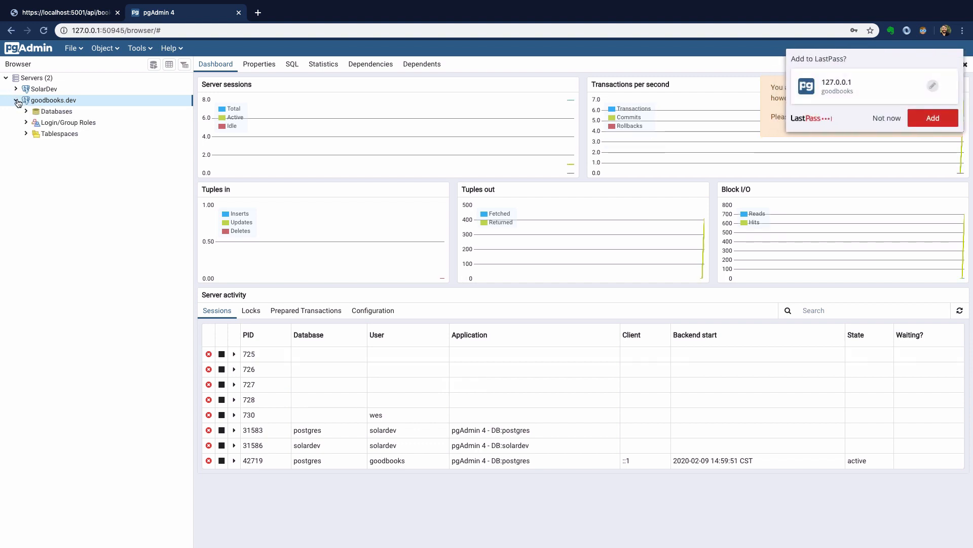
left_click(26, 111)
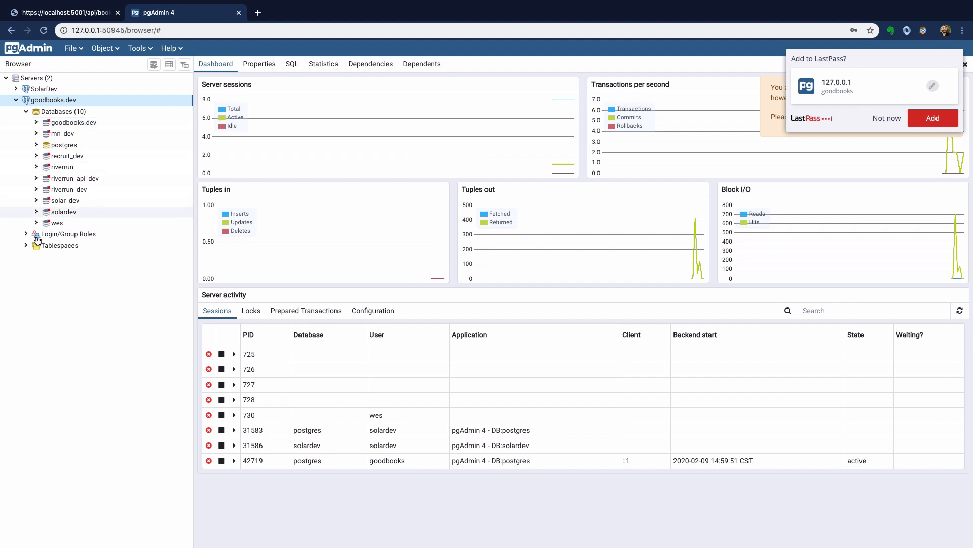
left_click(73, 122)
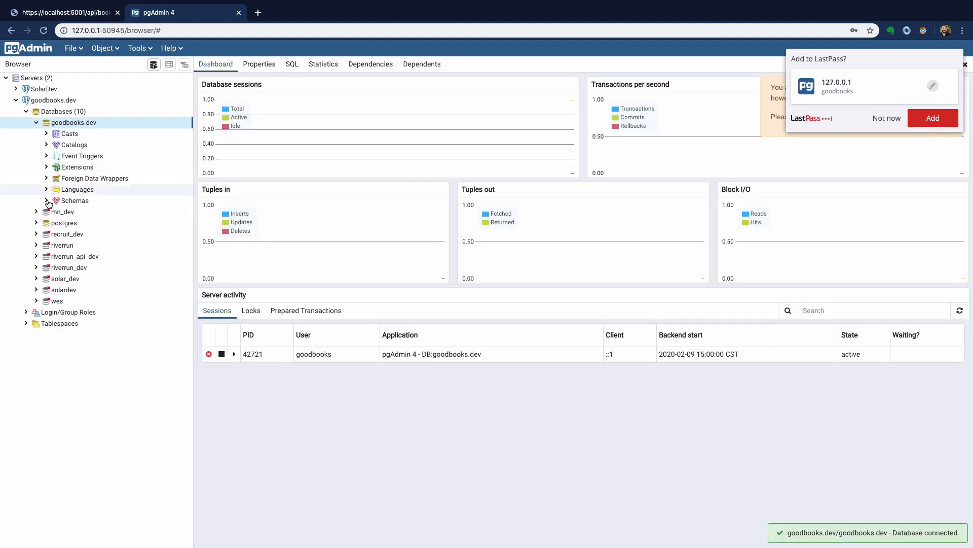
left_click(47, 199)
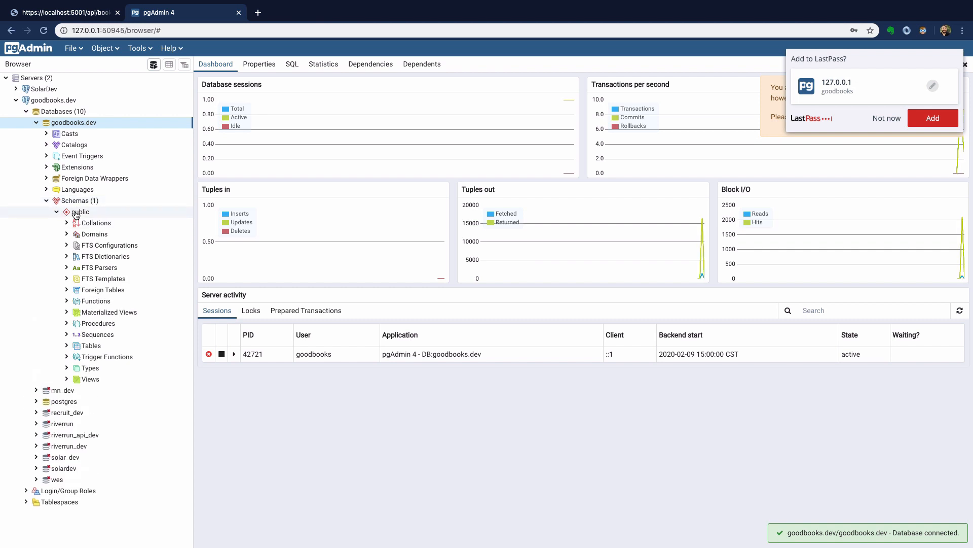
left_click(90, 344)
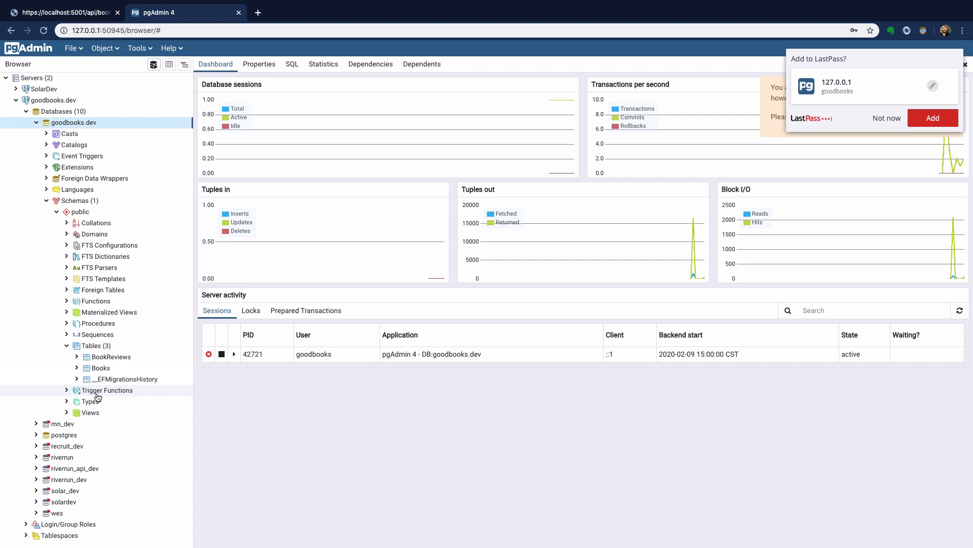
Step: Reveal the columns of the Books, BookReviews and __EFMigrationsHistory tables
left_click(100, 368)
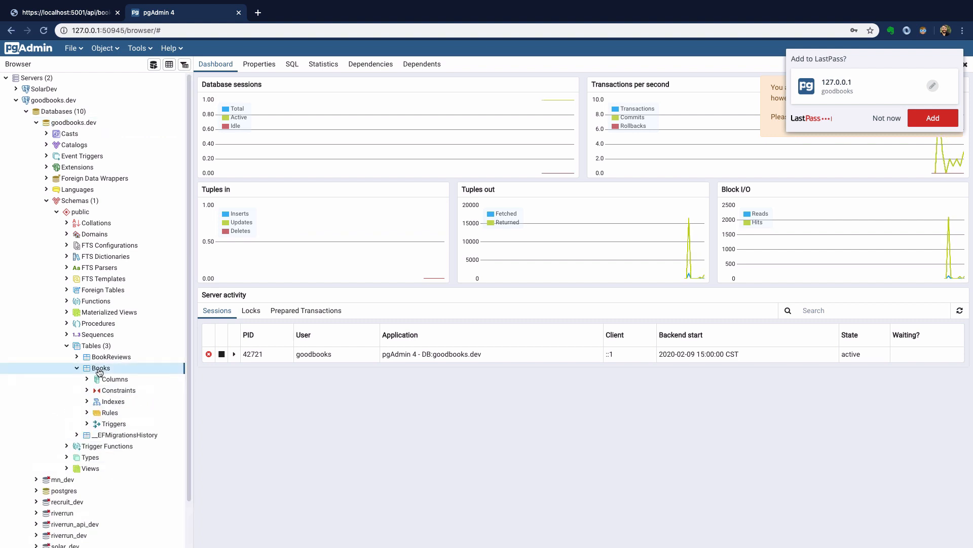
left_click(111, 356)
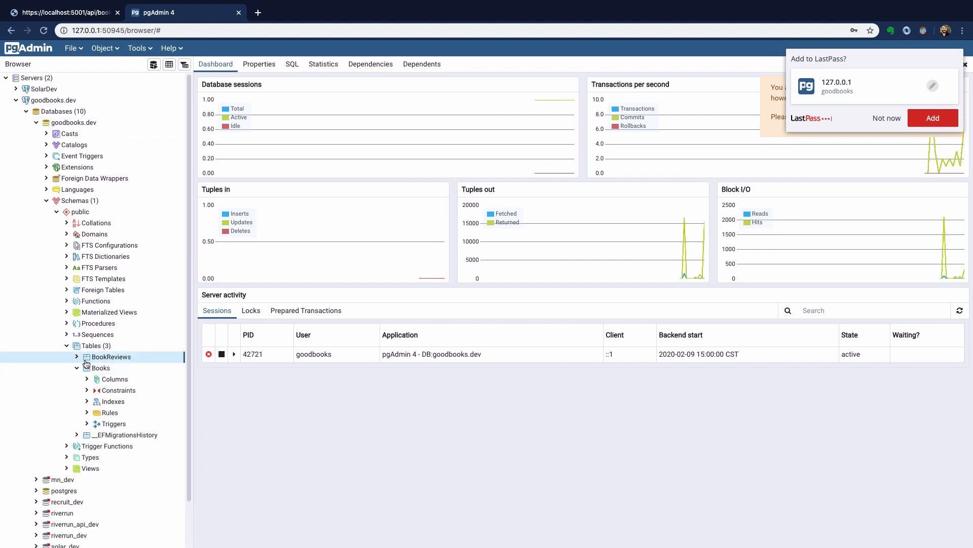
left_click(88, 379)
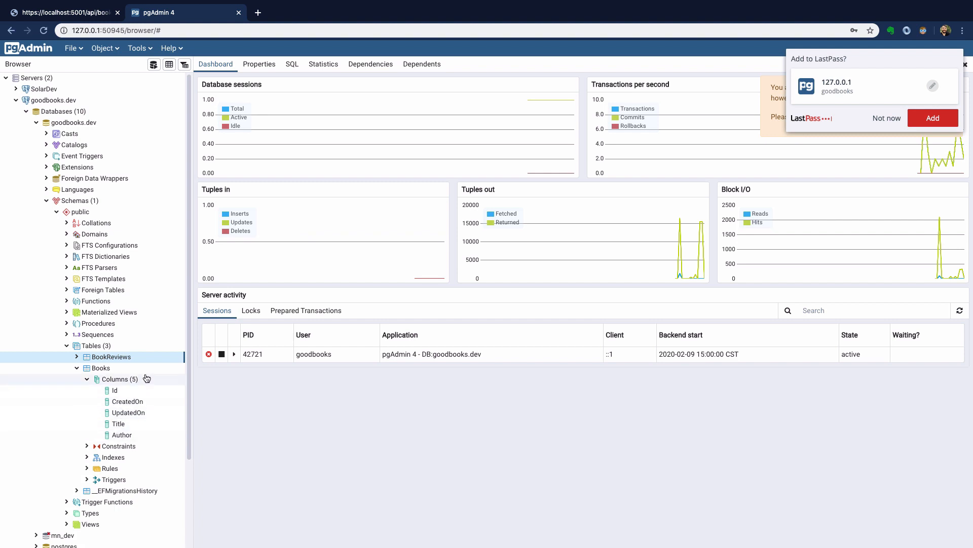
scroll("down", 3)
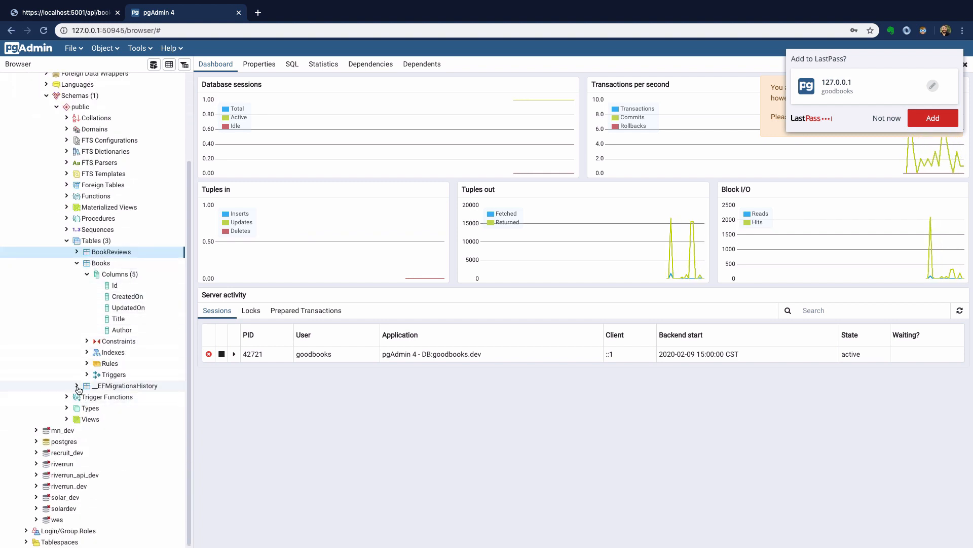
left_click(77, 386)
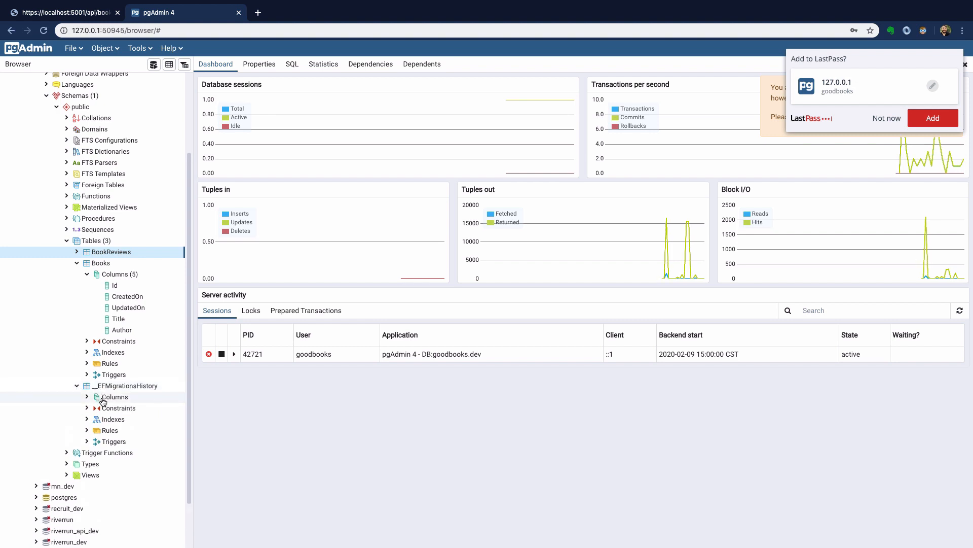
left_click(88, 396)
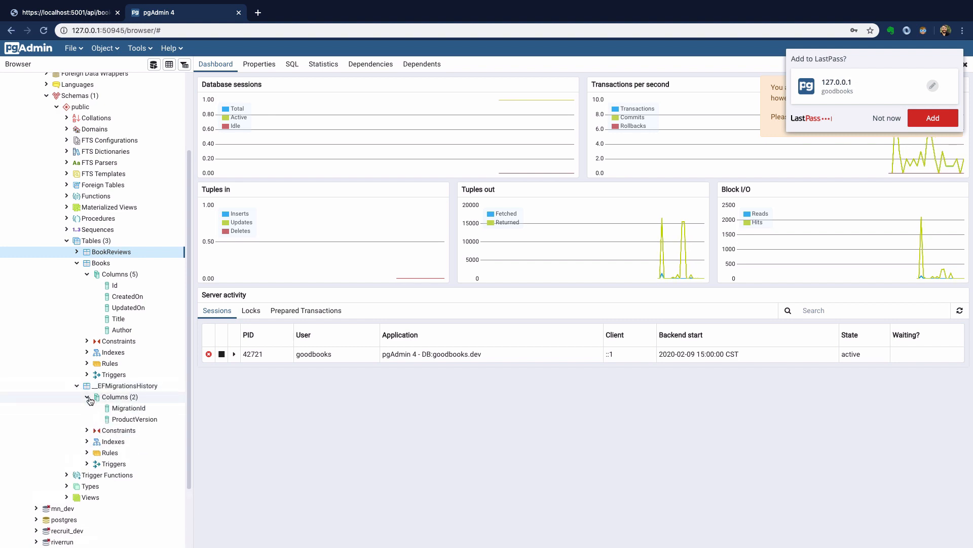
left_click(78, 385)
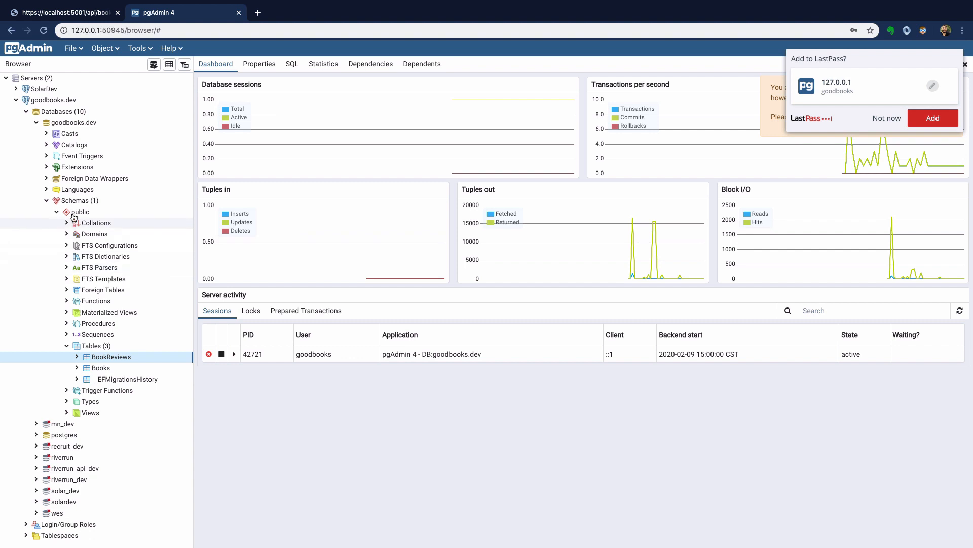
Step: Bring up the context actions for the public schema of goodbooks.dev
right_click(79, 200)
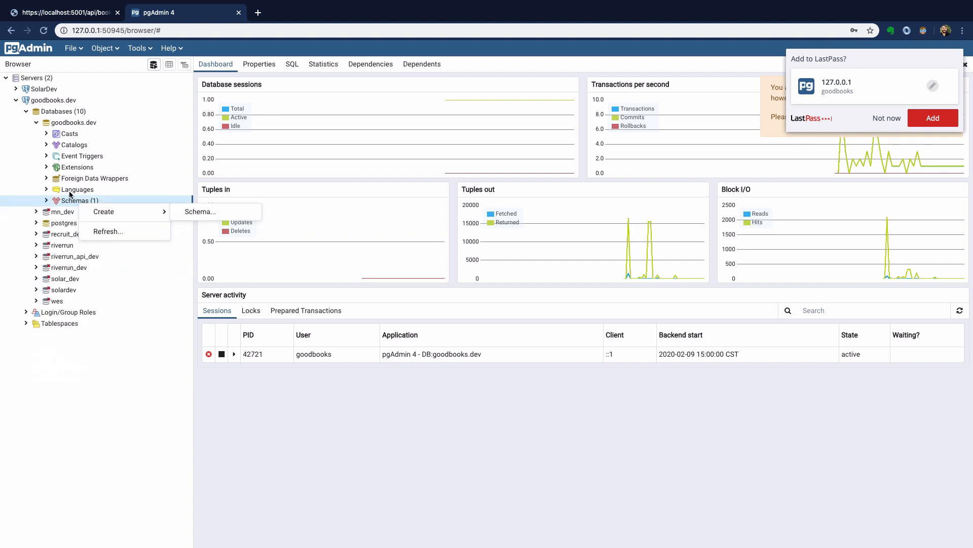
left_click(61, 112)
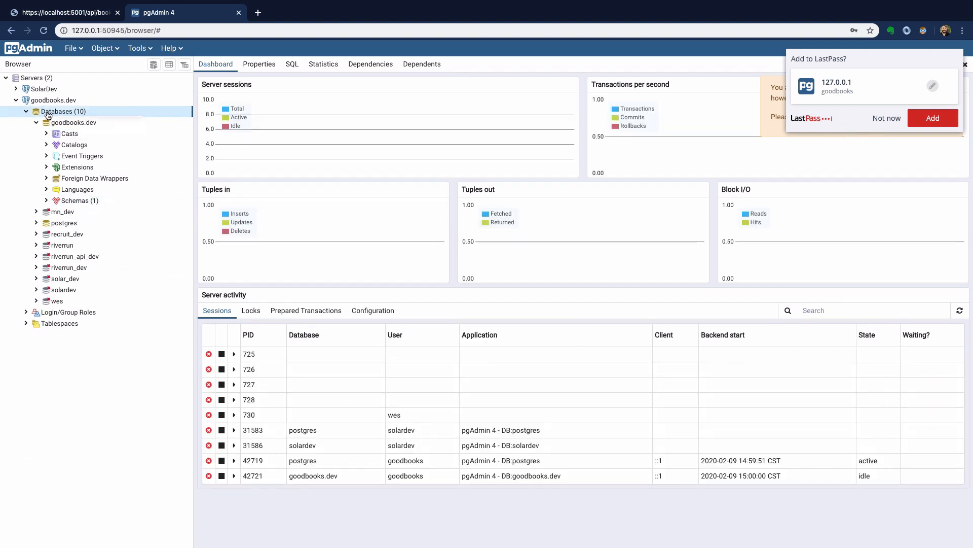
right_click(54, 100)
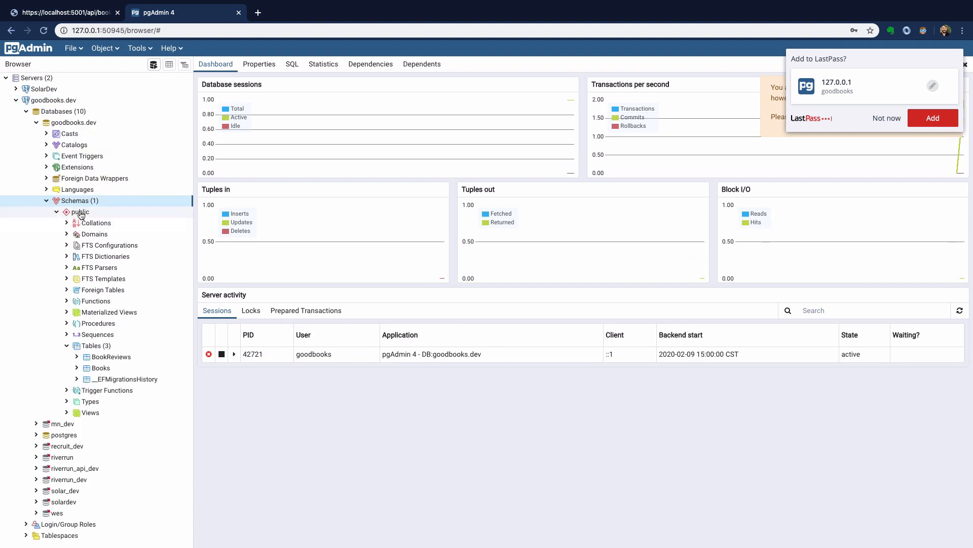
right_click(79, 212)
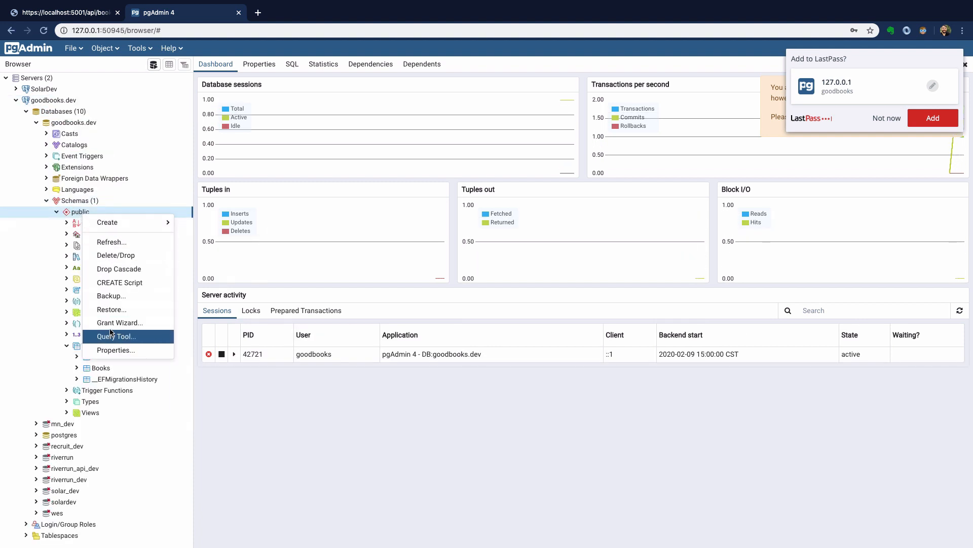
Step: Run SELECT * FROM "Books"; in a query editor, returning Id, CreatedOn, UpdatedOn, Title, Author with zero rows
left_click(116, 336)
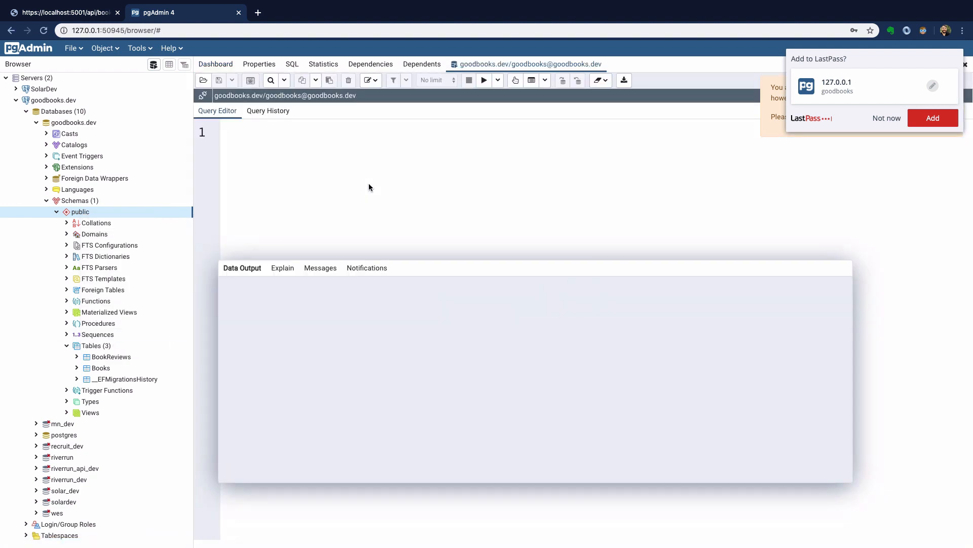
type("SELECT * F")
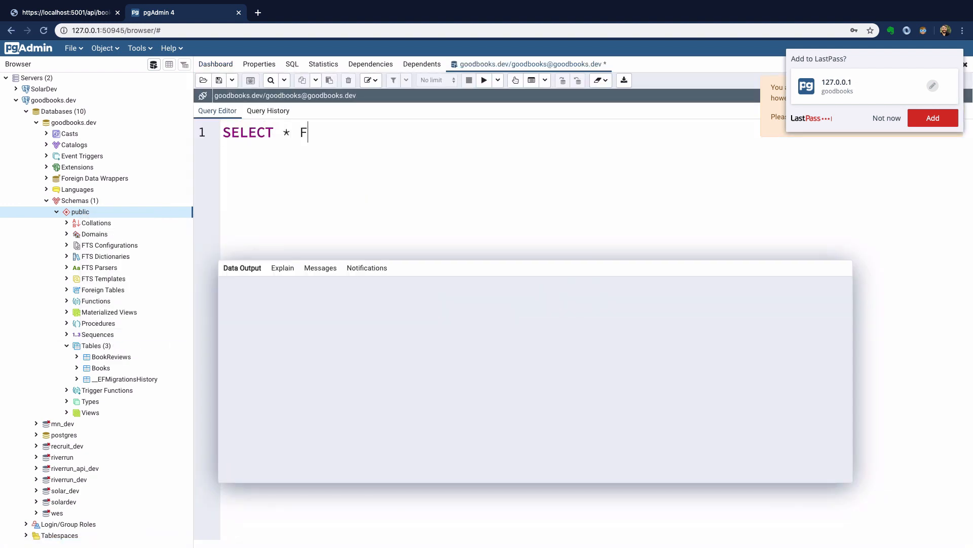
type("ROM \"Boo\"")
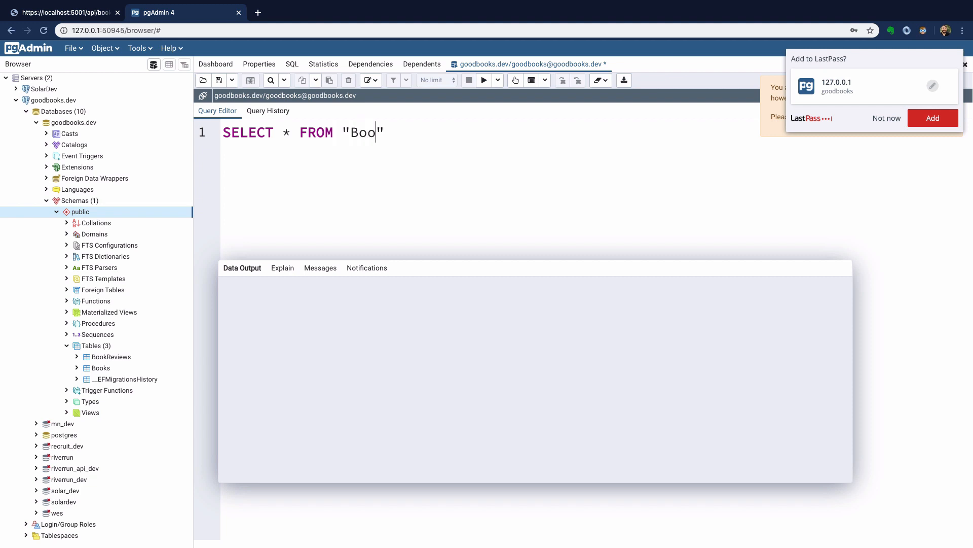
type("ks\";")
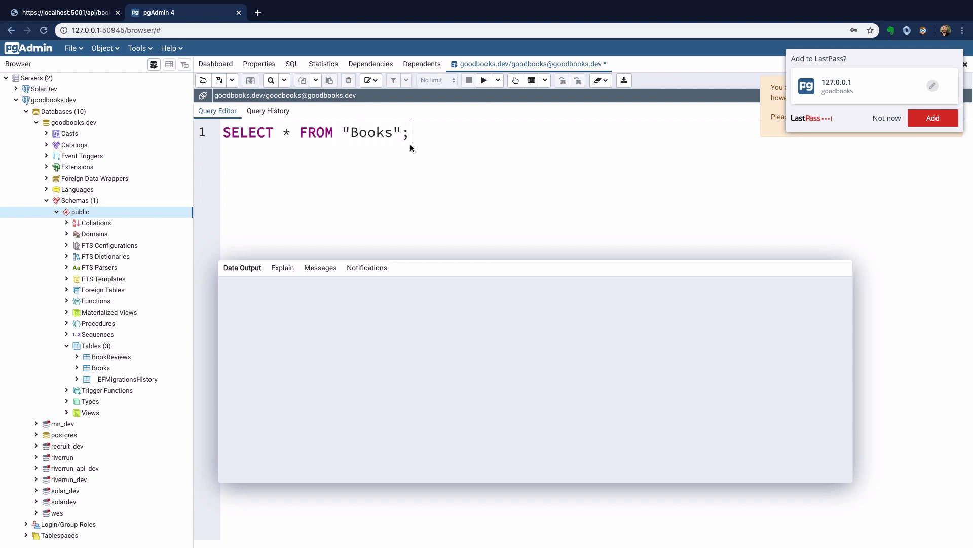
left_click(484, 79)
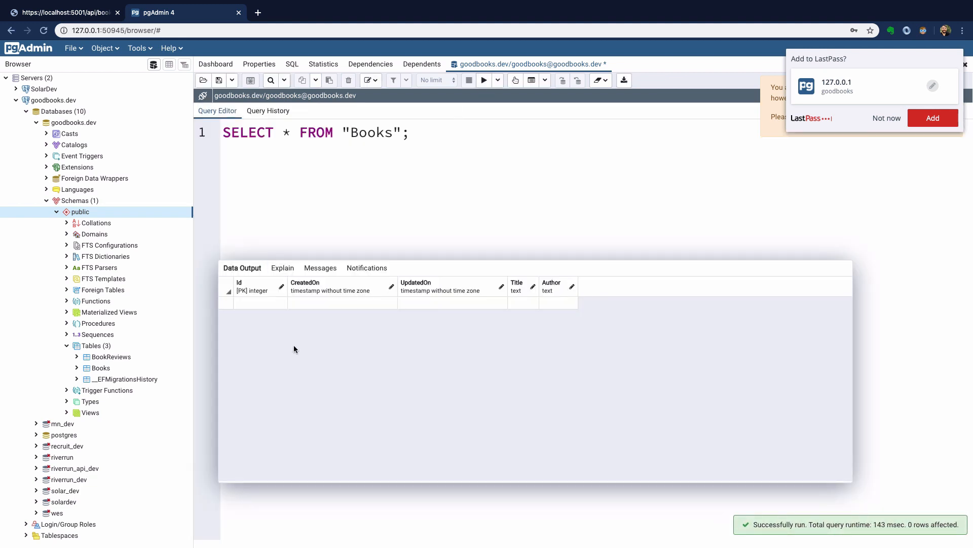
mouse_move(447, 296)
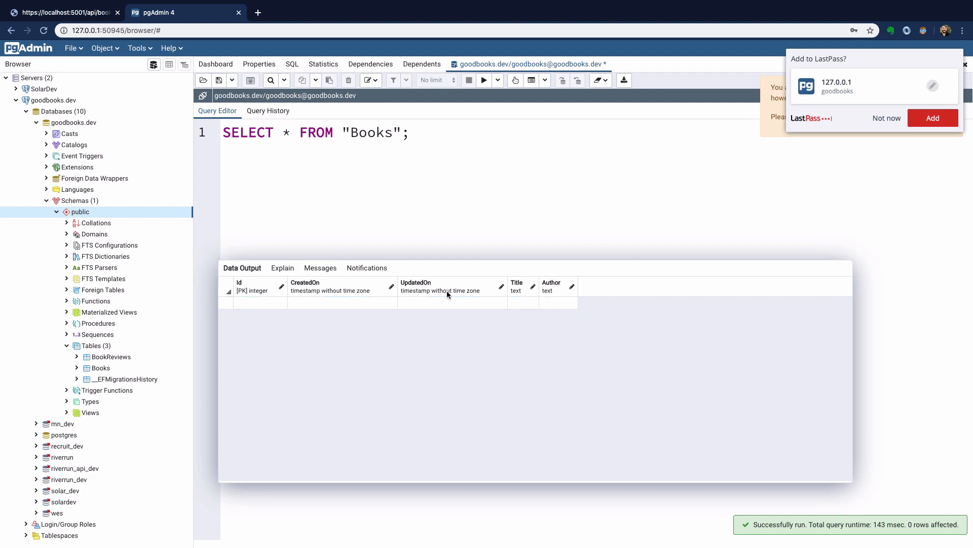
mouse_move(330, 246)
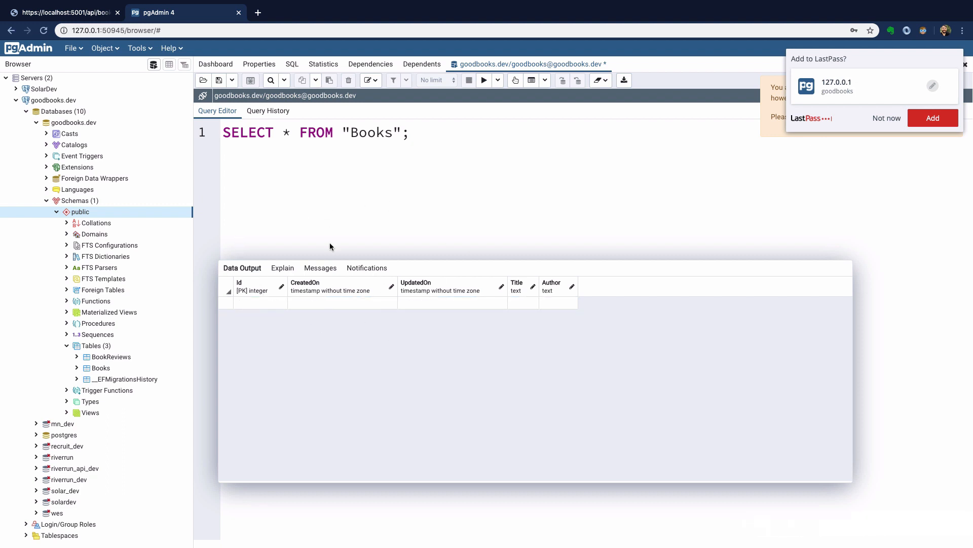
mouse_move(487, 352)
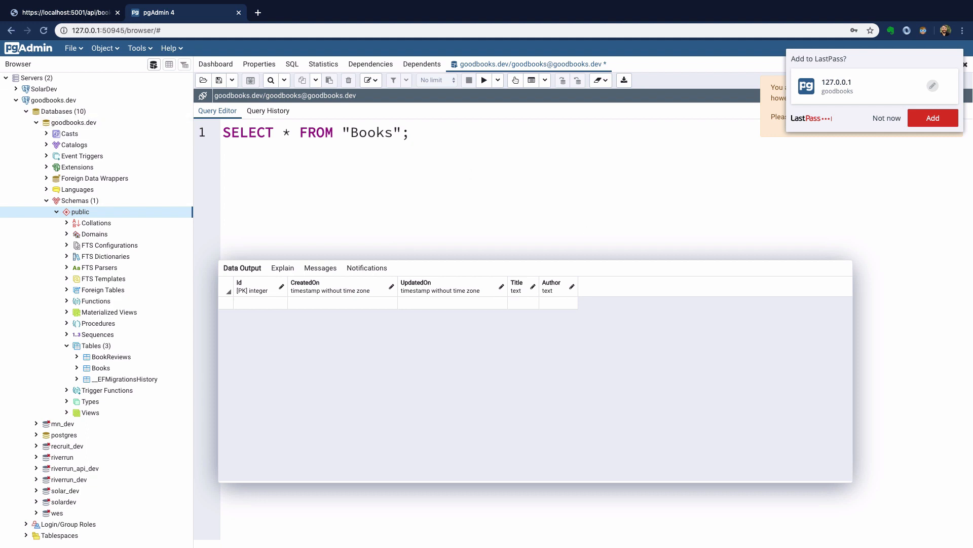
mouse_move(268, 275)
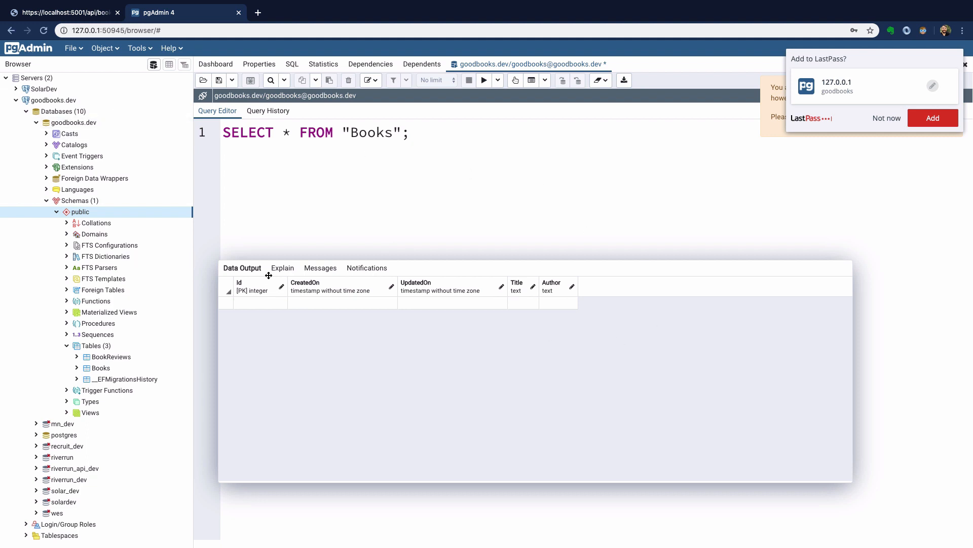
mouse_move(351, 312)
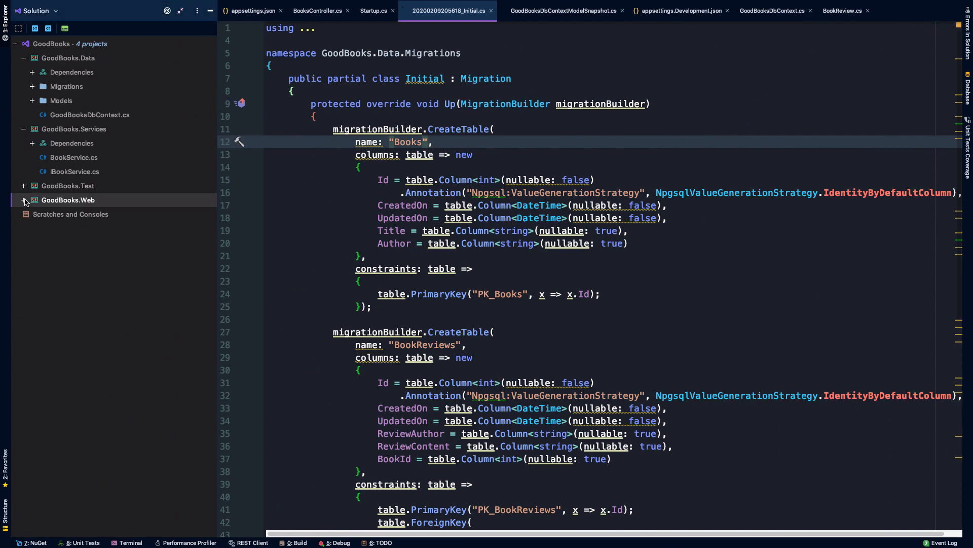
Step: Close the Initial migration, Startup.cs and other open editor files
left_click(23, 199)
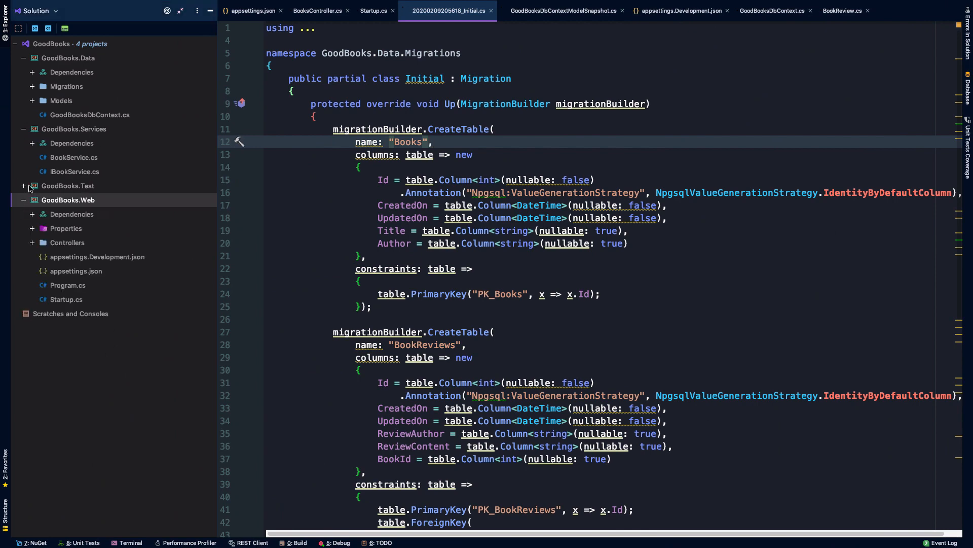
left_click(372, 10)
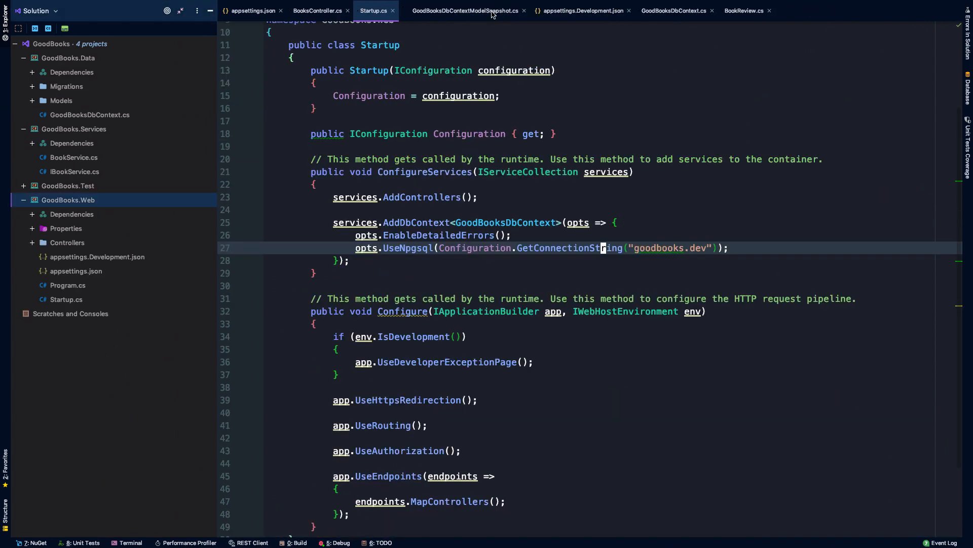
left_click(317, 10)
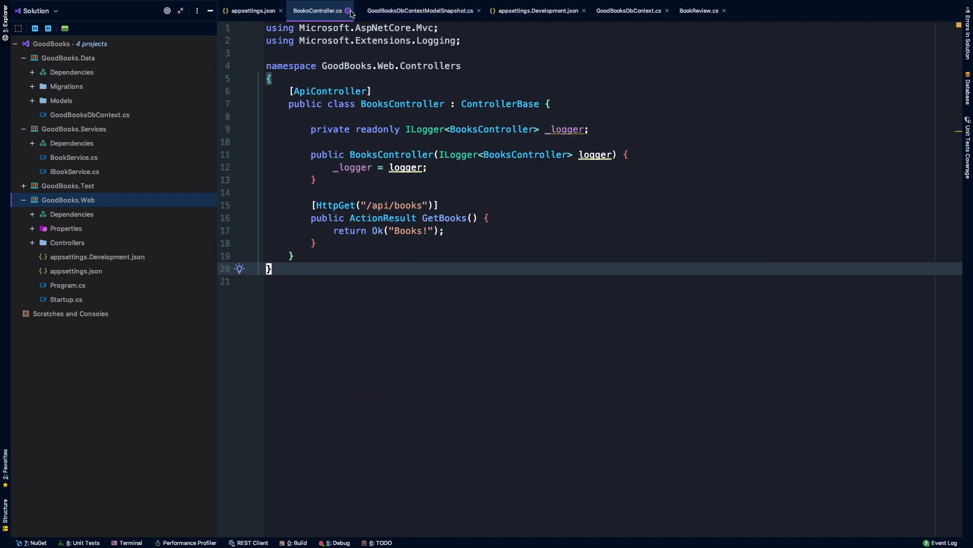
left_click(349, 10)
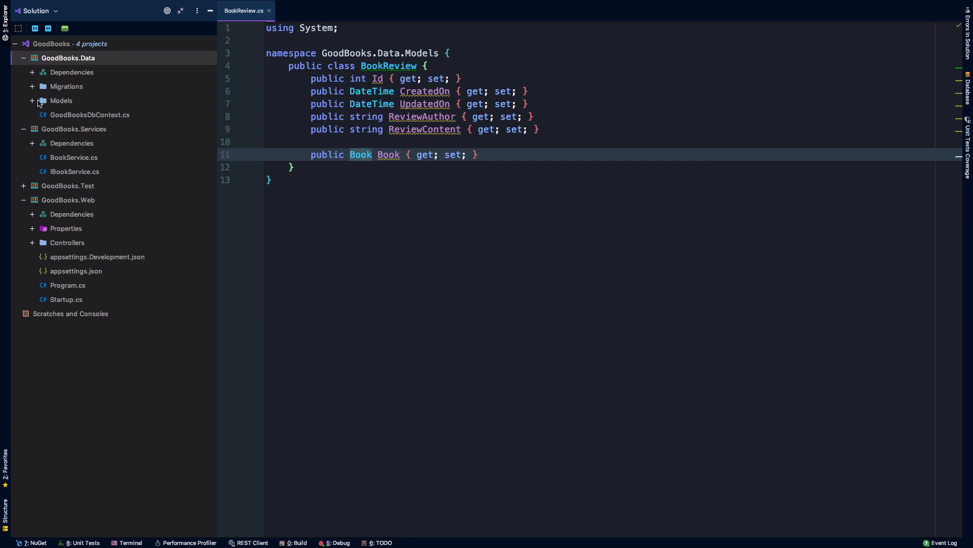
Step: Expand the GoodBooks.Test, GoodBooks.Services and GoodBooks.Web projects in the Solution Explorer
left_click(24, 185)
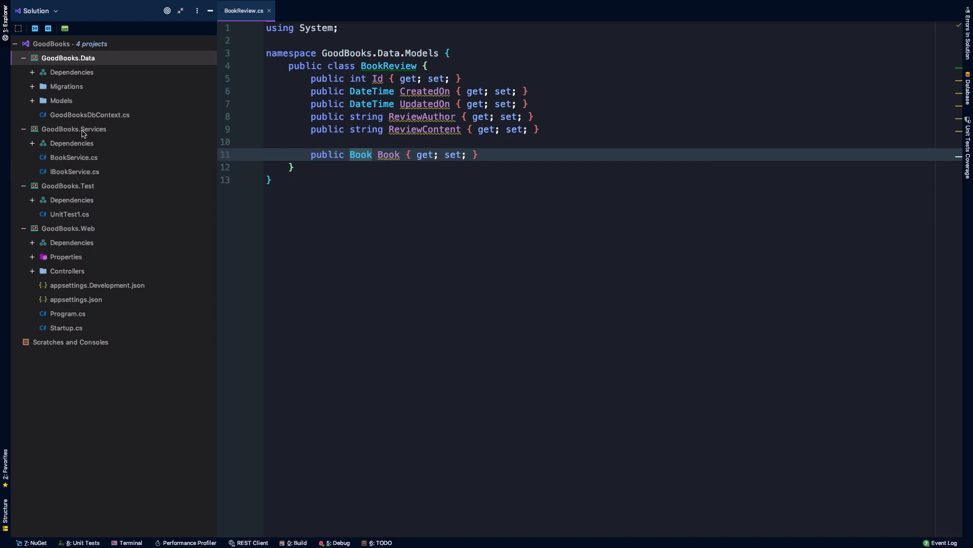
left_click(74, 129)
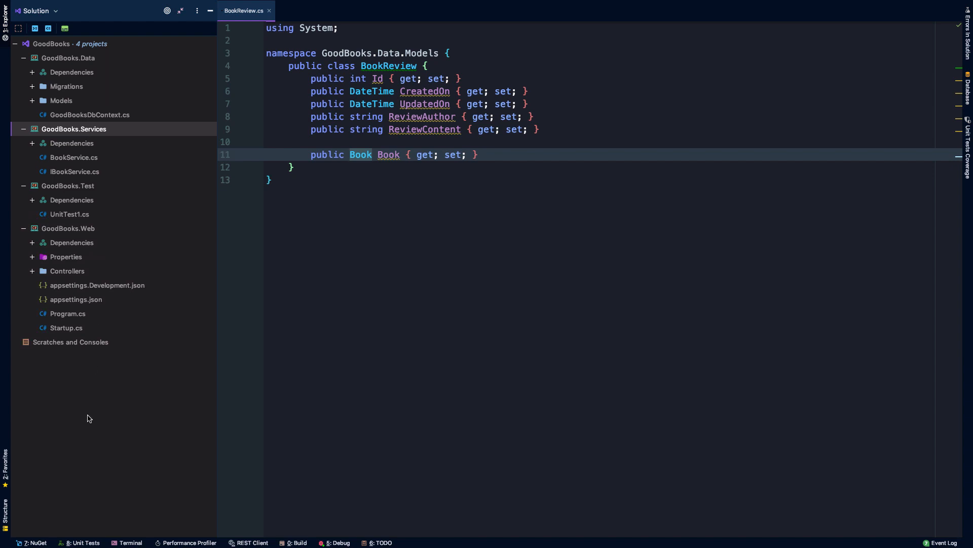
left_click(68, 228)
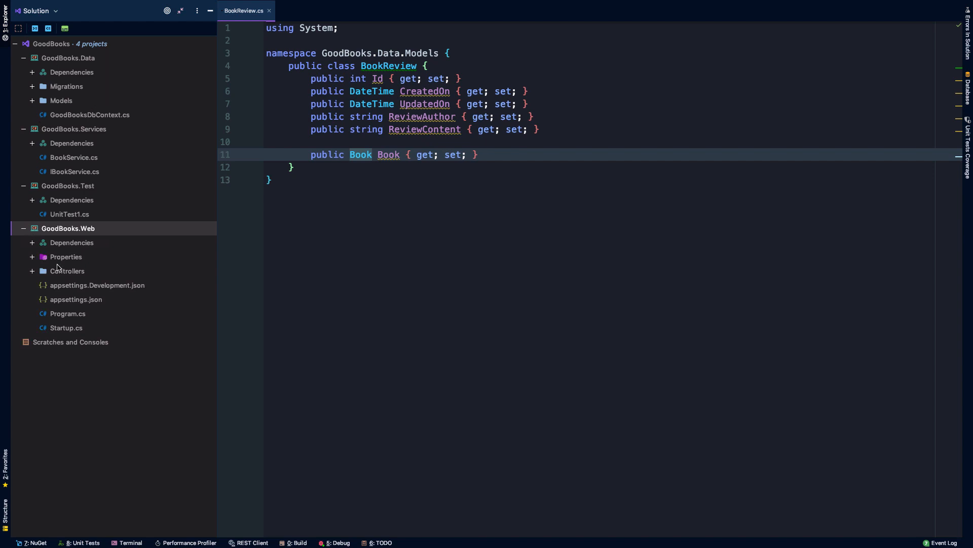
mouse_move(56, 172)
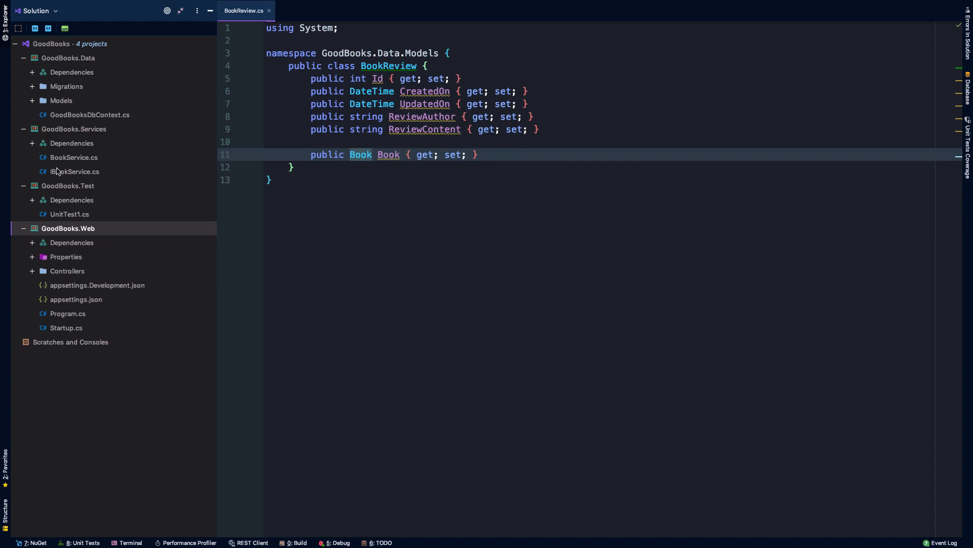
mouse_move(48, 285)
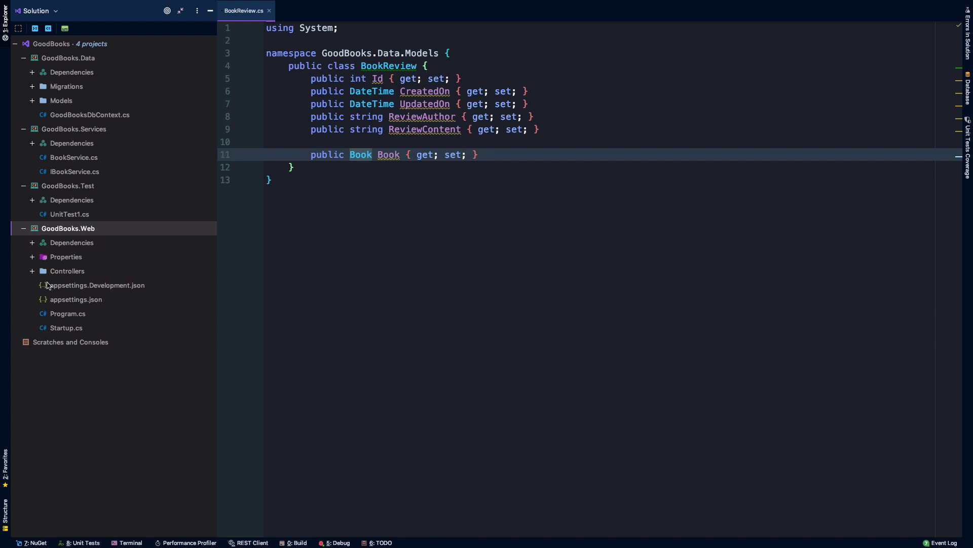
mouse_move(29, 278)
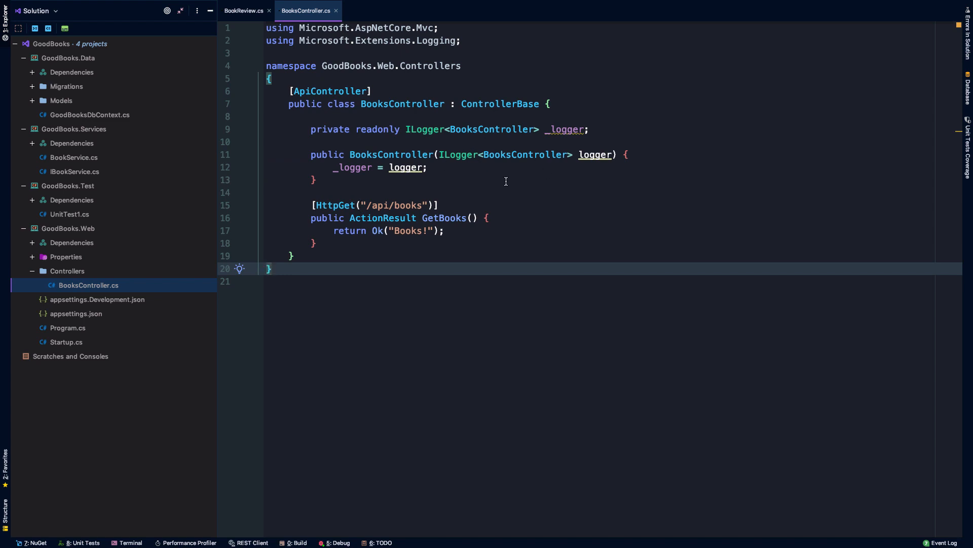
left_click(91, 115)
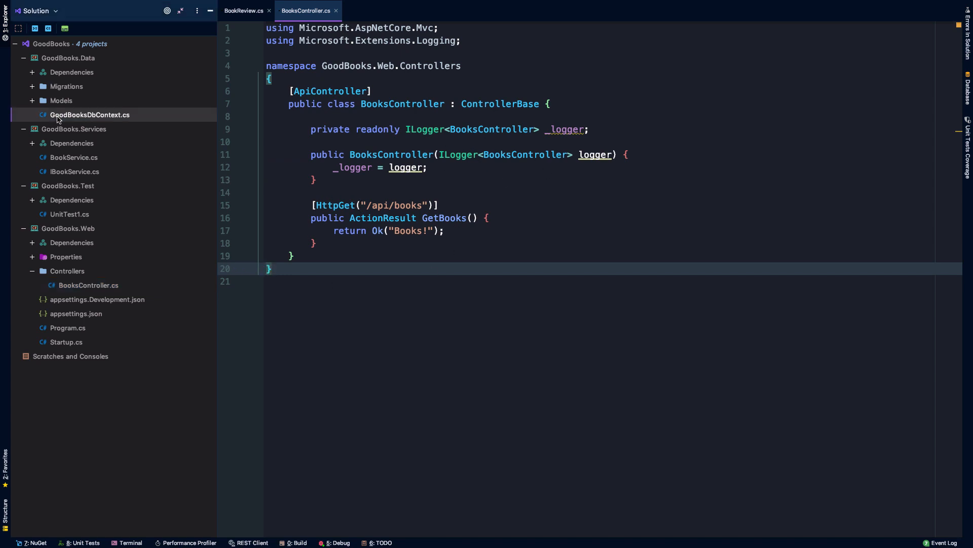
mouse_move(70, 206)
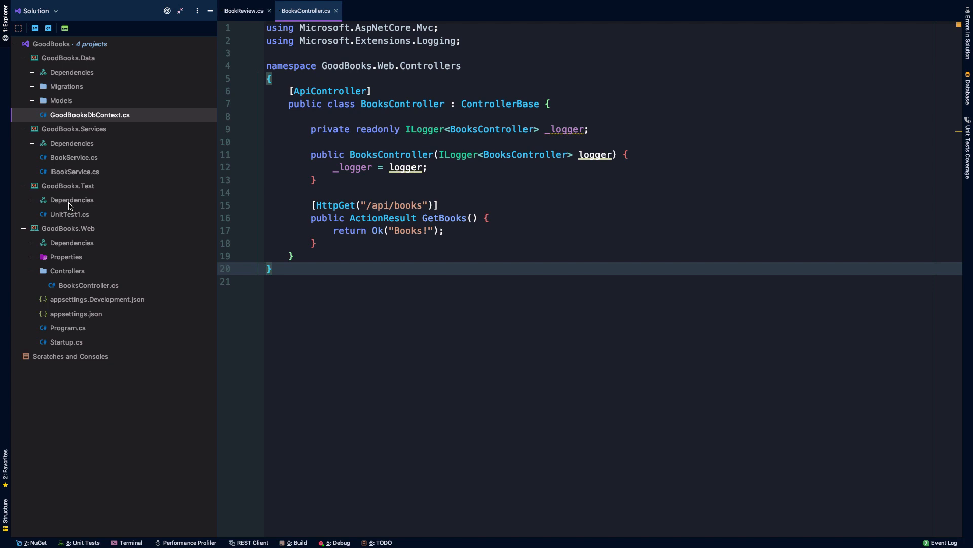
mouse_move(84, 73)
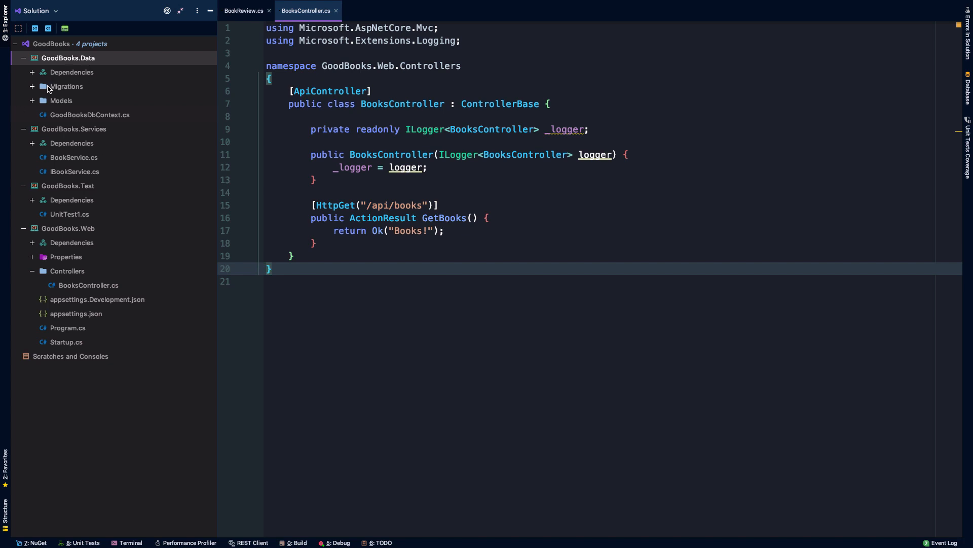
mouse_move(81, 103)
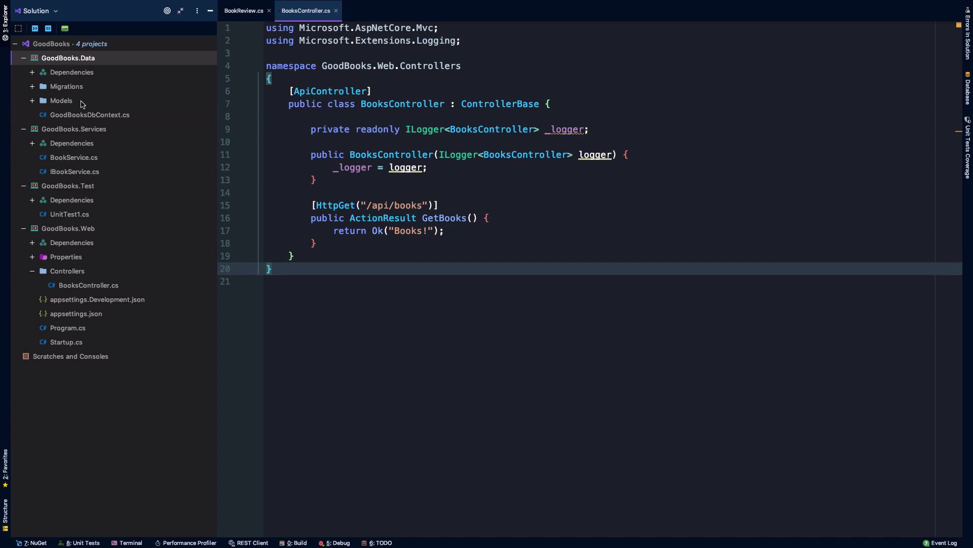
left_click(33, 100)
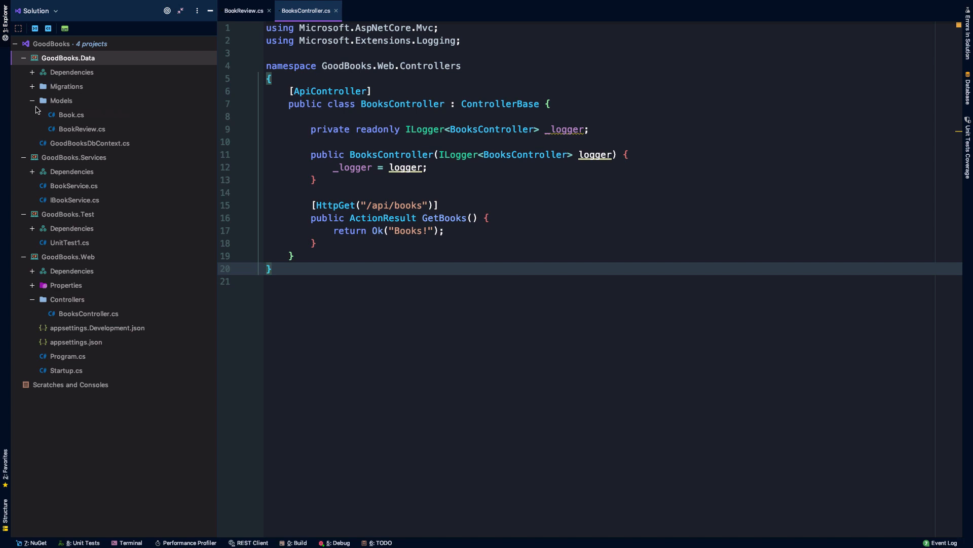
left_click(33, 100)
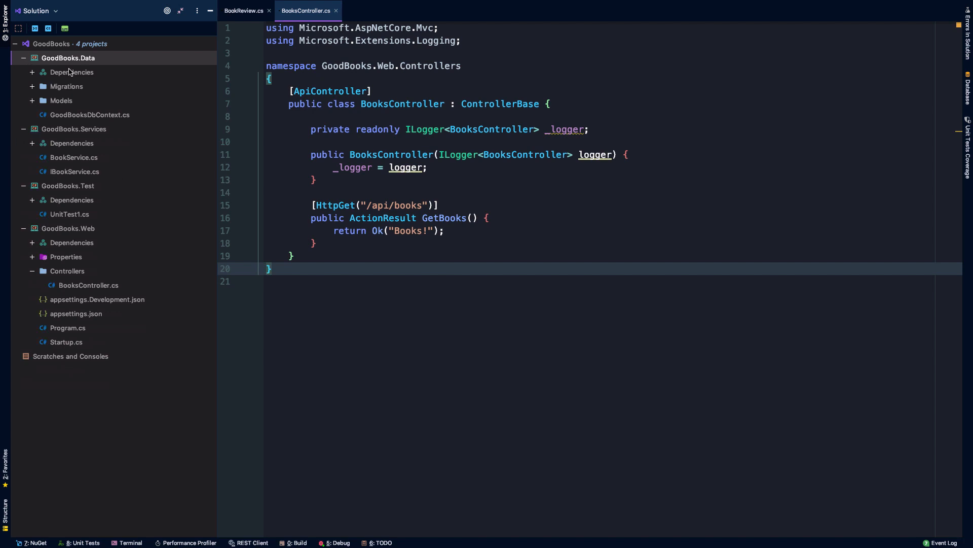
mouse_move(91, 81)
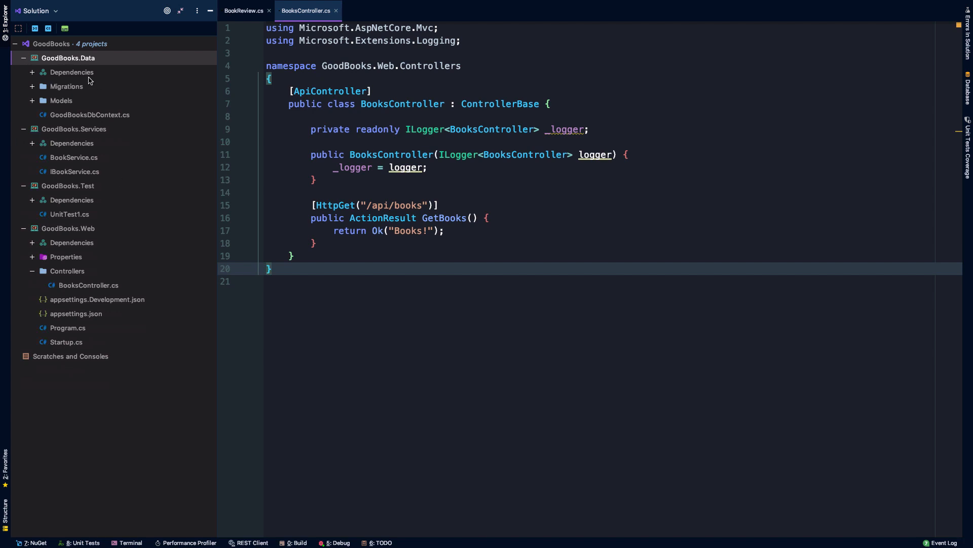
mouse_move(62, 280)
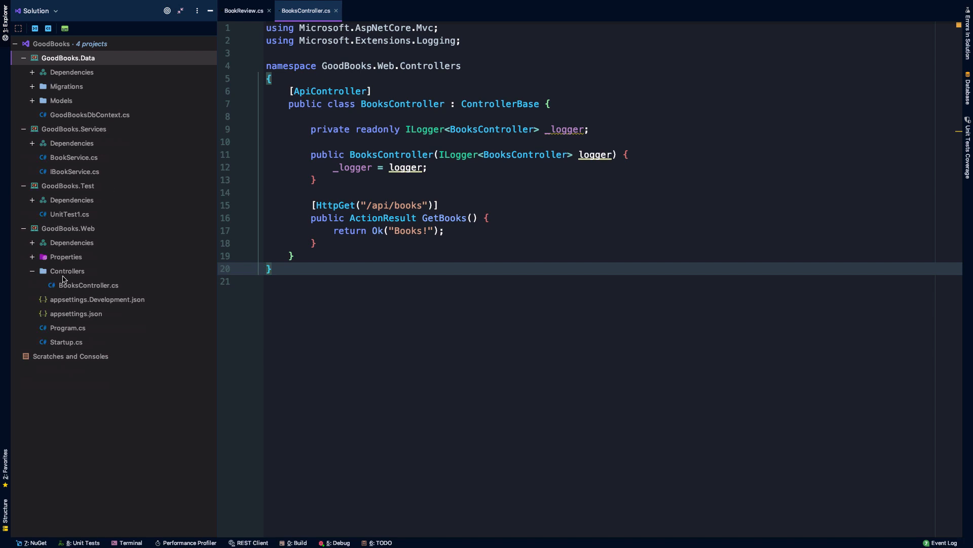
Step: Collapse the GoodBooks.Services and GoodBooks.Data projects, toggling the Controllers folder
left_click(23, 129)
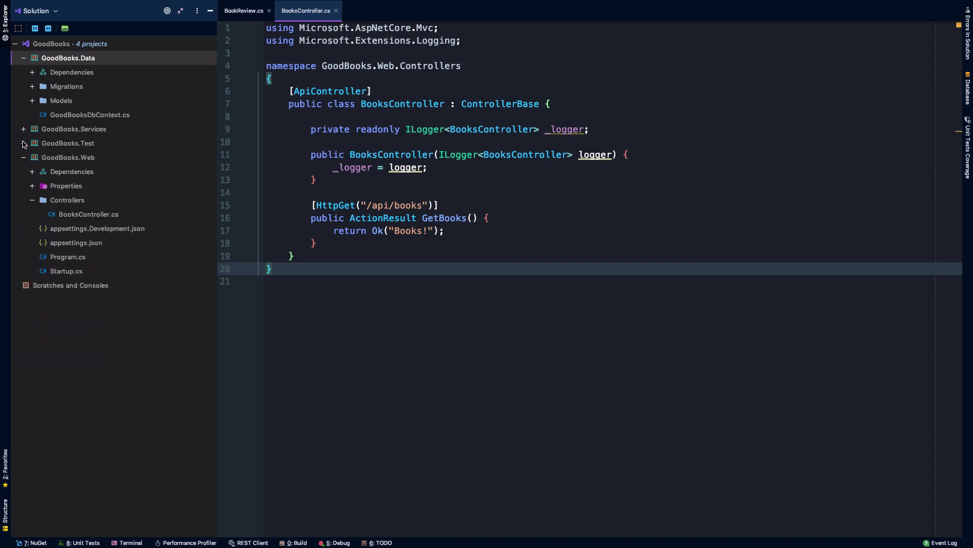
left_click(32, 200)
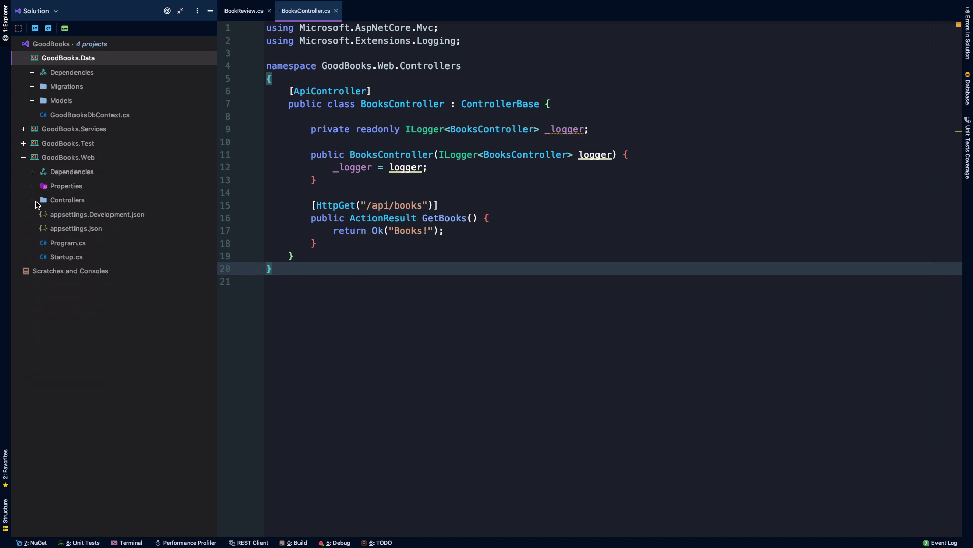
left_click(31, 200)
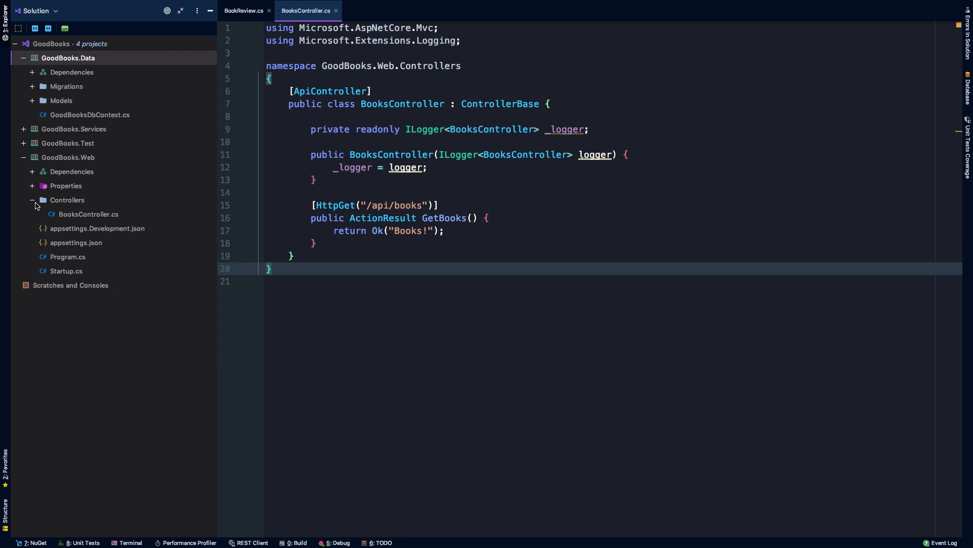
mouse_move(37, 221)
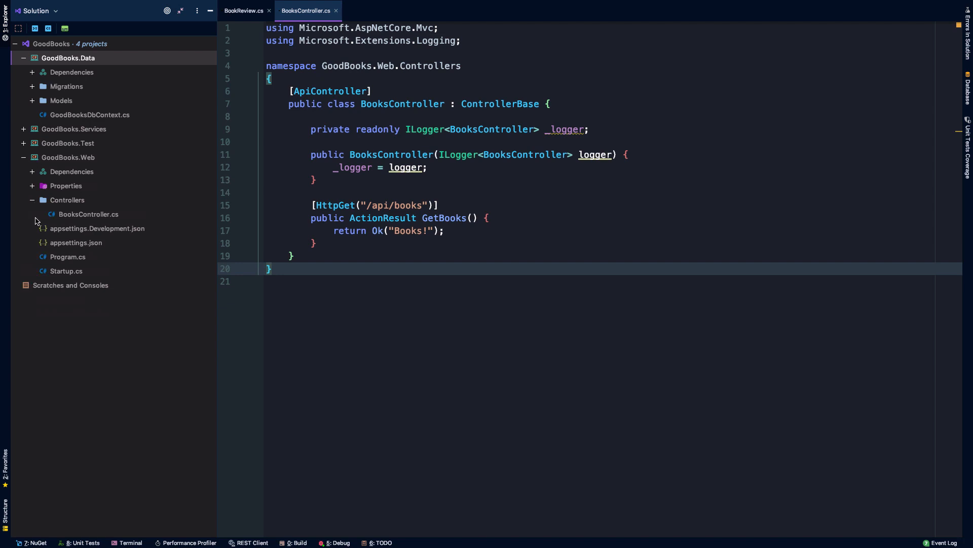
mouse_move(545, 176)
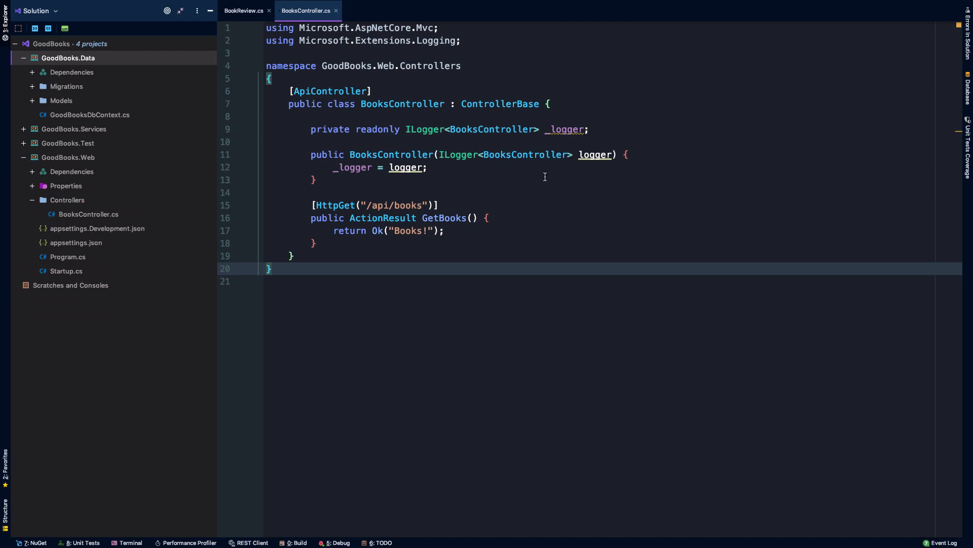
mouse_move(184, 170)
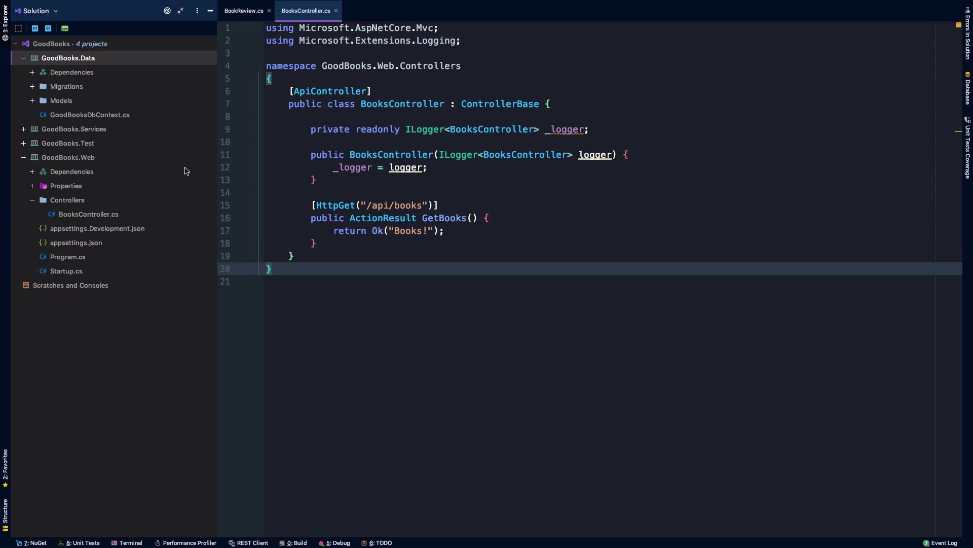
mouse_move(649, 185)
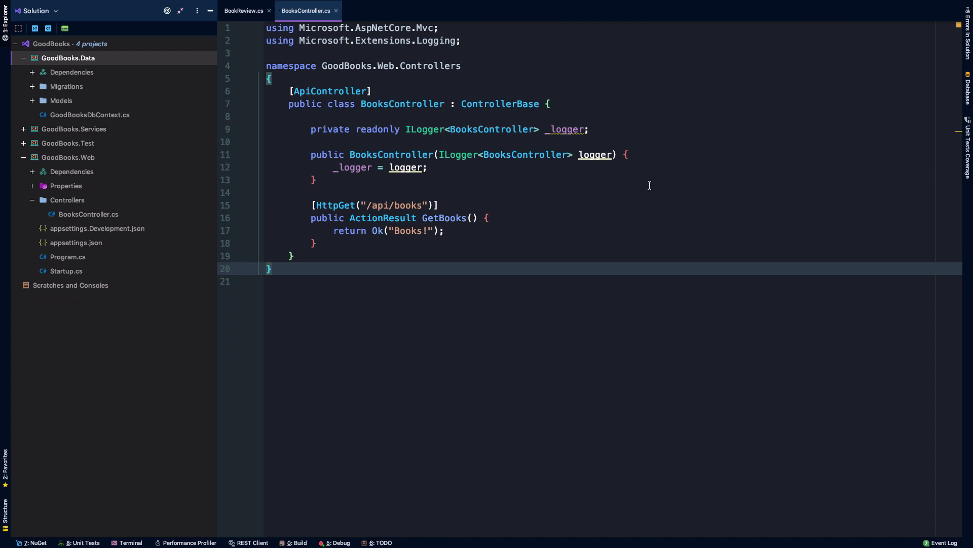
mouse_move(363, 314)
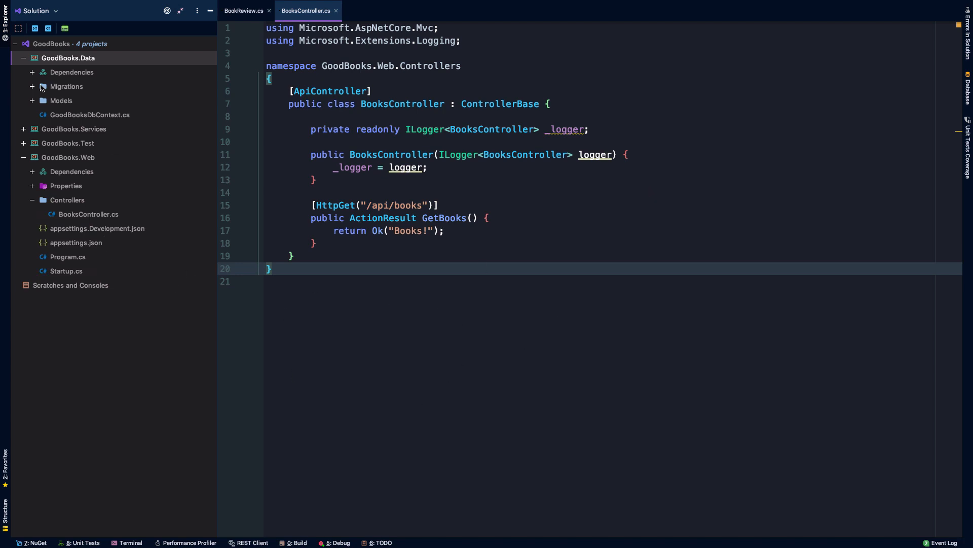
mouse_move(70, 76)
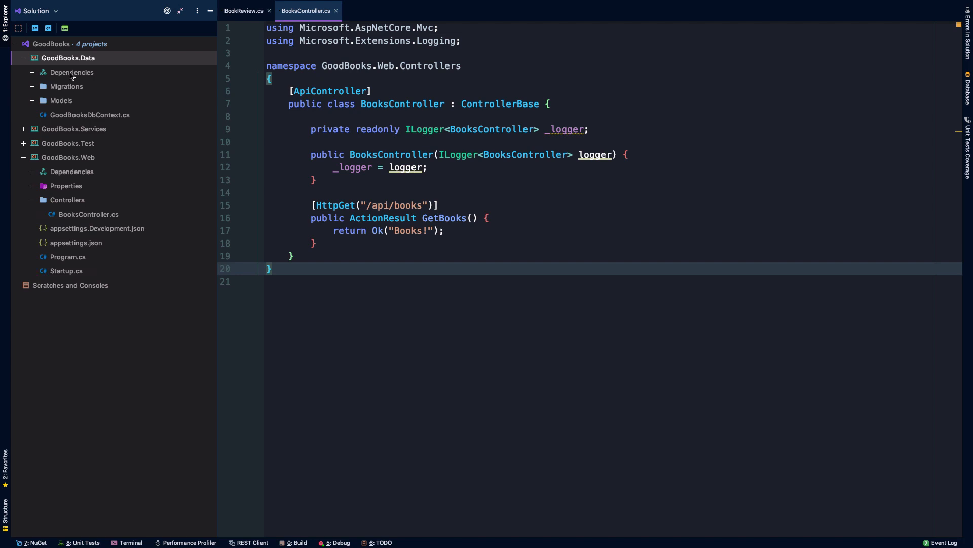
mouse_move(55, 87)
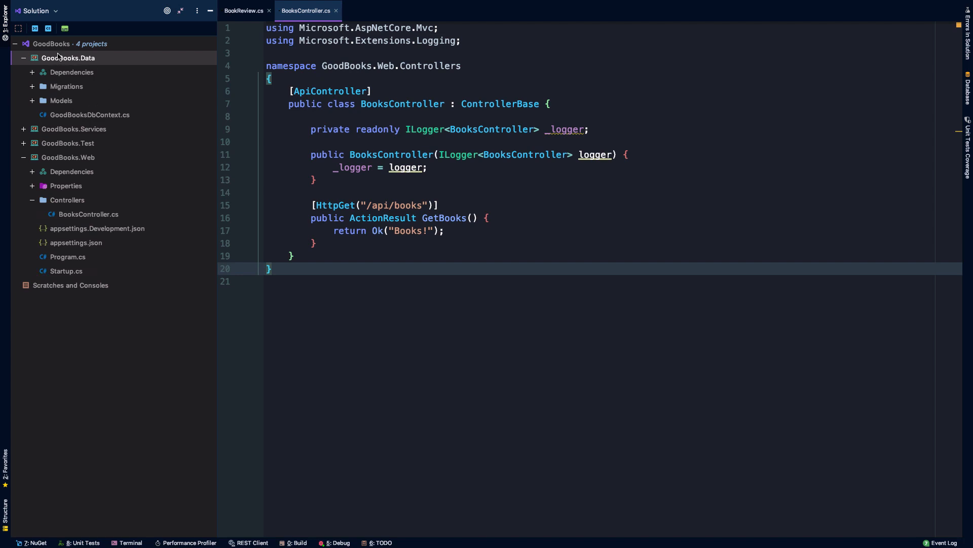
mouse_move(44, 151)
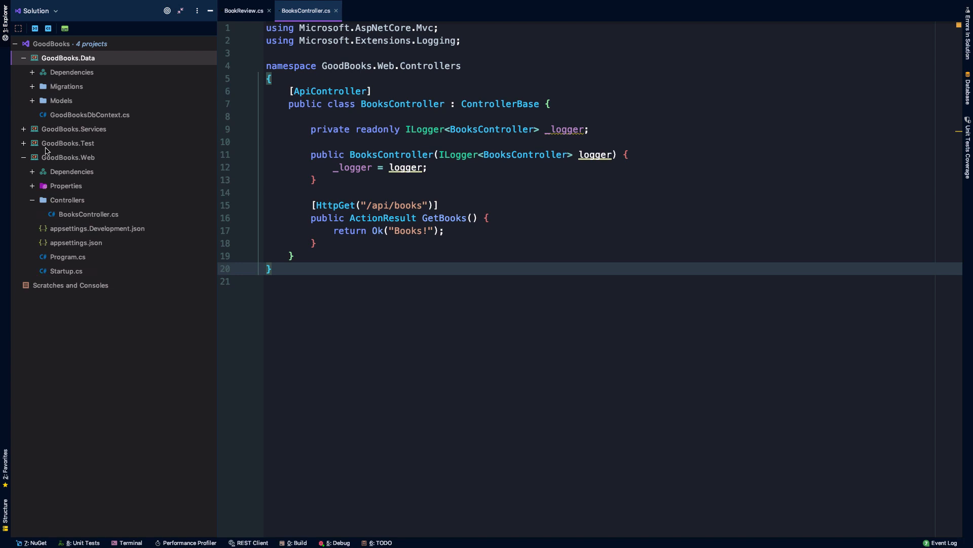
left_click(23, 58)
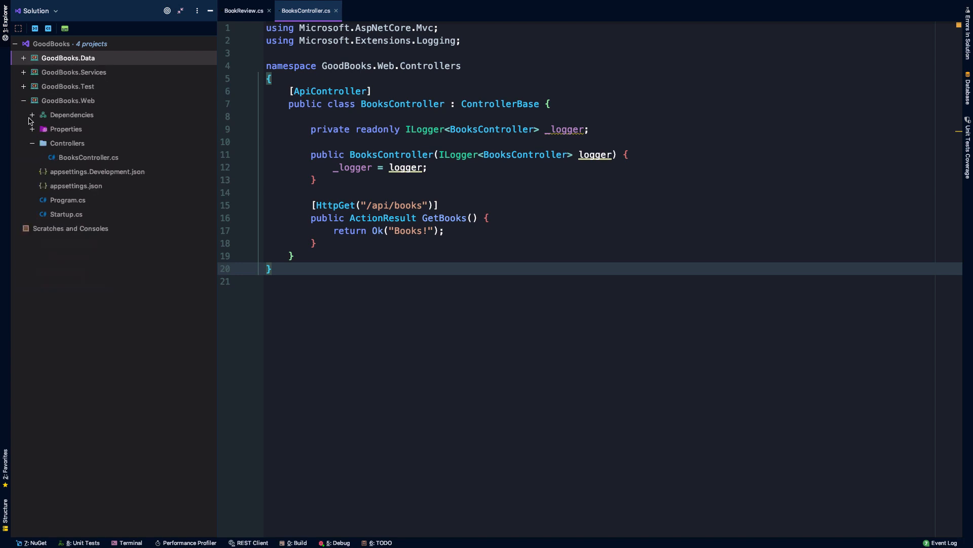
mouse_move(67, 108)
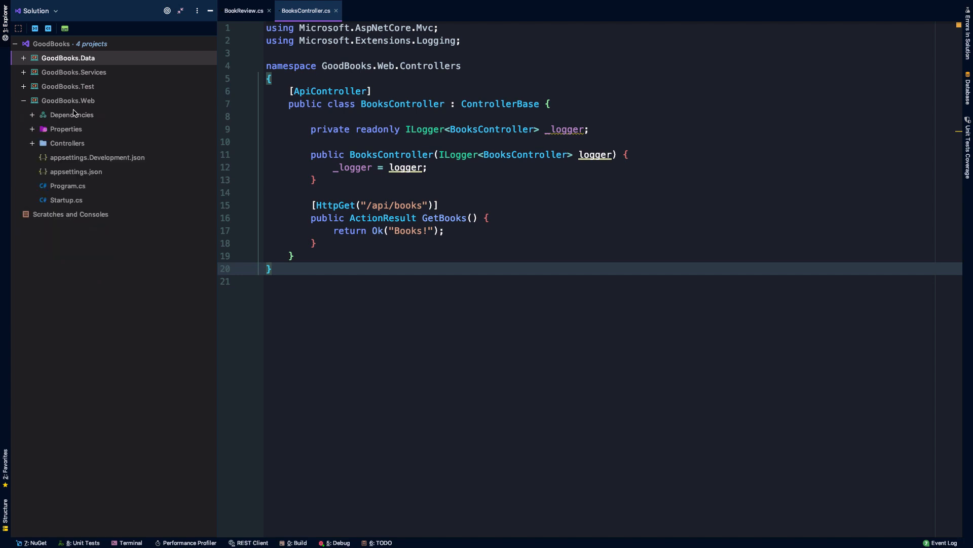
Step: Toggle Solution Explorer nodes so the GoodBooks solution shows a compact outline
left_click(68, 100)
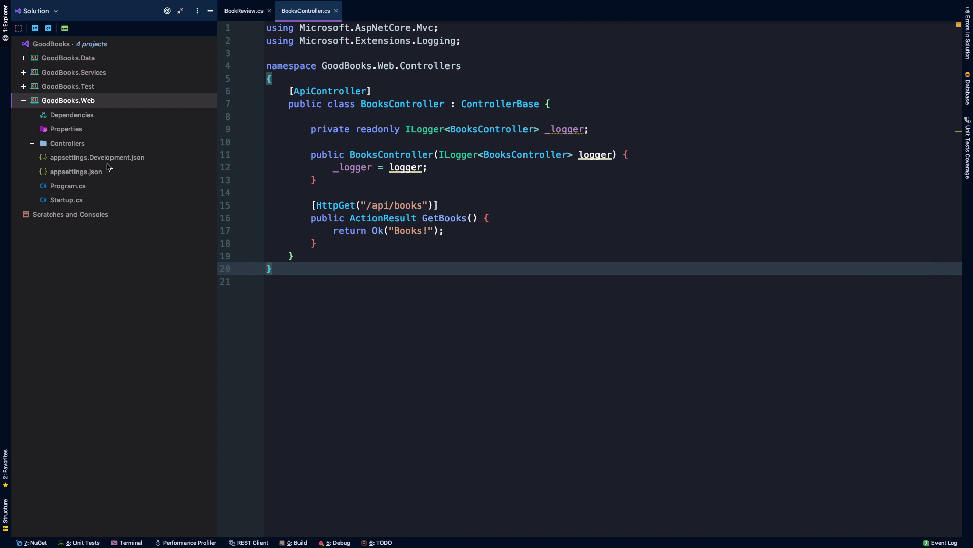
mouse_move(71, 79)
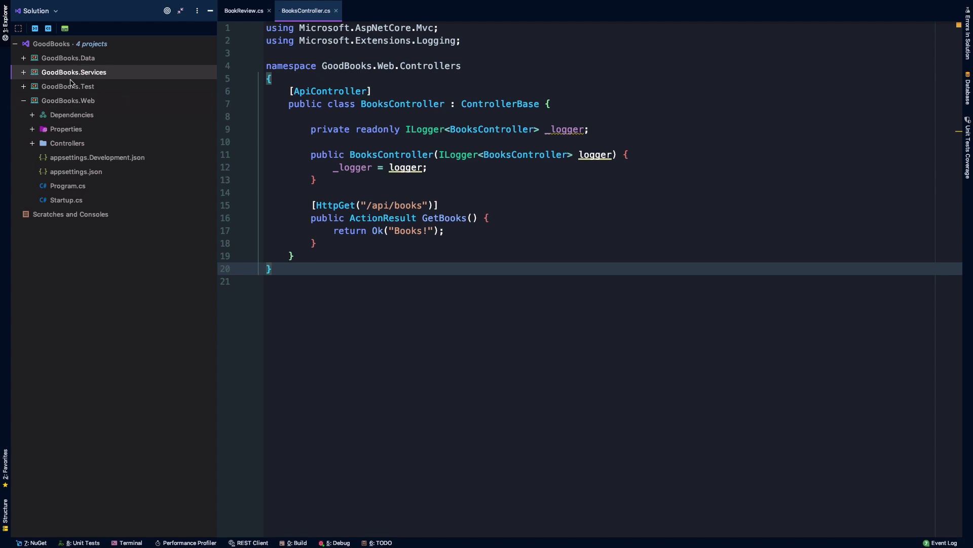
mouse_move(106, 92)
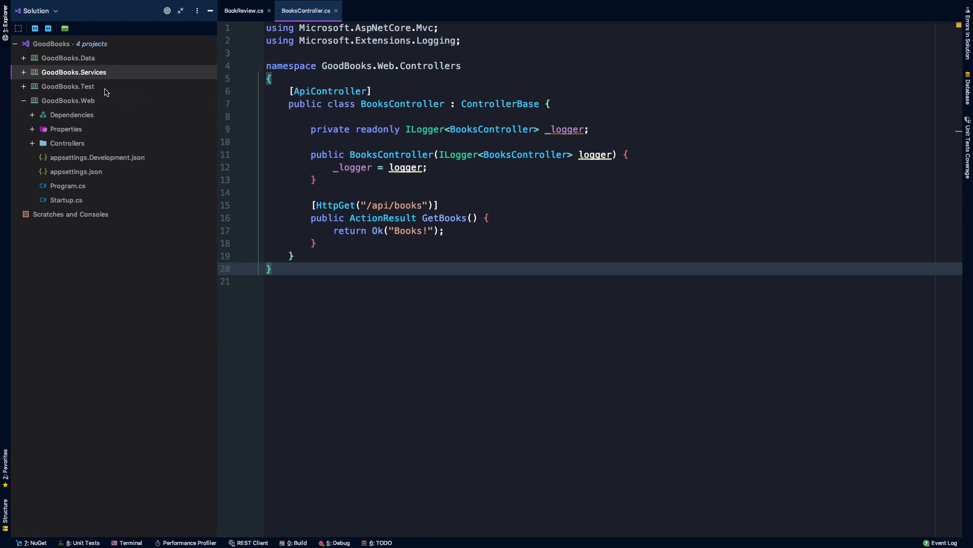
mouse_move(80, 115)
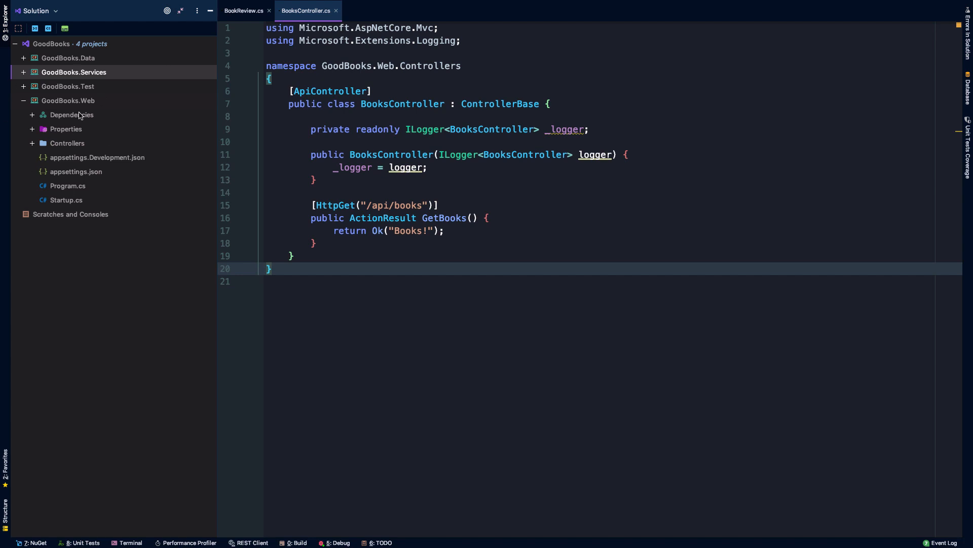
mouse_move(55, 49)
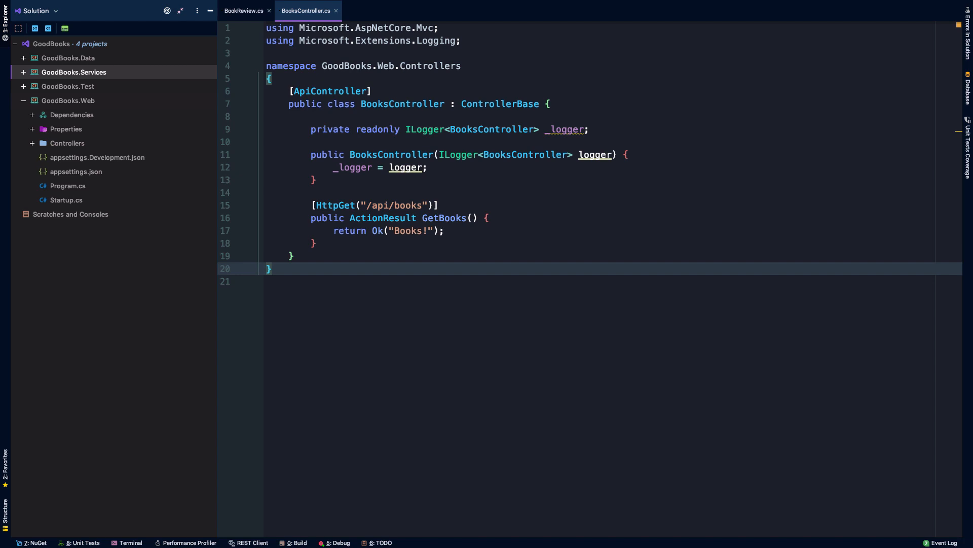
mouse_move(104, 319)
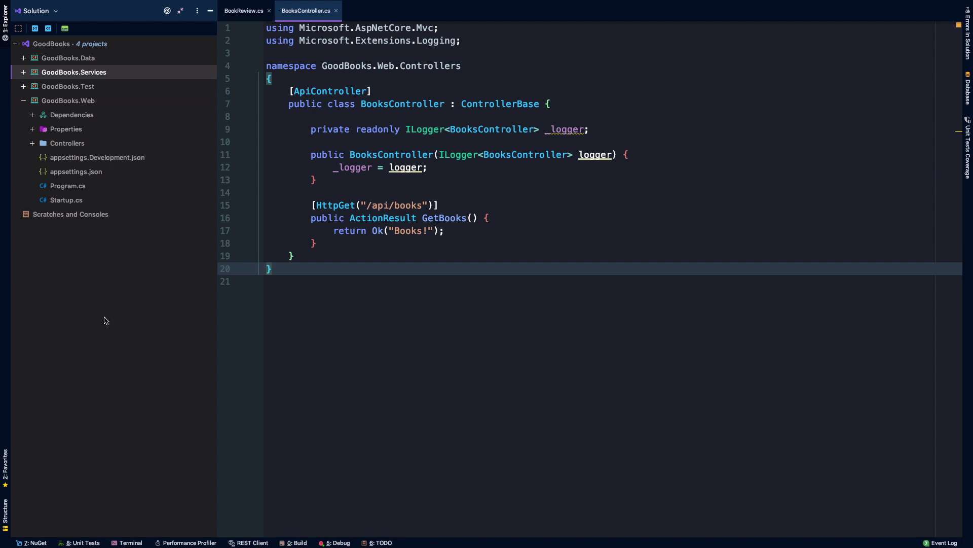
mouse_move(102, 282)
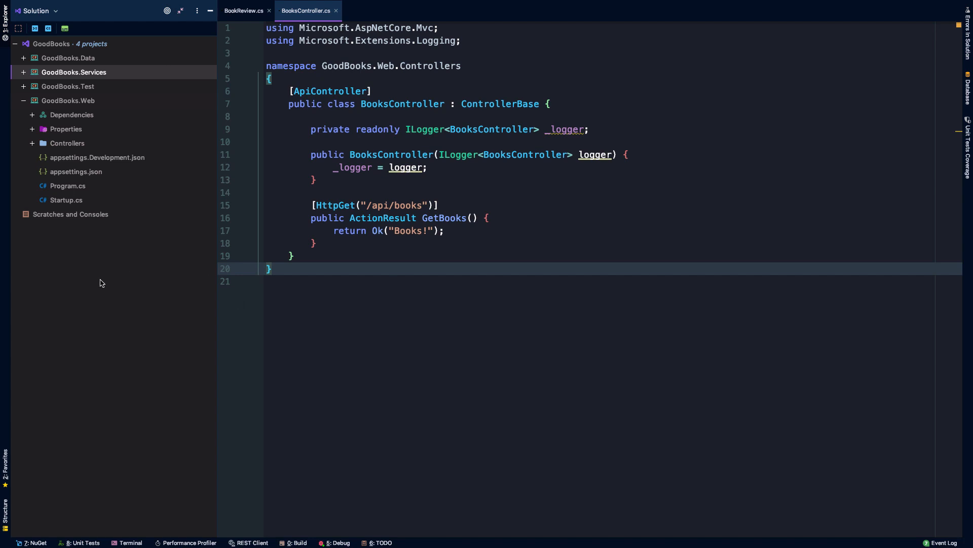
mouse_move(55, 128)
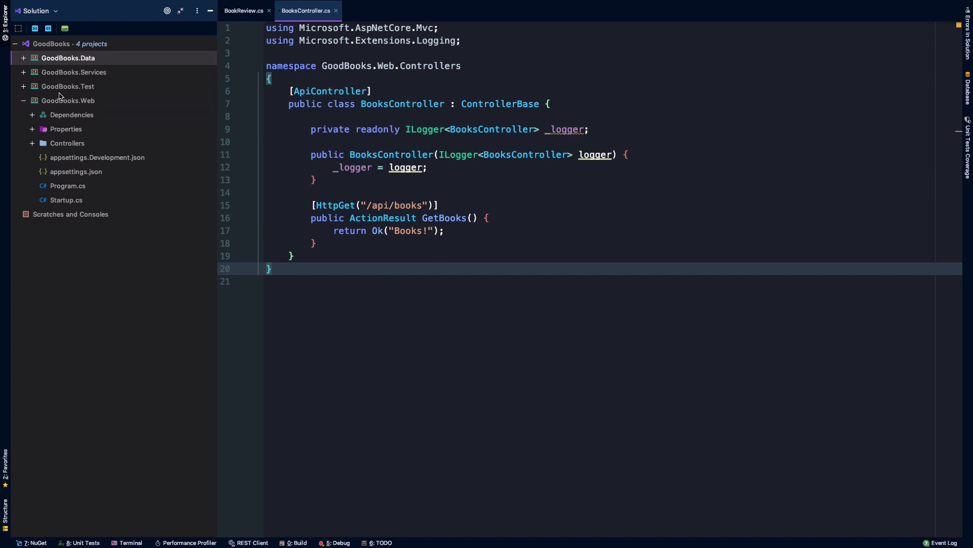
left_click(68, 100)
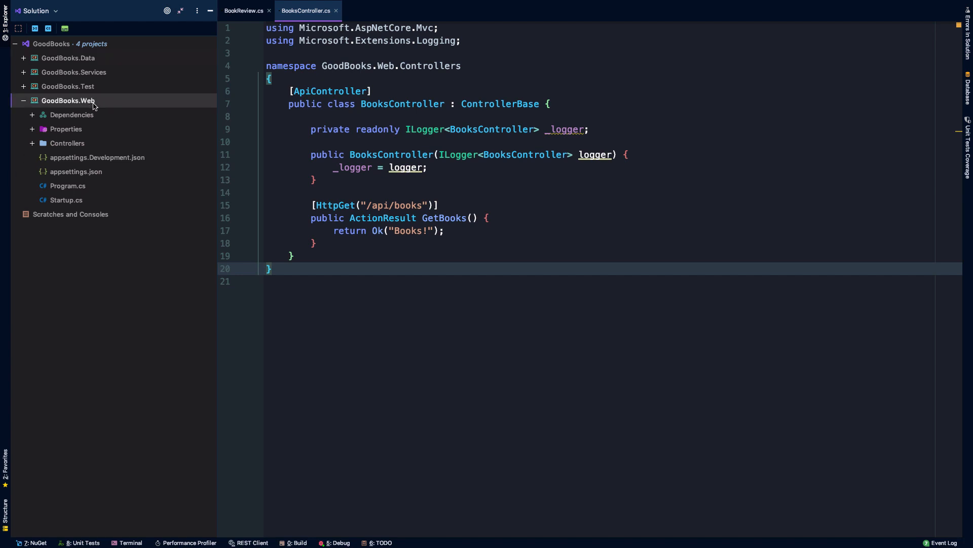
mouse_move(89, 81)
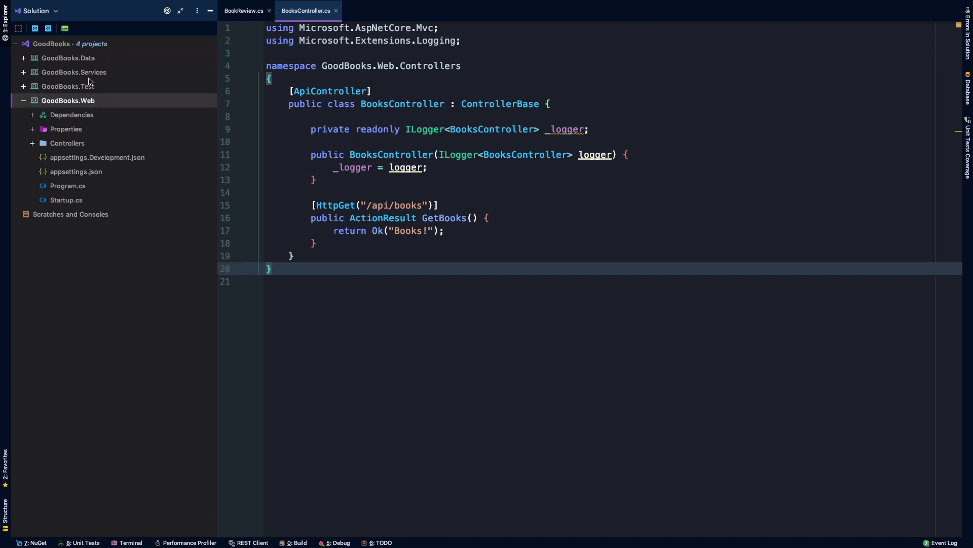
mouse_move(76, 114)
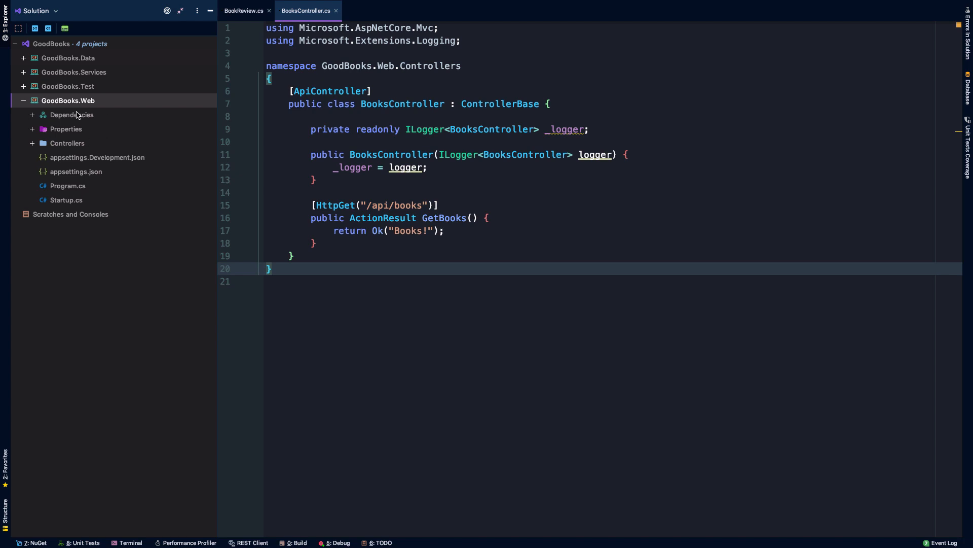
mouse_move(62, 77)
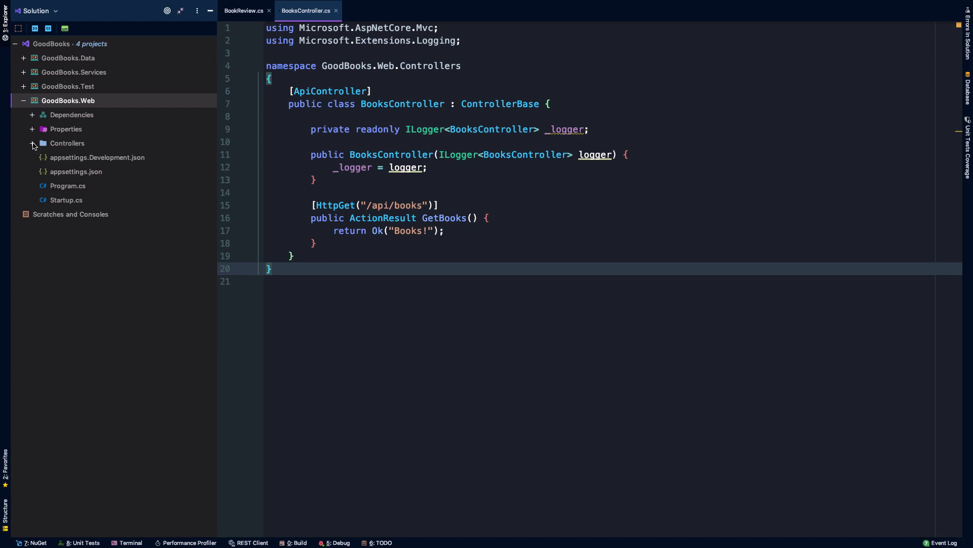
left_click(33, 145)
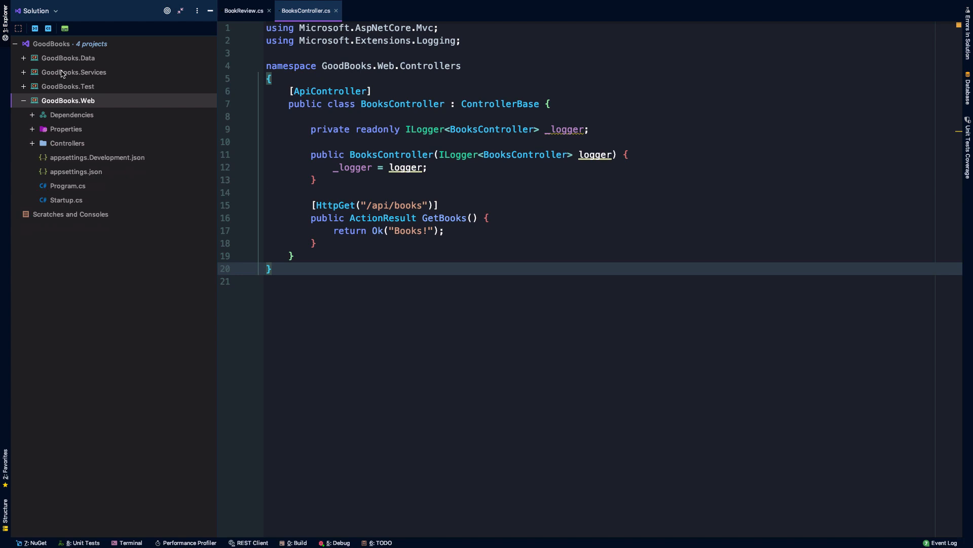
mouse_move(32, 116)
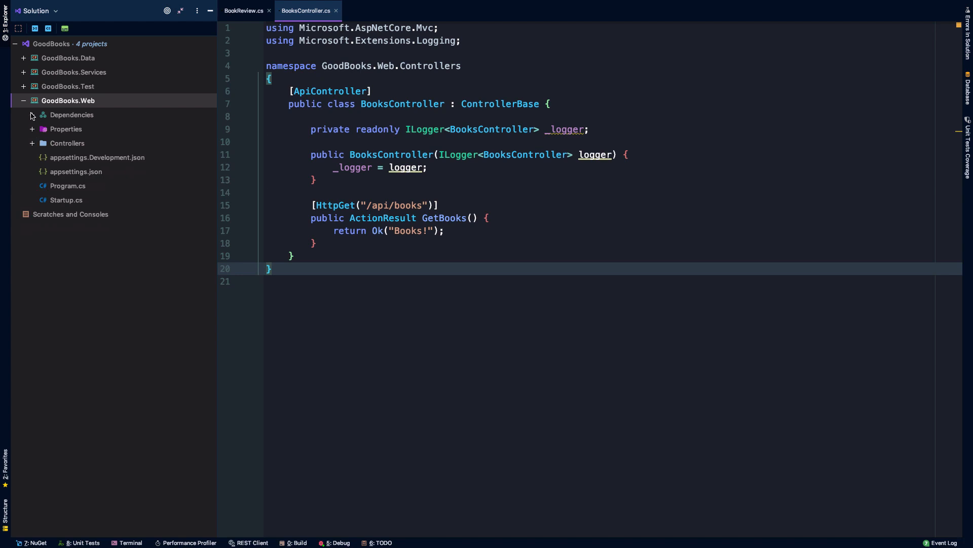
mouse_move(100, 135)
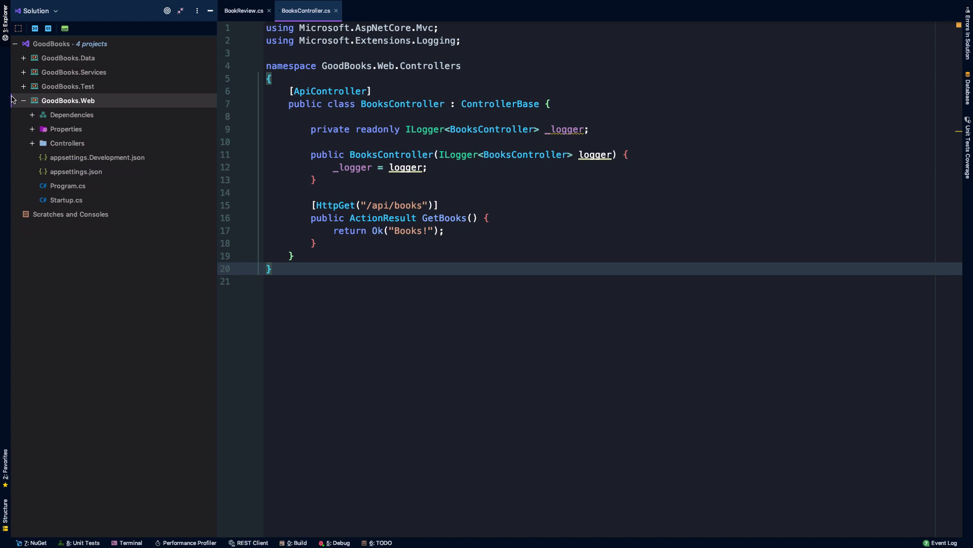
Step: Expand the Controllers folder and GoodBooks.Services to show BookService.cs and IBookService.cs
left_click(67, 143)
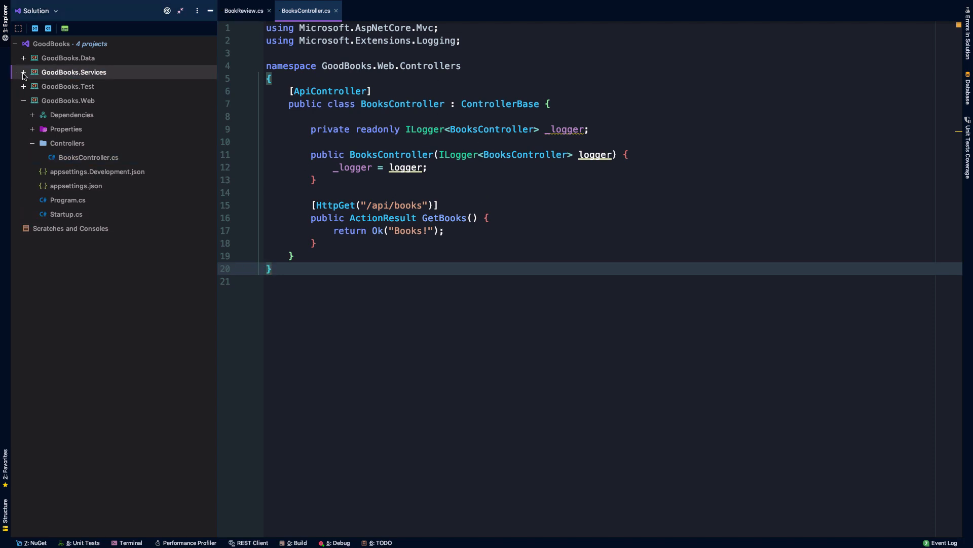
left_click(23, 72)
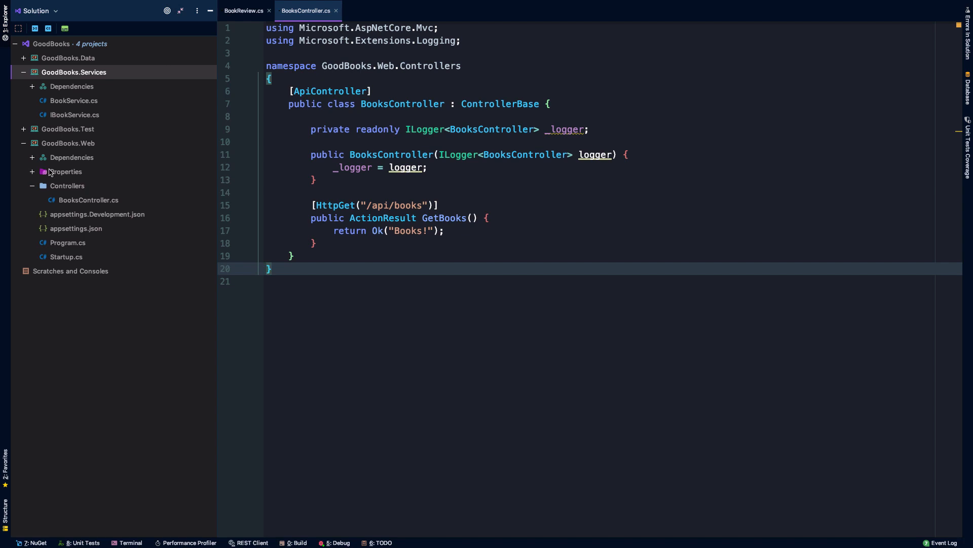
mouse_move(68, 261)
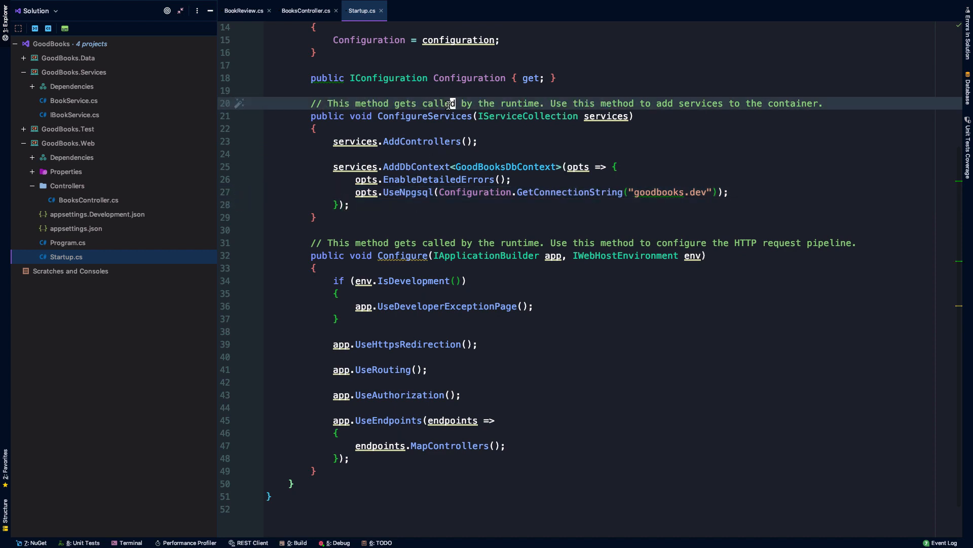
Step: Add an IOC comment and begin a services. line below the AddDbContext registration in ConfigureServices
left_click(345, 204)
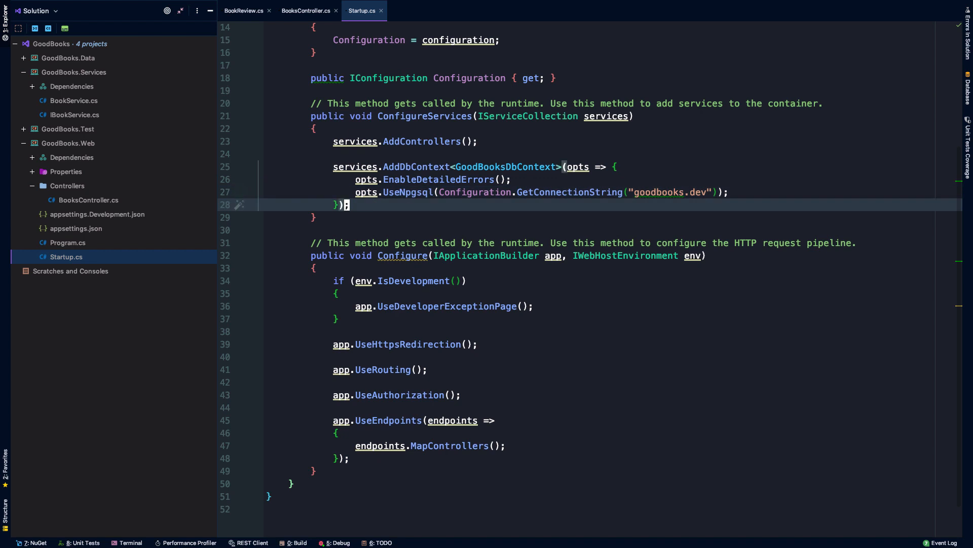
left_click(755, 103)
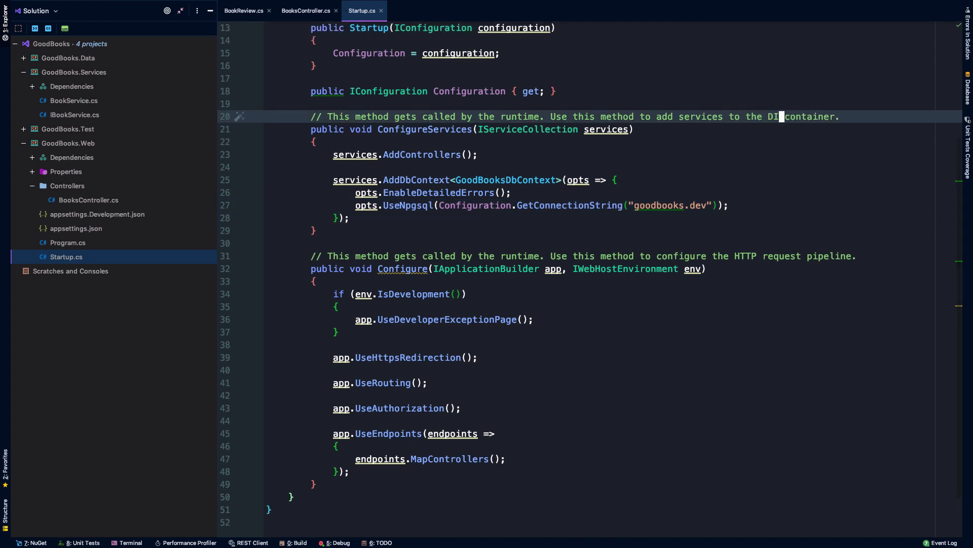
type("IOC")
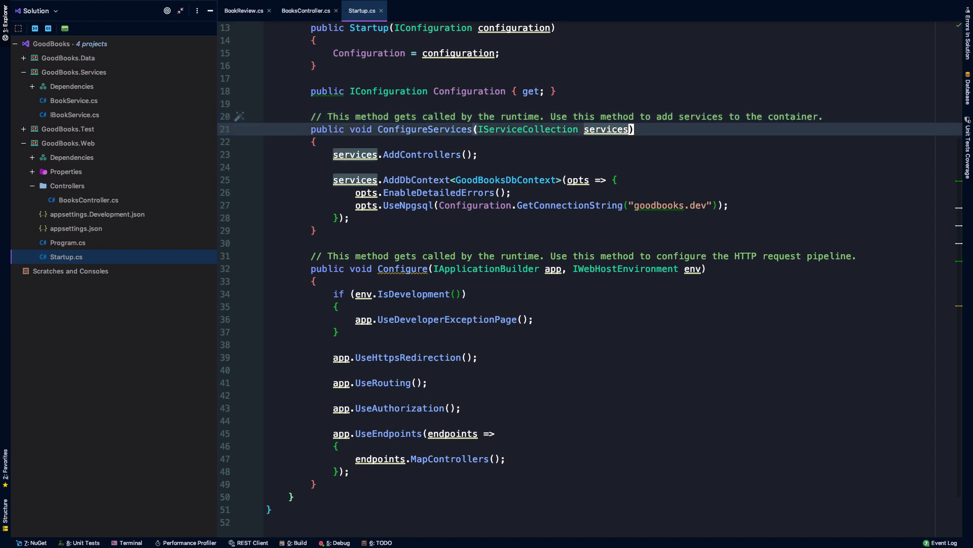
left_click(345, 218)
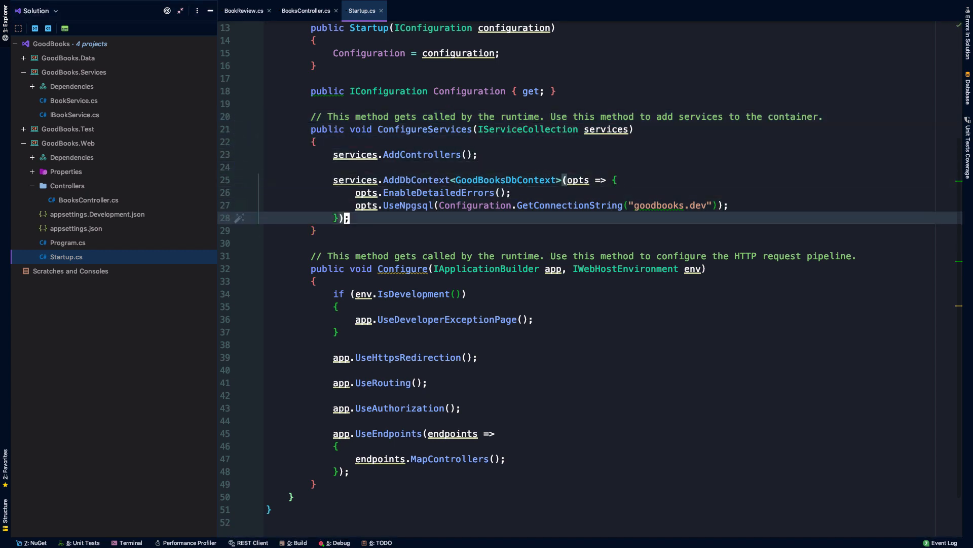
type("services.")
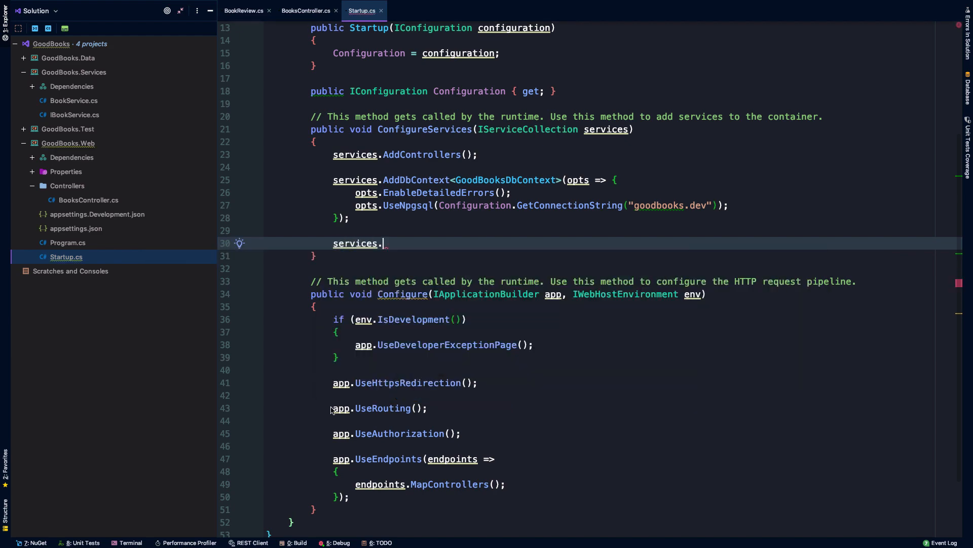
Step: Write services.AddTransient<IBookService, BookService>(); using code completion
type("Add")
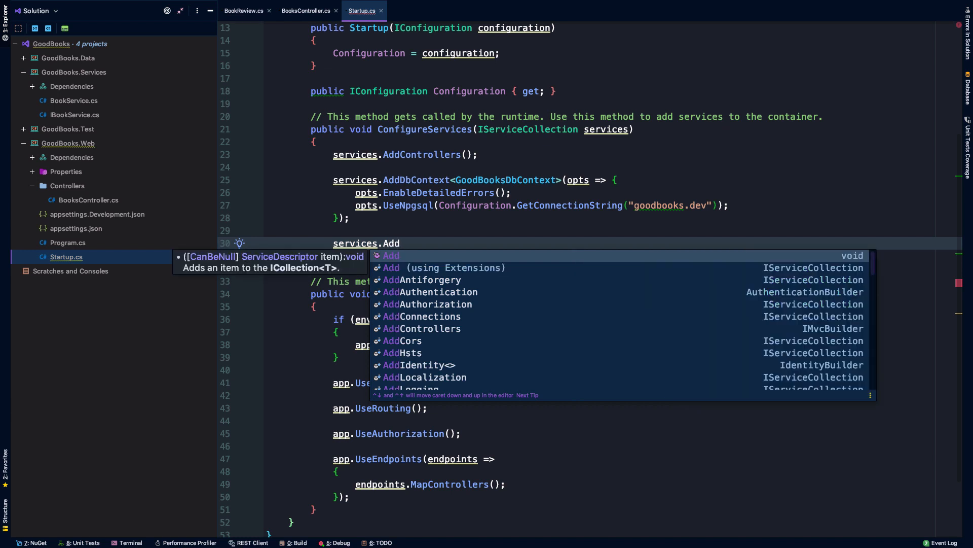
type("Transient<>")
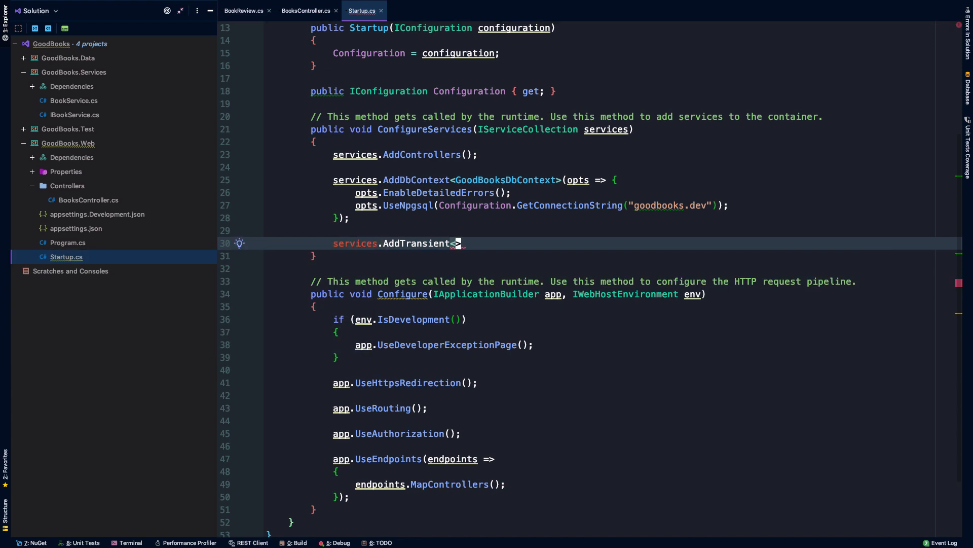
type("IB")
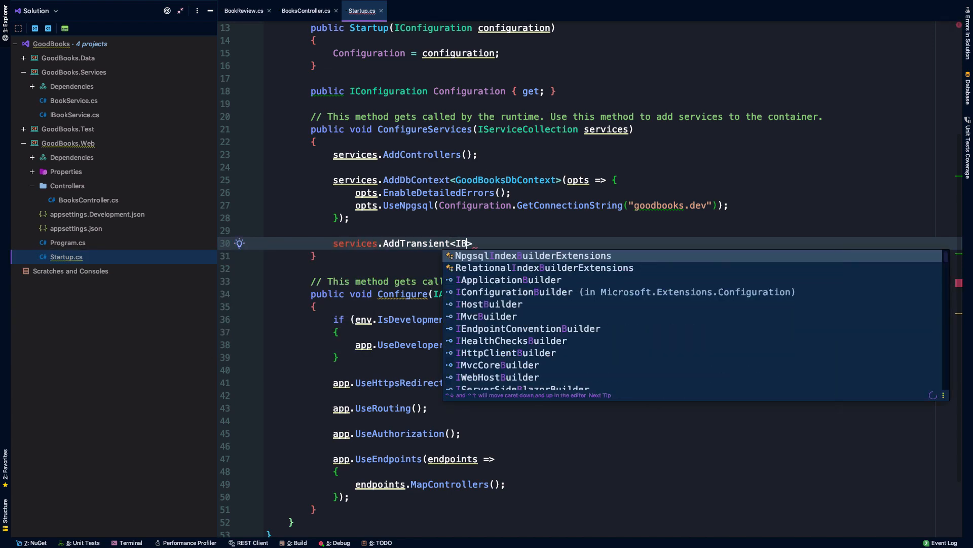
type("BookService>")
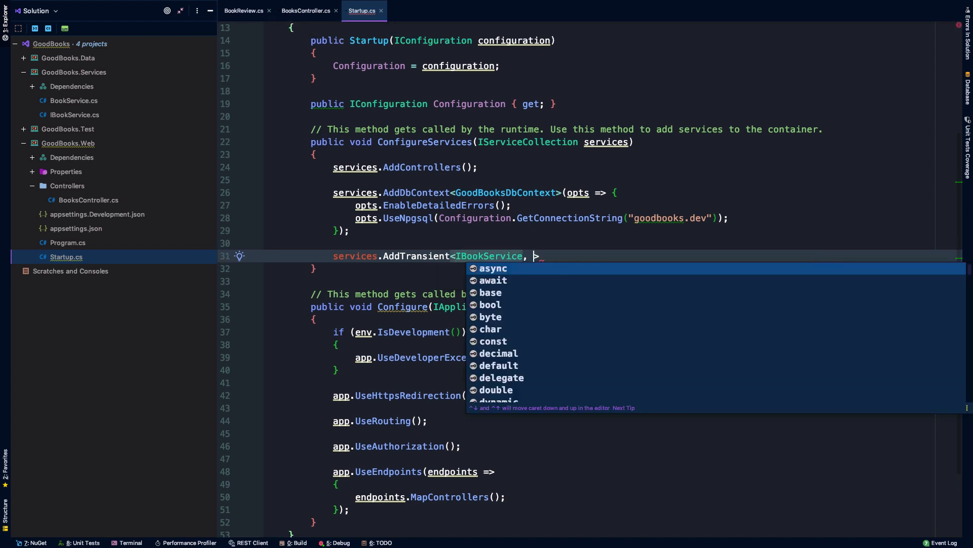
type("BookService")
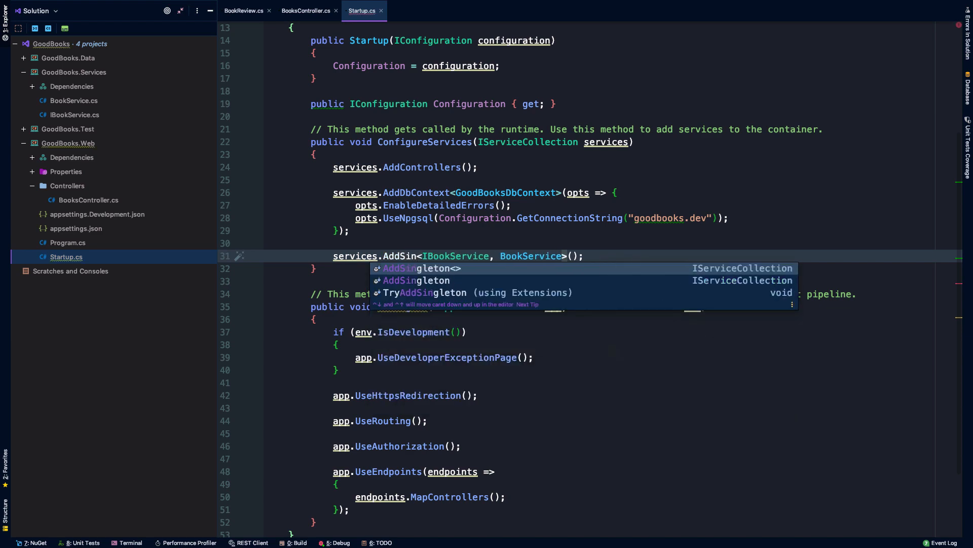
key("BackSpace")
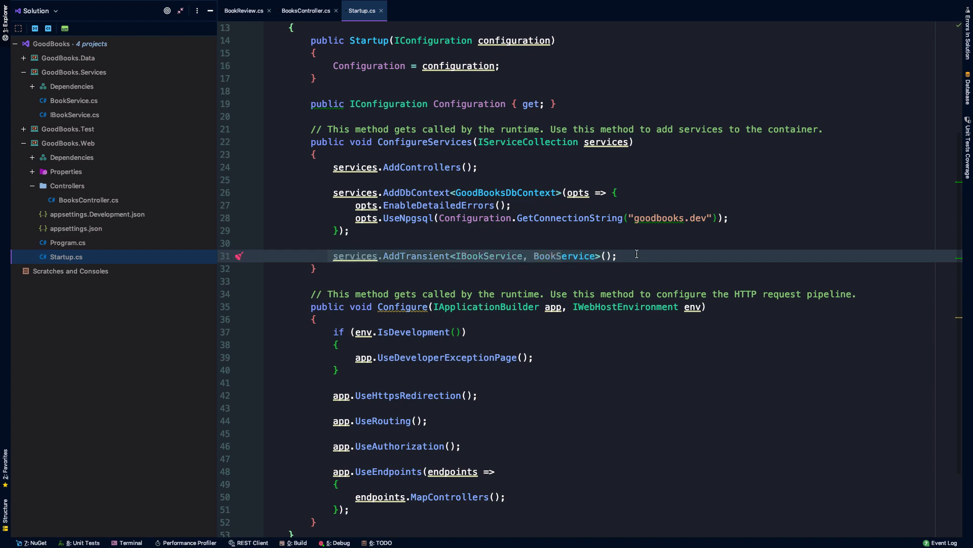
Step: Change the IBookService→BookService registration from AddTransient to AddScoped, rejecting AddSingleton
left_click(404, 284)
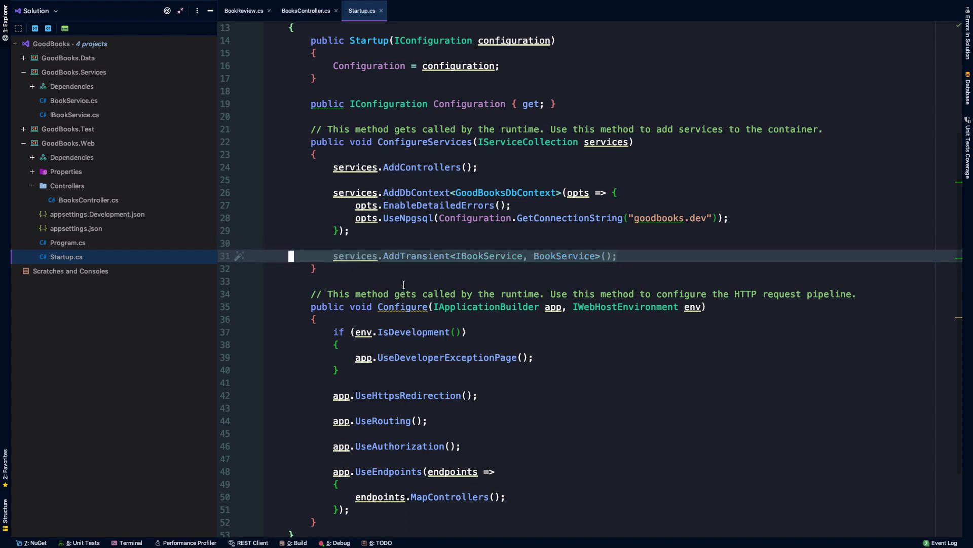
left_click(403, 256)
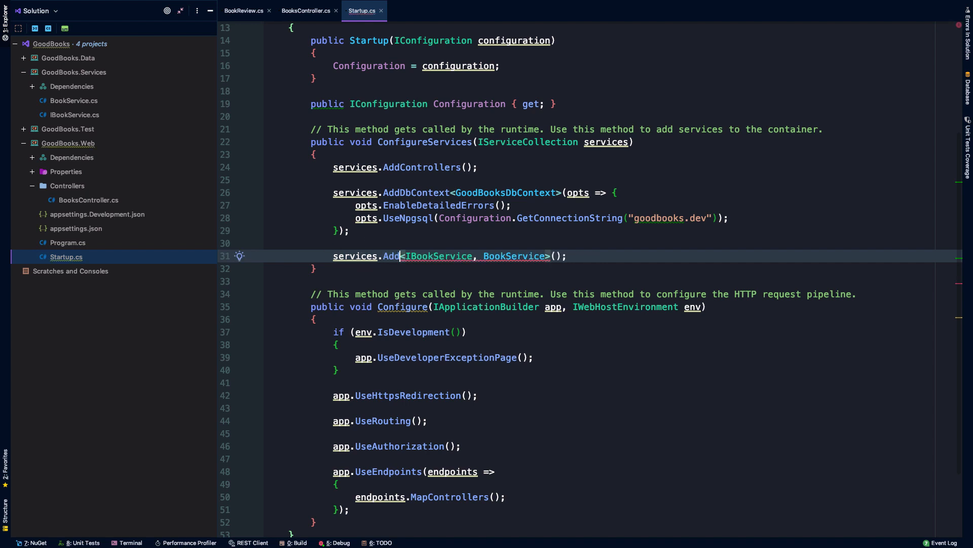
type("Sin")
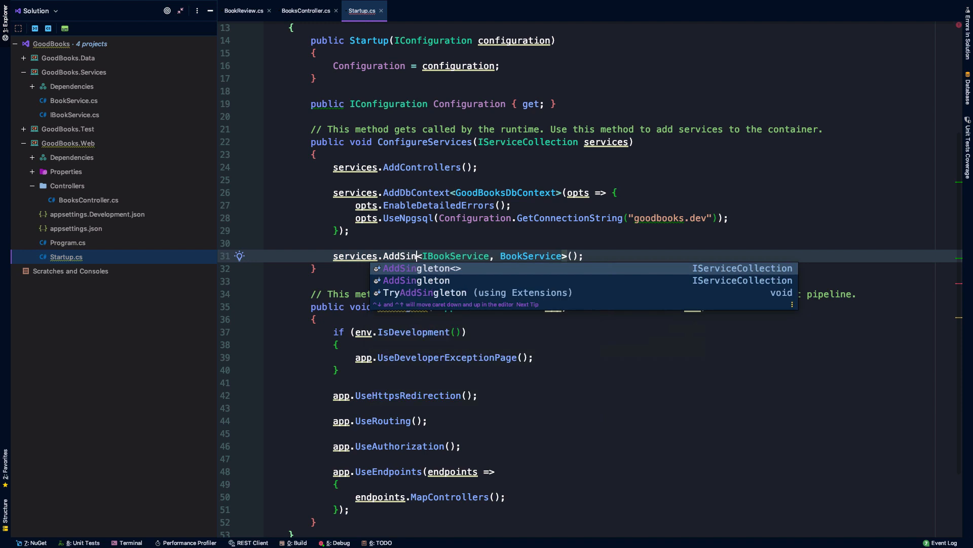
key("Escape")
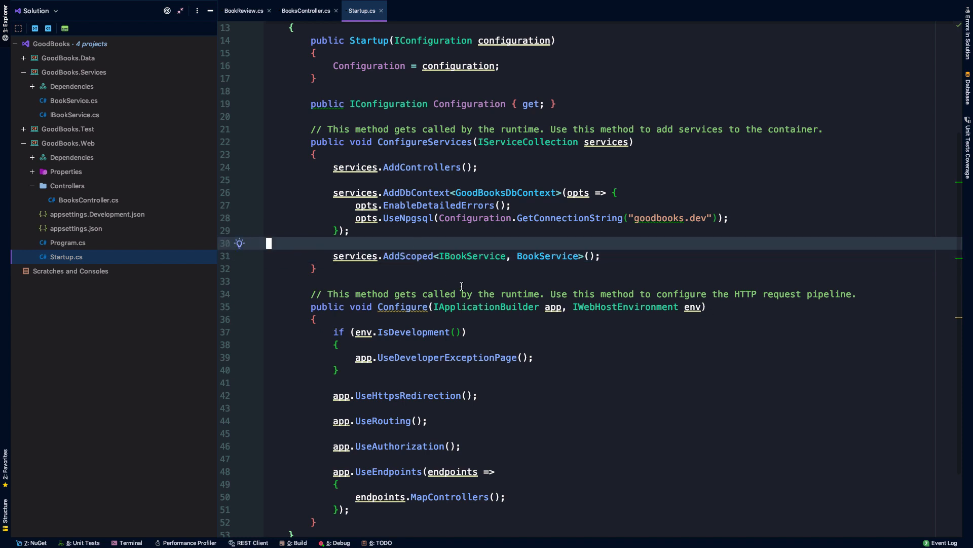
mouse_move(394, 260)
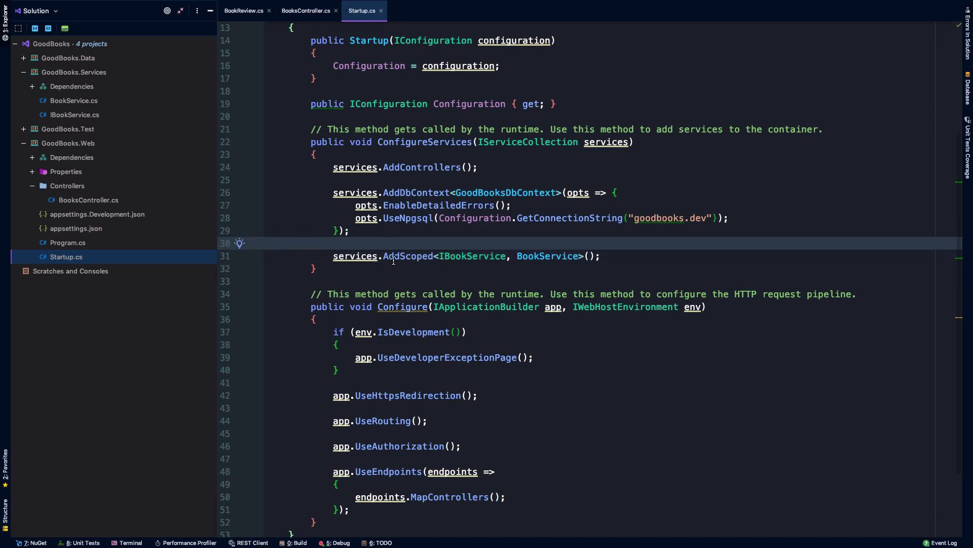
left_click(380, 255)
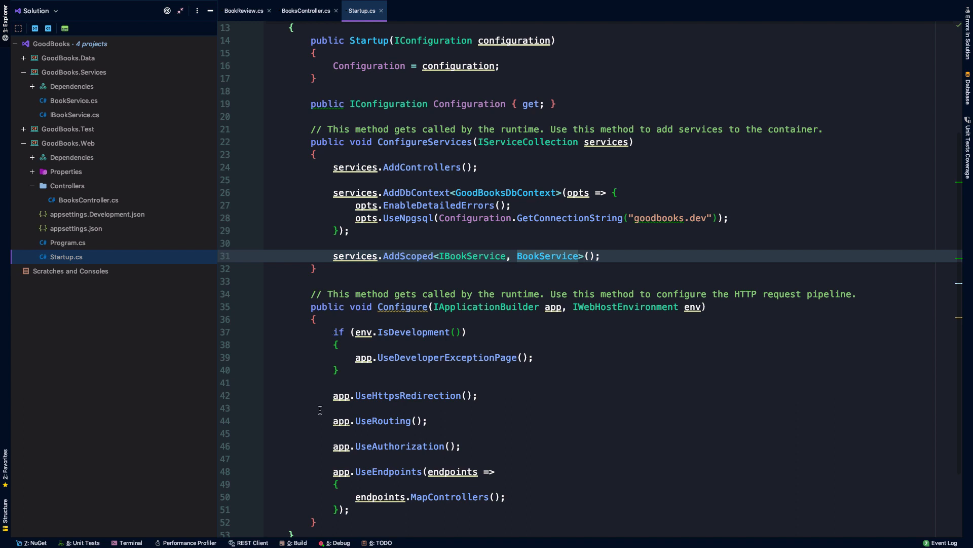
Step: Insert app.UseCors with AllowAnyOrigin, AllowAnyMethod, AllowAnyHeader above app.UseHttpsRedirection in Configure
scroll("down", 3)
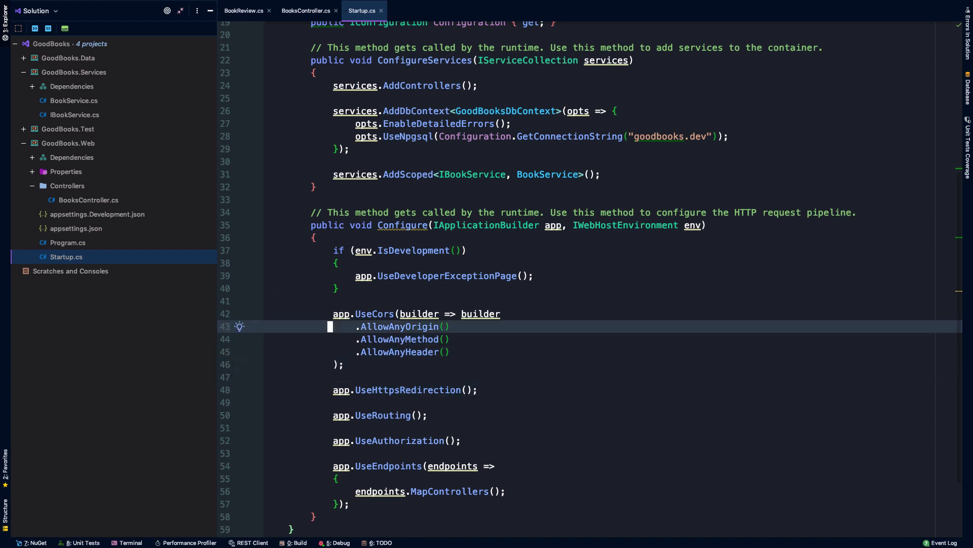
left_click(341, 313)
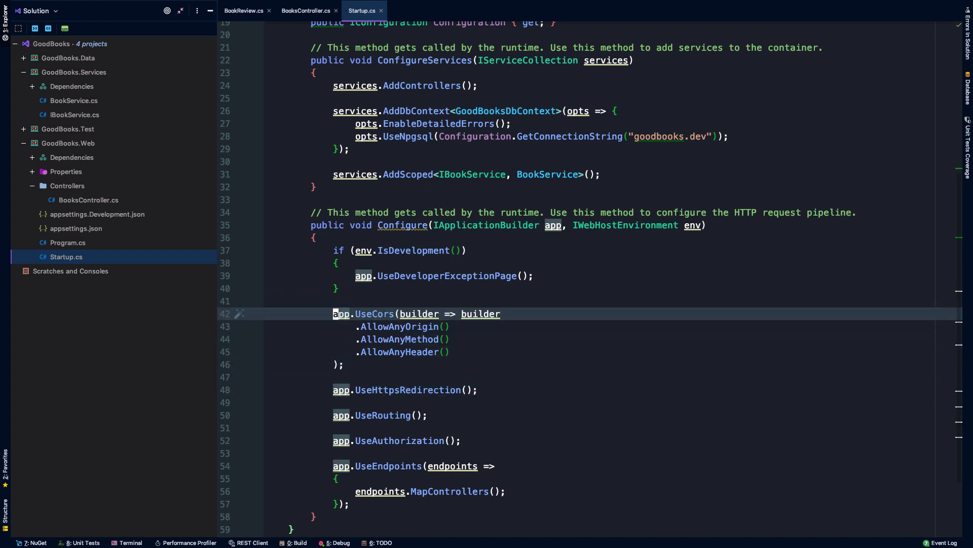
left_click(273, 377)
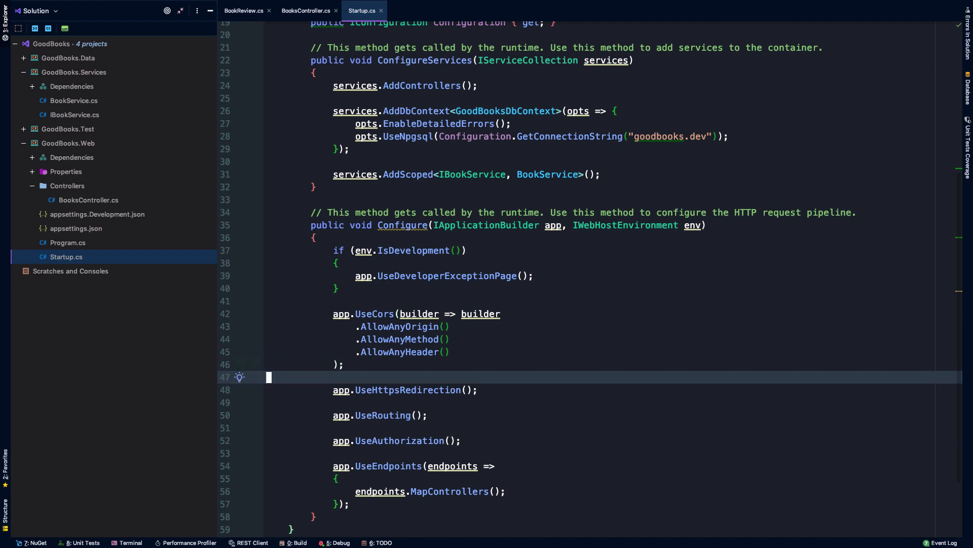
left_click(341, 313)
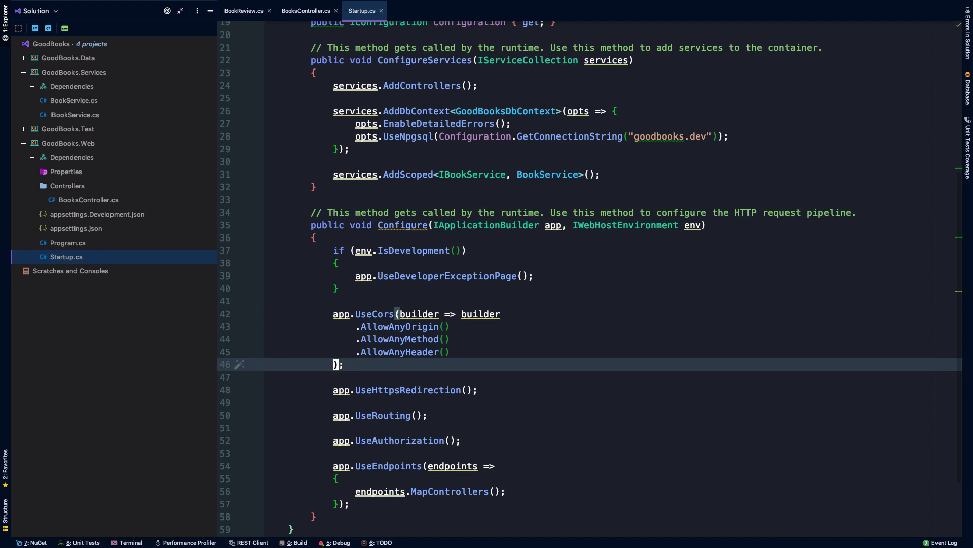
left_click(452, 339)
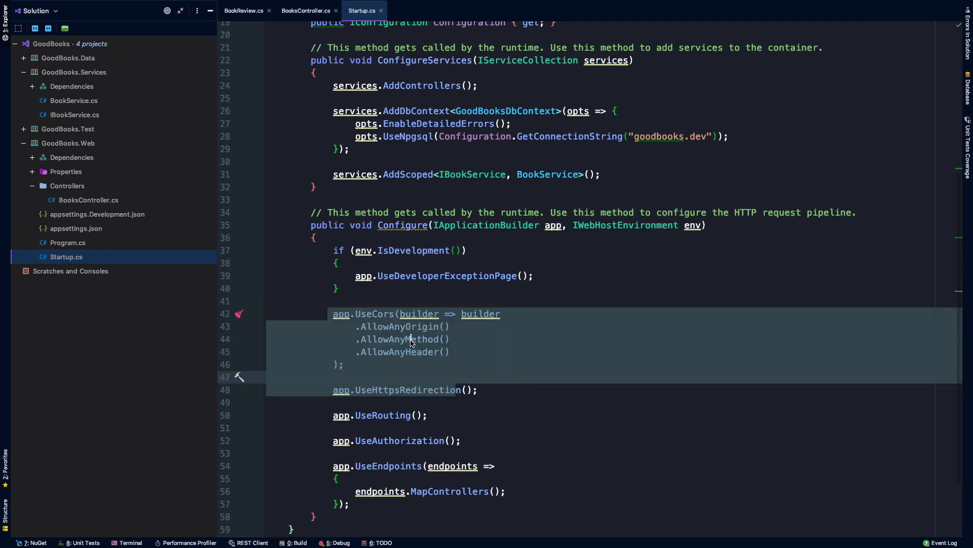
left_click(452, 326)
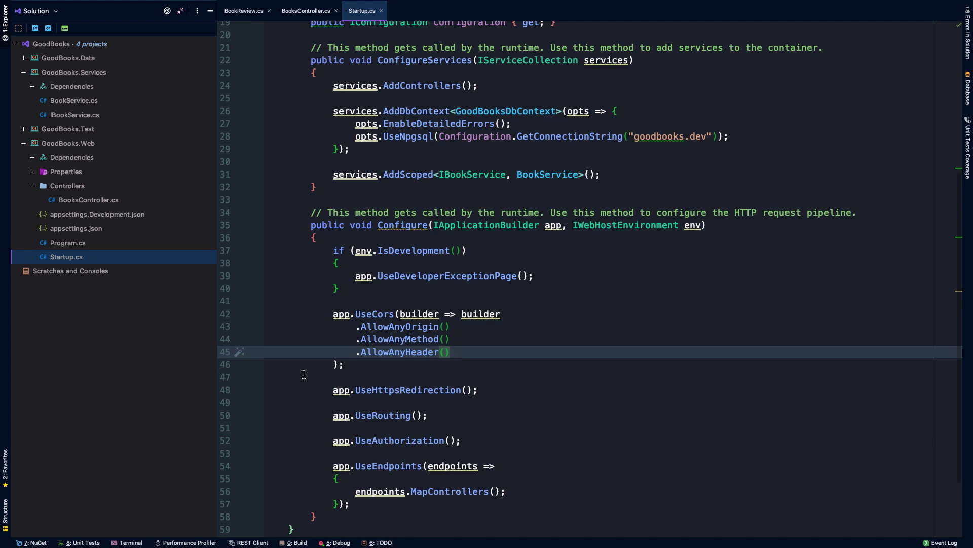
mouse_move(336, 303)
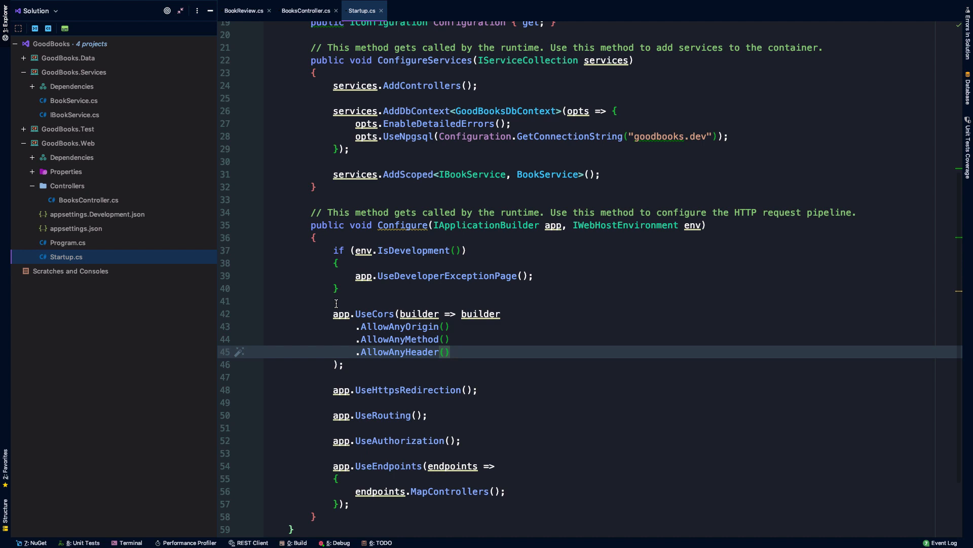
mouse_move(326, 329)
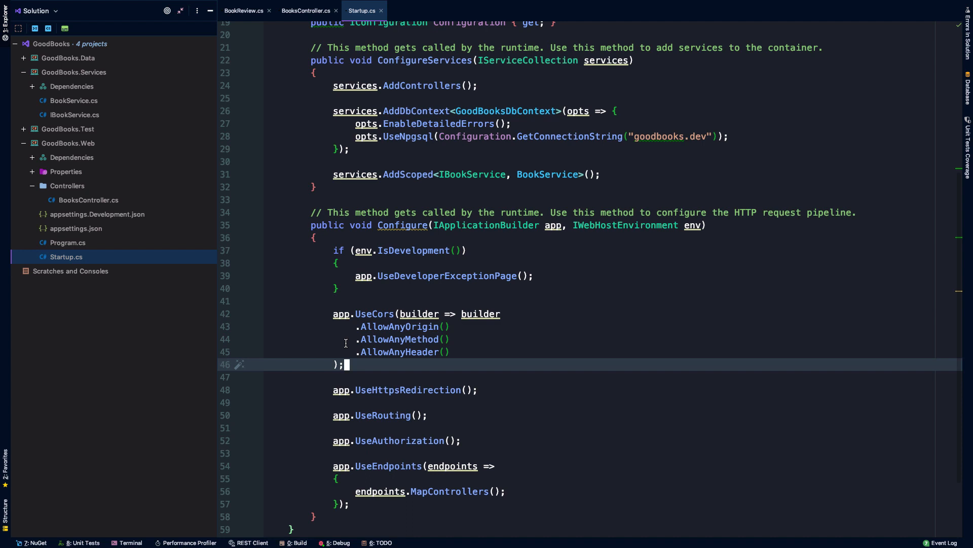
mouse_move(356, 325)
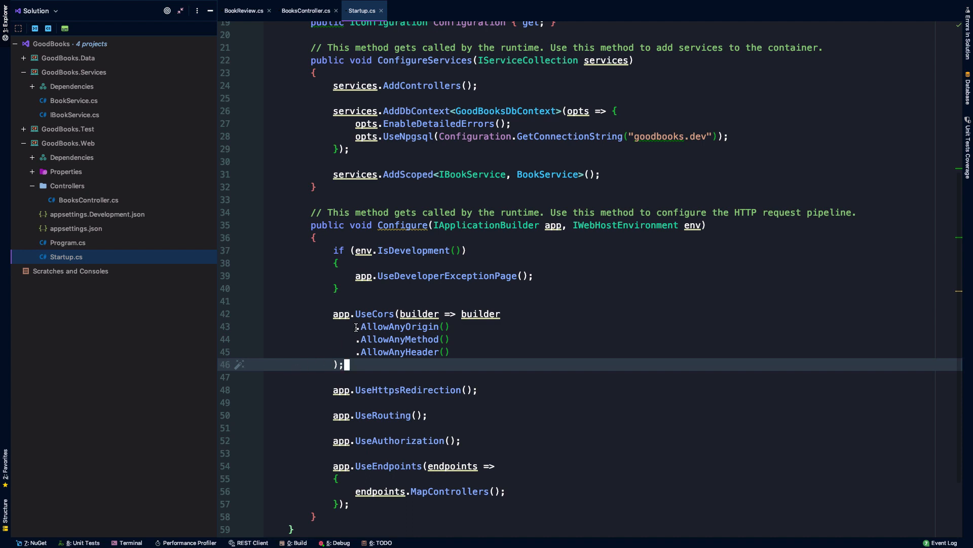
mouse_move(350, 350)
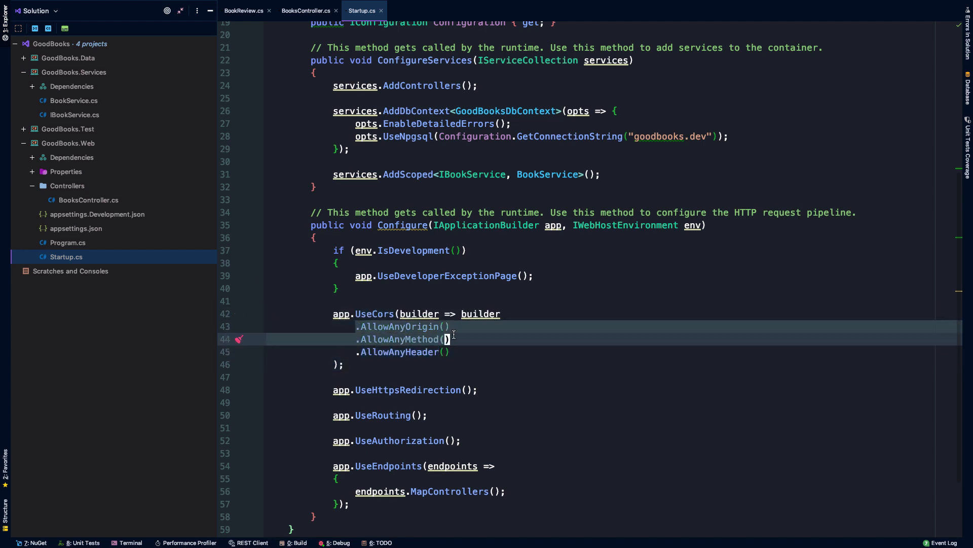
left_click(435, 326)
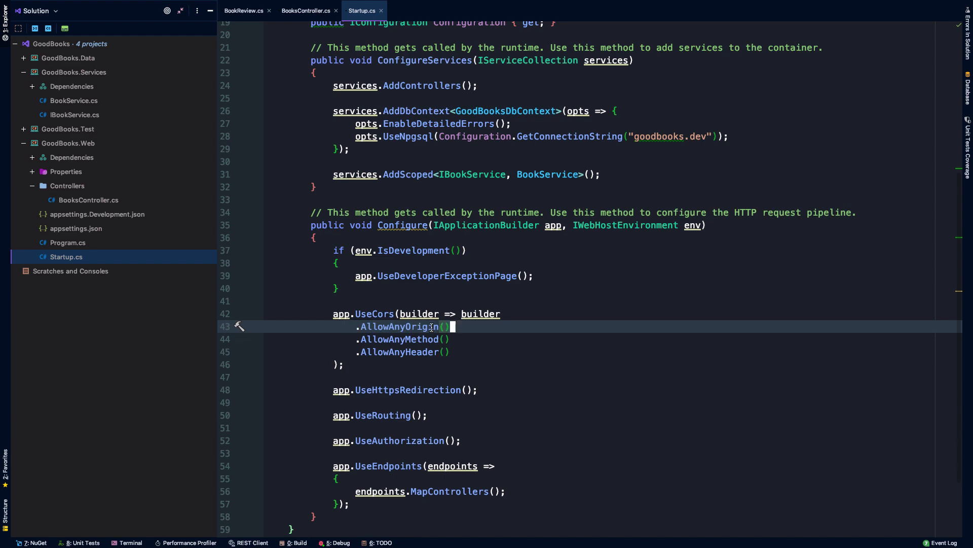